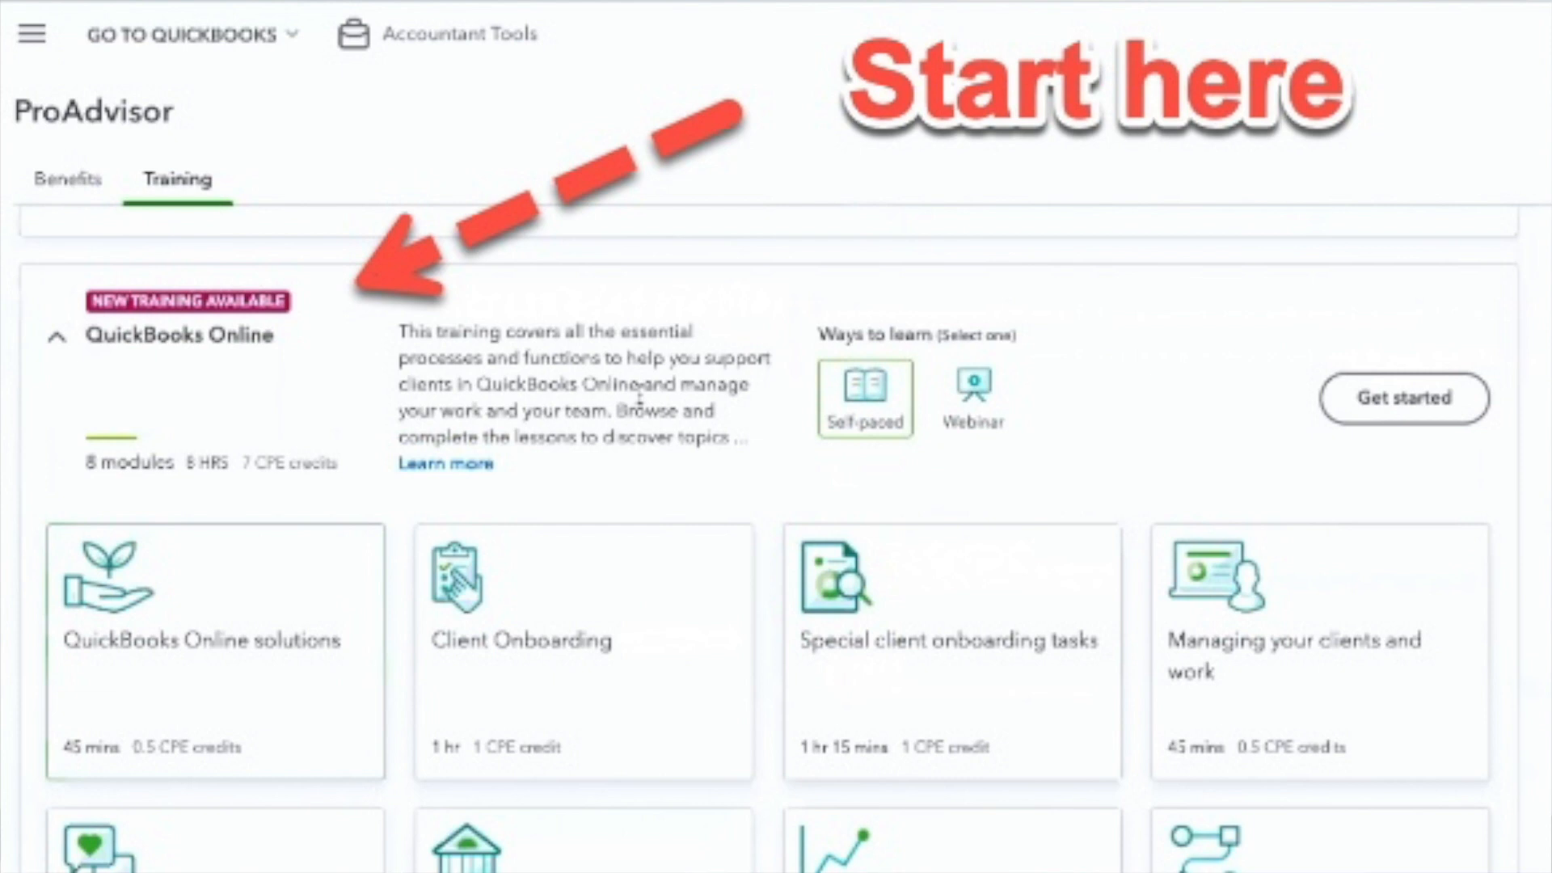
View the 'Become a Certified ProAdvisor' program page, then return to the Google results tab
{"action": "left_click", "coordinate": [1403, 397]}
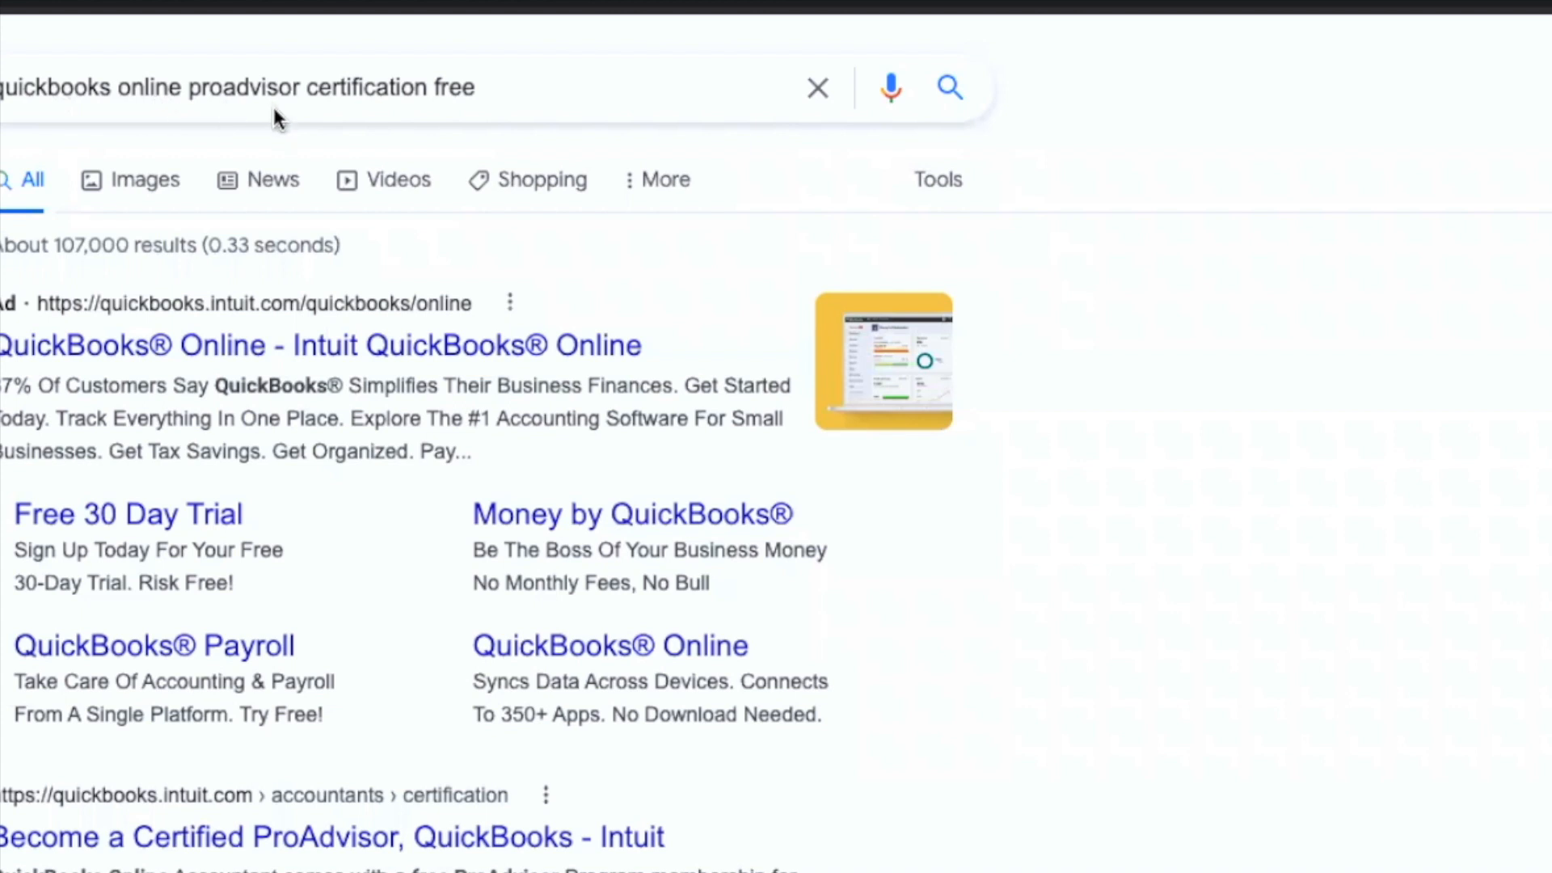
{"action": "mouse_move", "coordinate": [453, 107]}
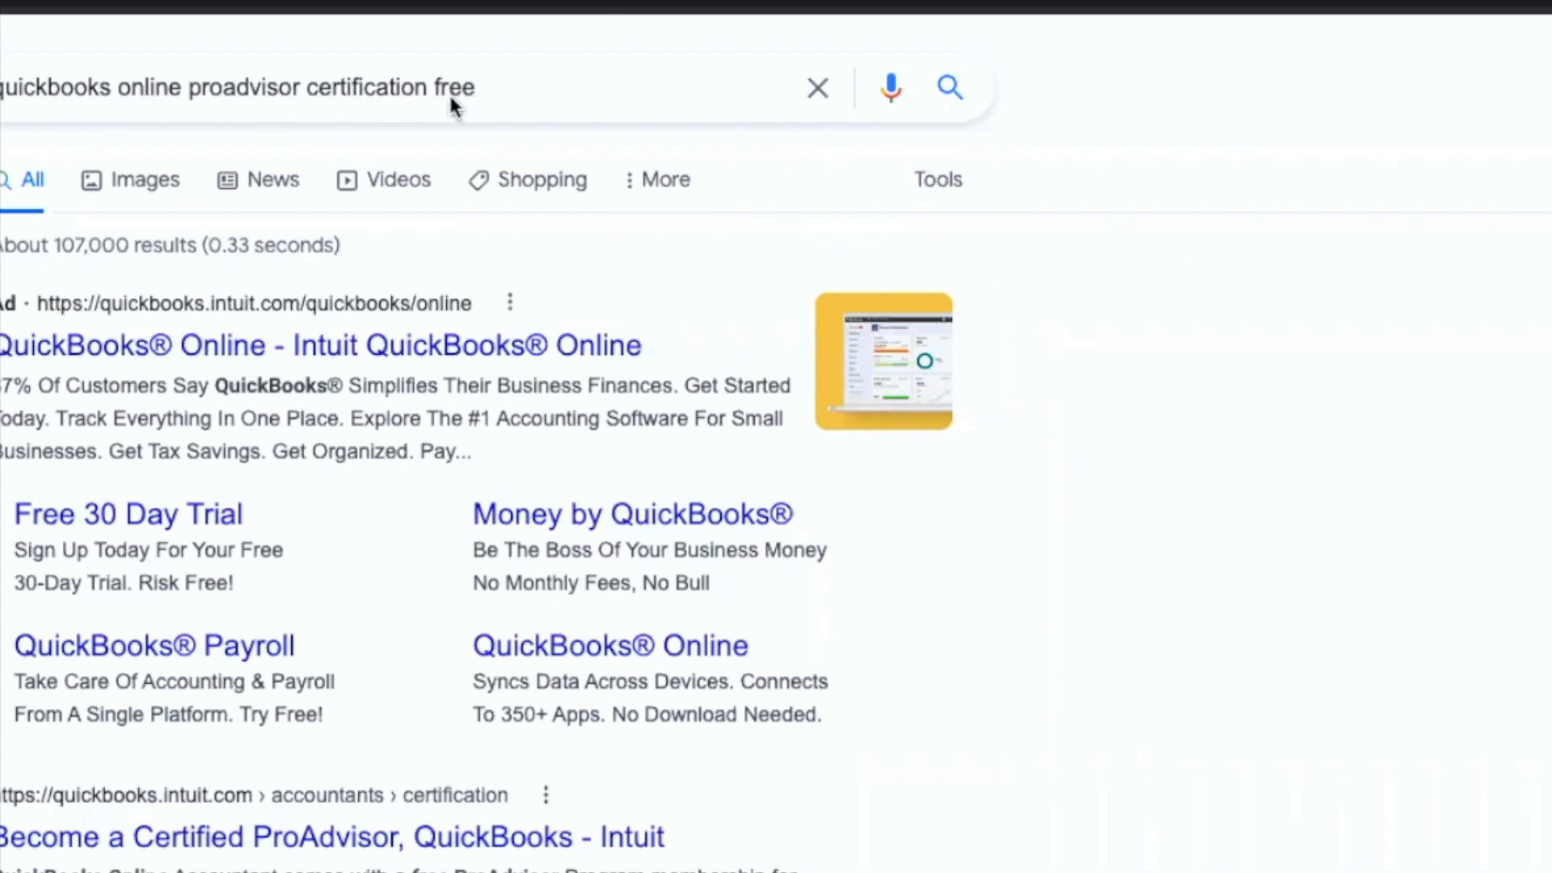
{"action": "mouse_move", "coordinate": [303, 302]}
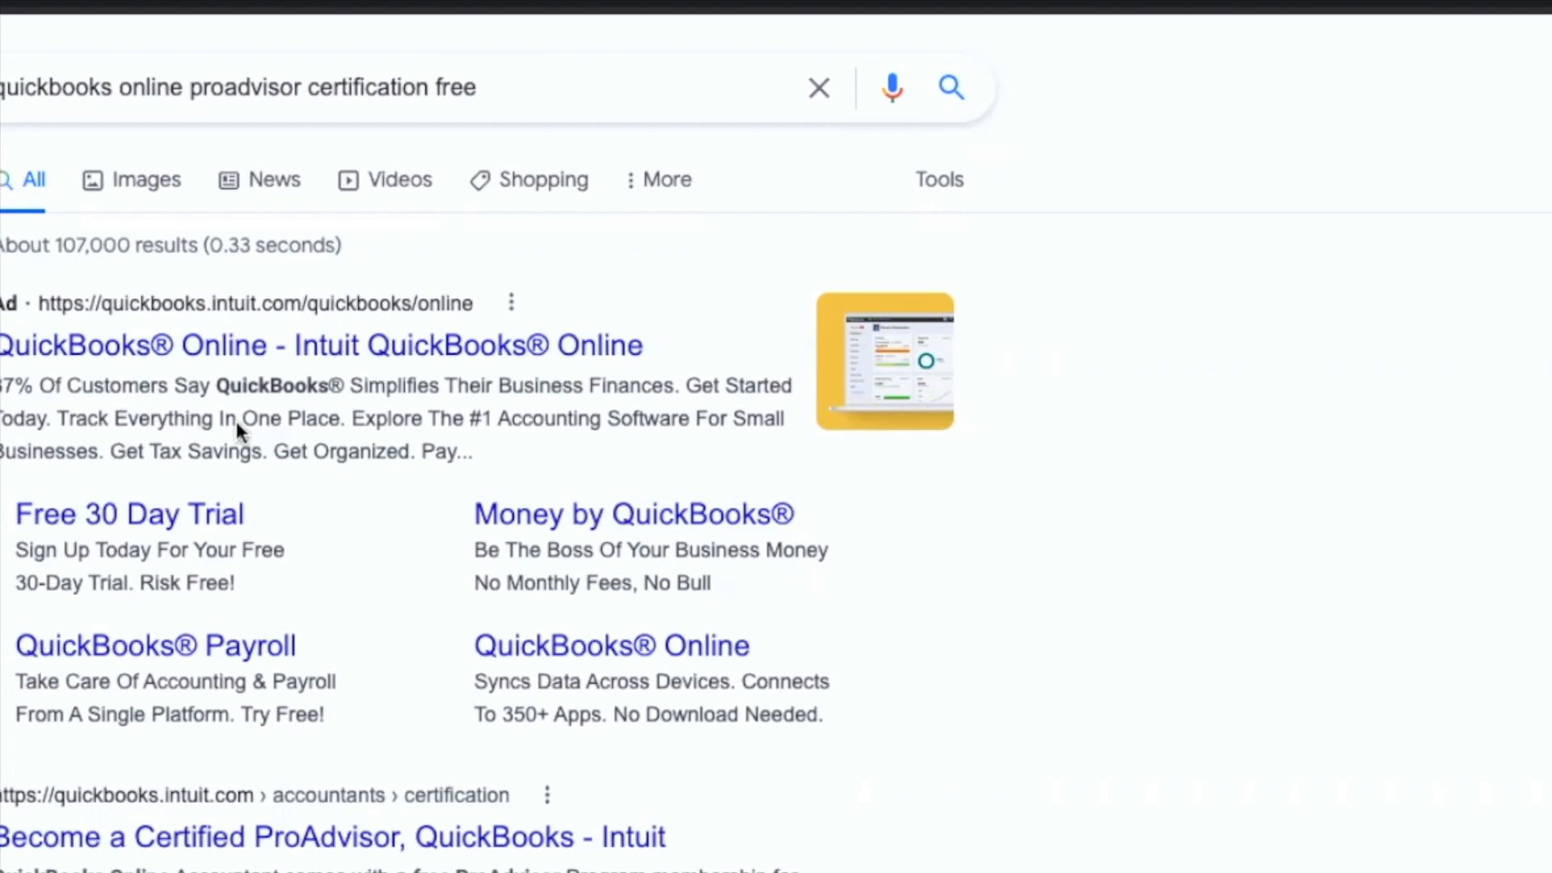
{"action": "left_click", "coordinate": [335, 838]}
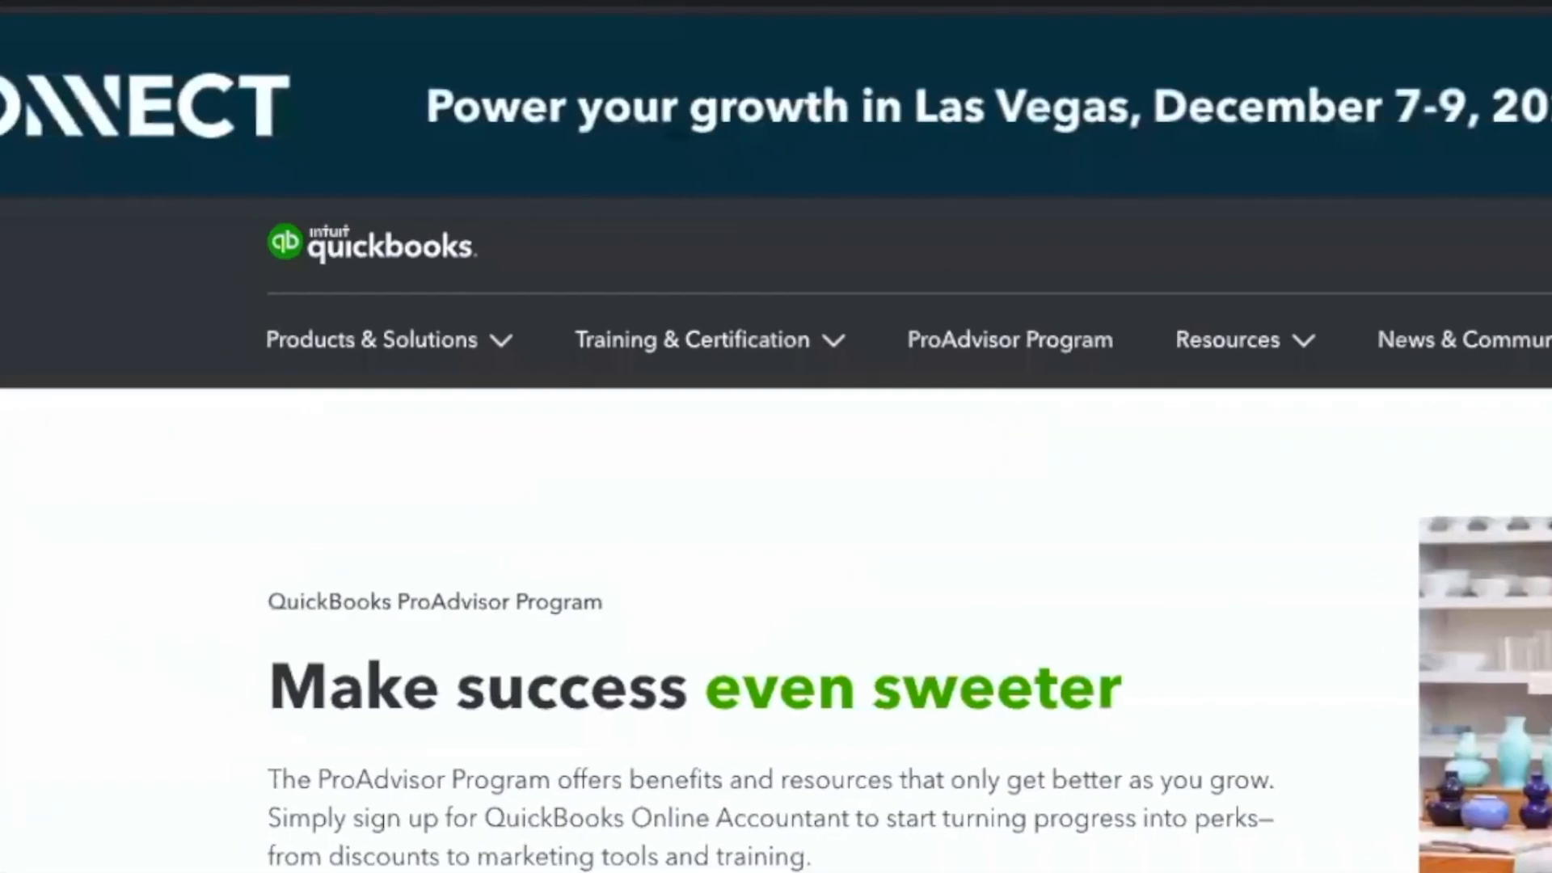
{"action": "scroll", "scroll_direction": "down", "scroll_amount": 3}
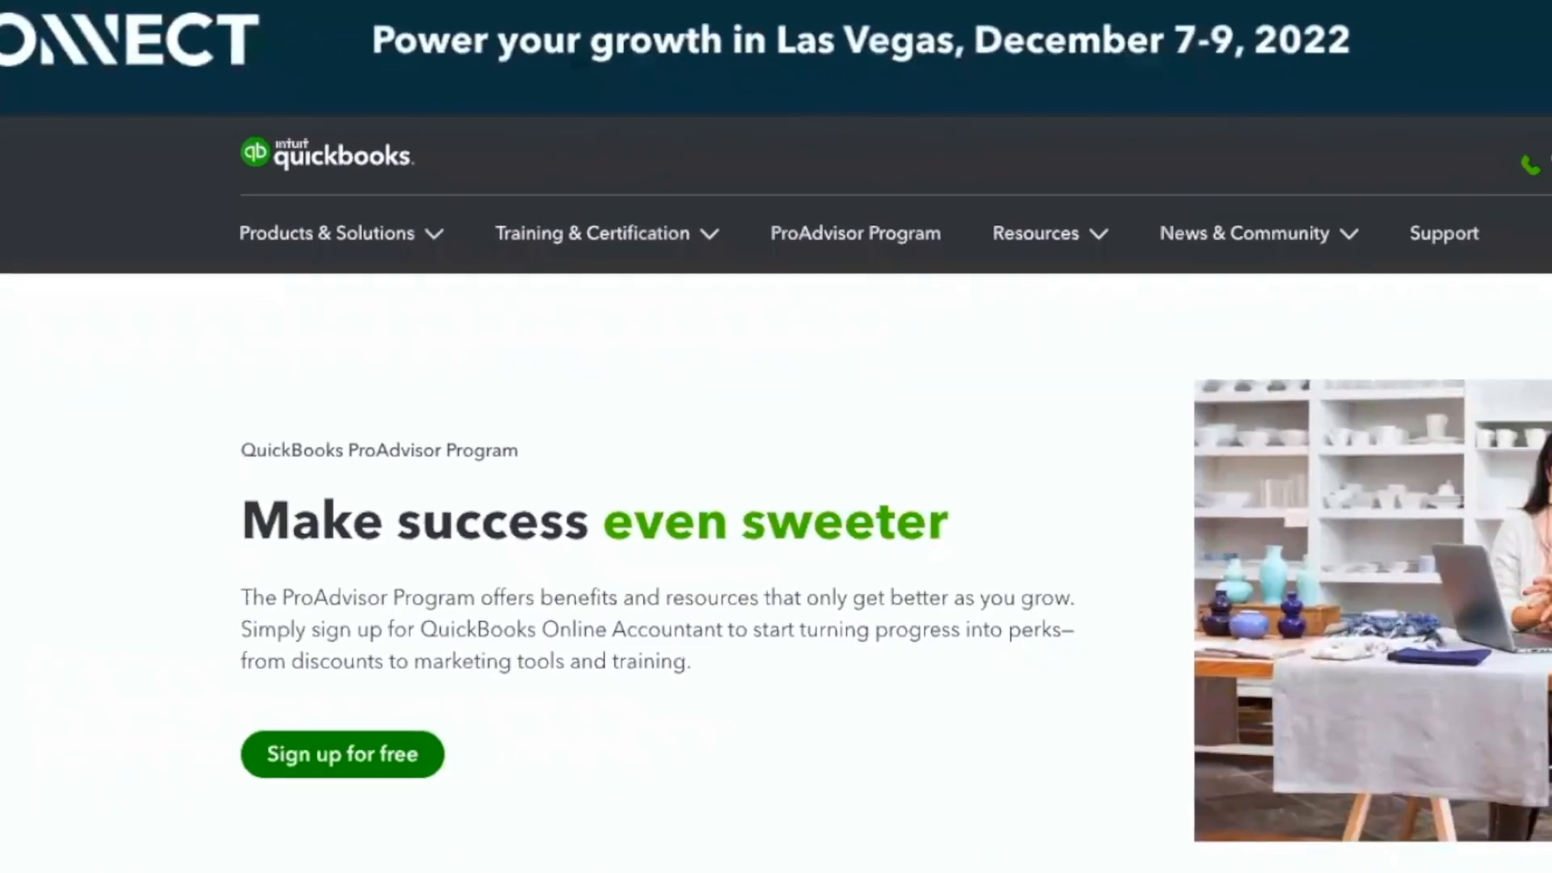
{"action": "scroll", "scroll_direction": "down", "scroll_amount": 3}
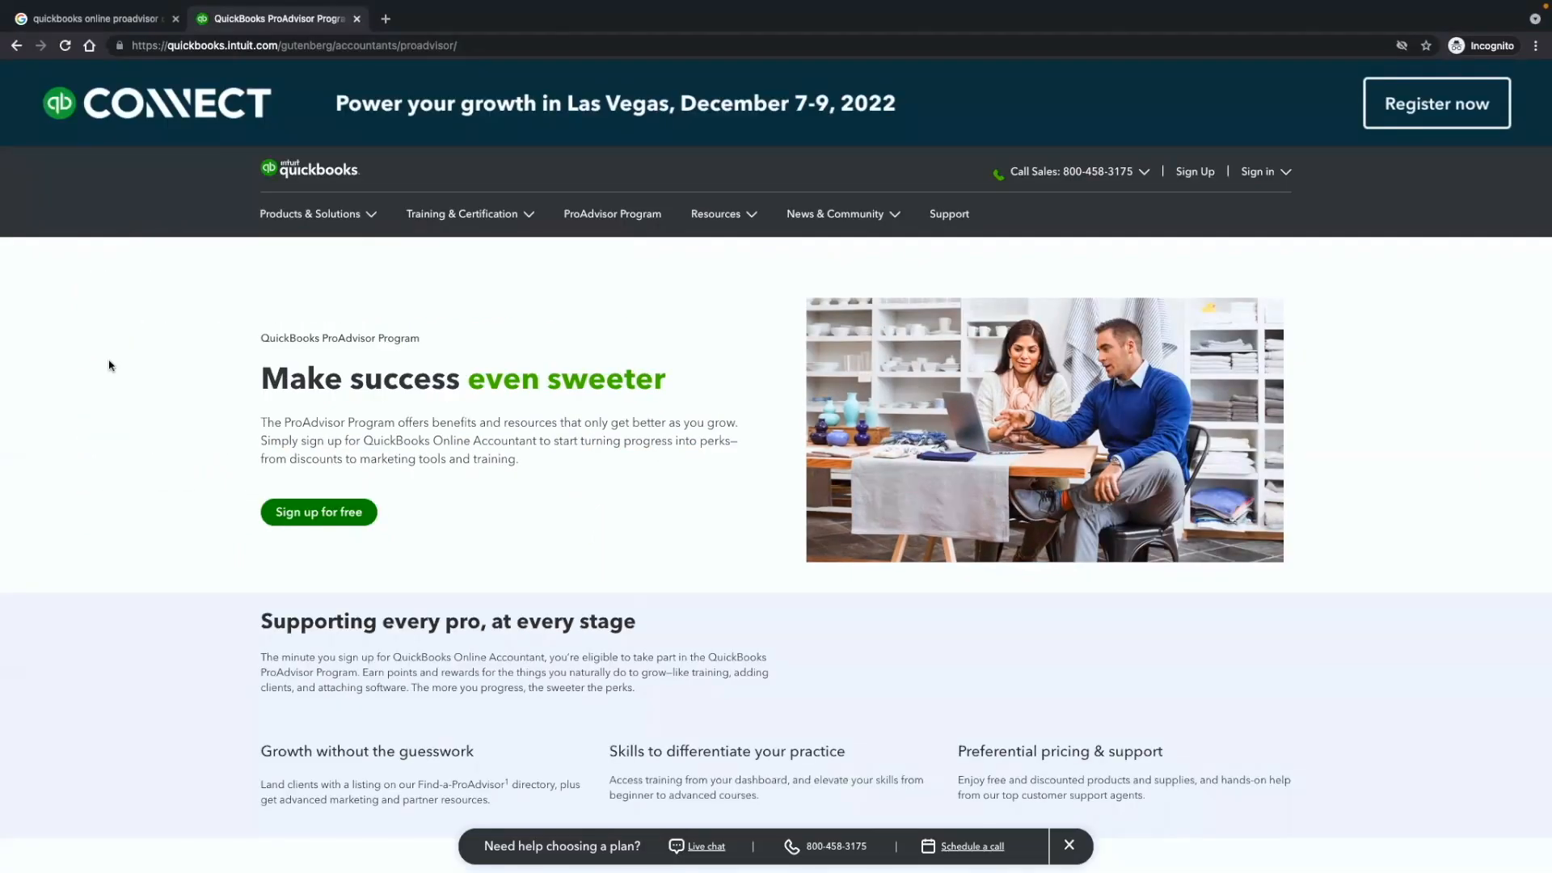
{"action": "left_click", "coordinate": [89, 18]}
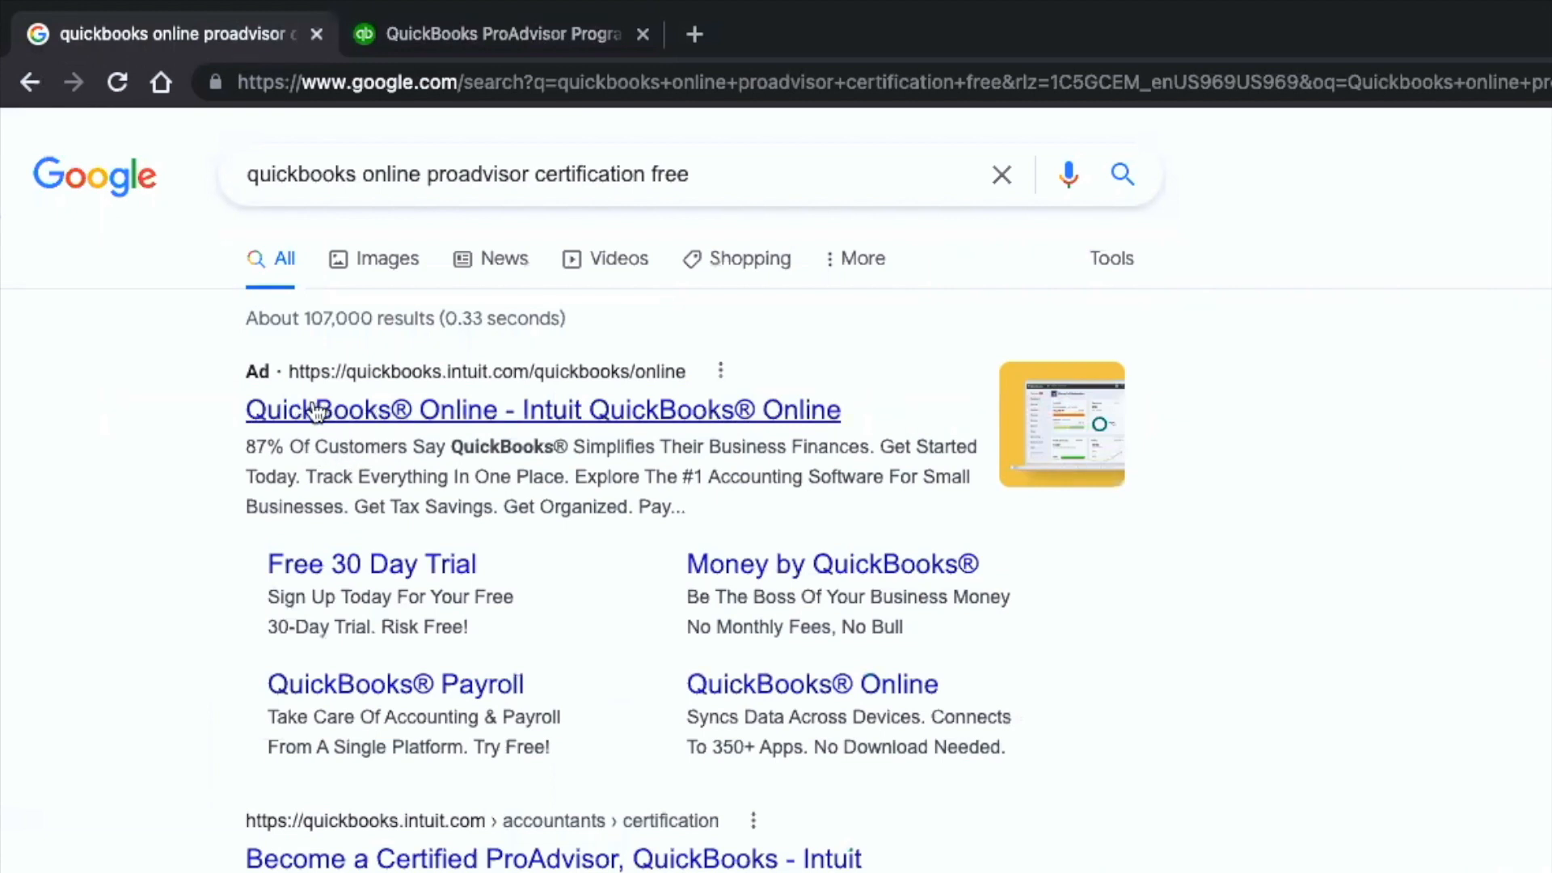
Follow the QuickBooks Online ad through to its plans and pricing page and look over the prices
{"action": "left_click", "coordinate": [543, 409]}
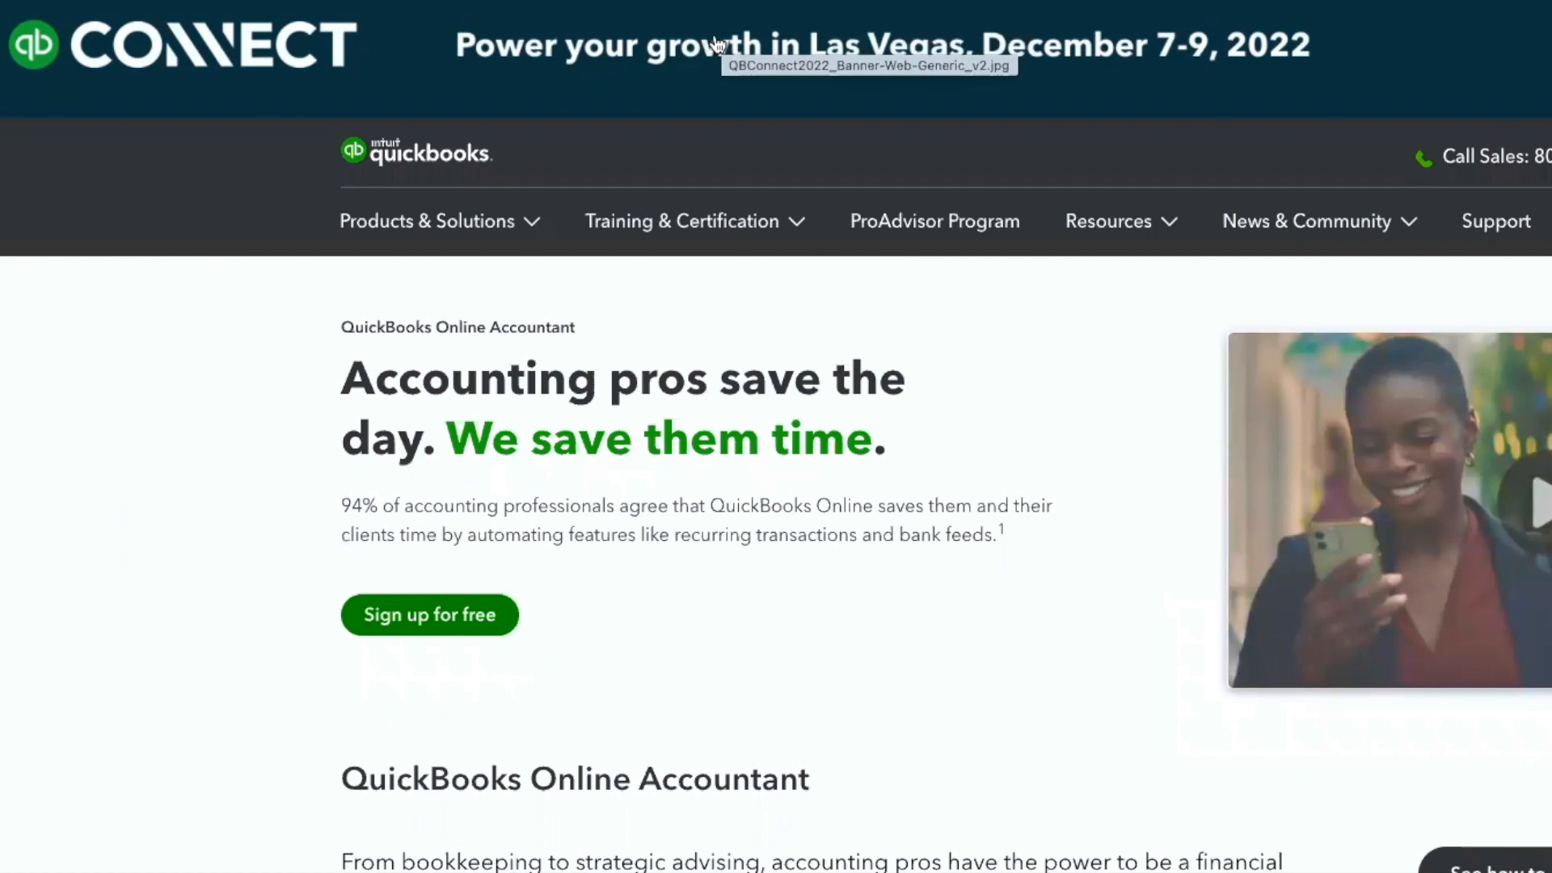
{"action": "left_click", "coordinate": [427, 221]}
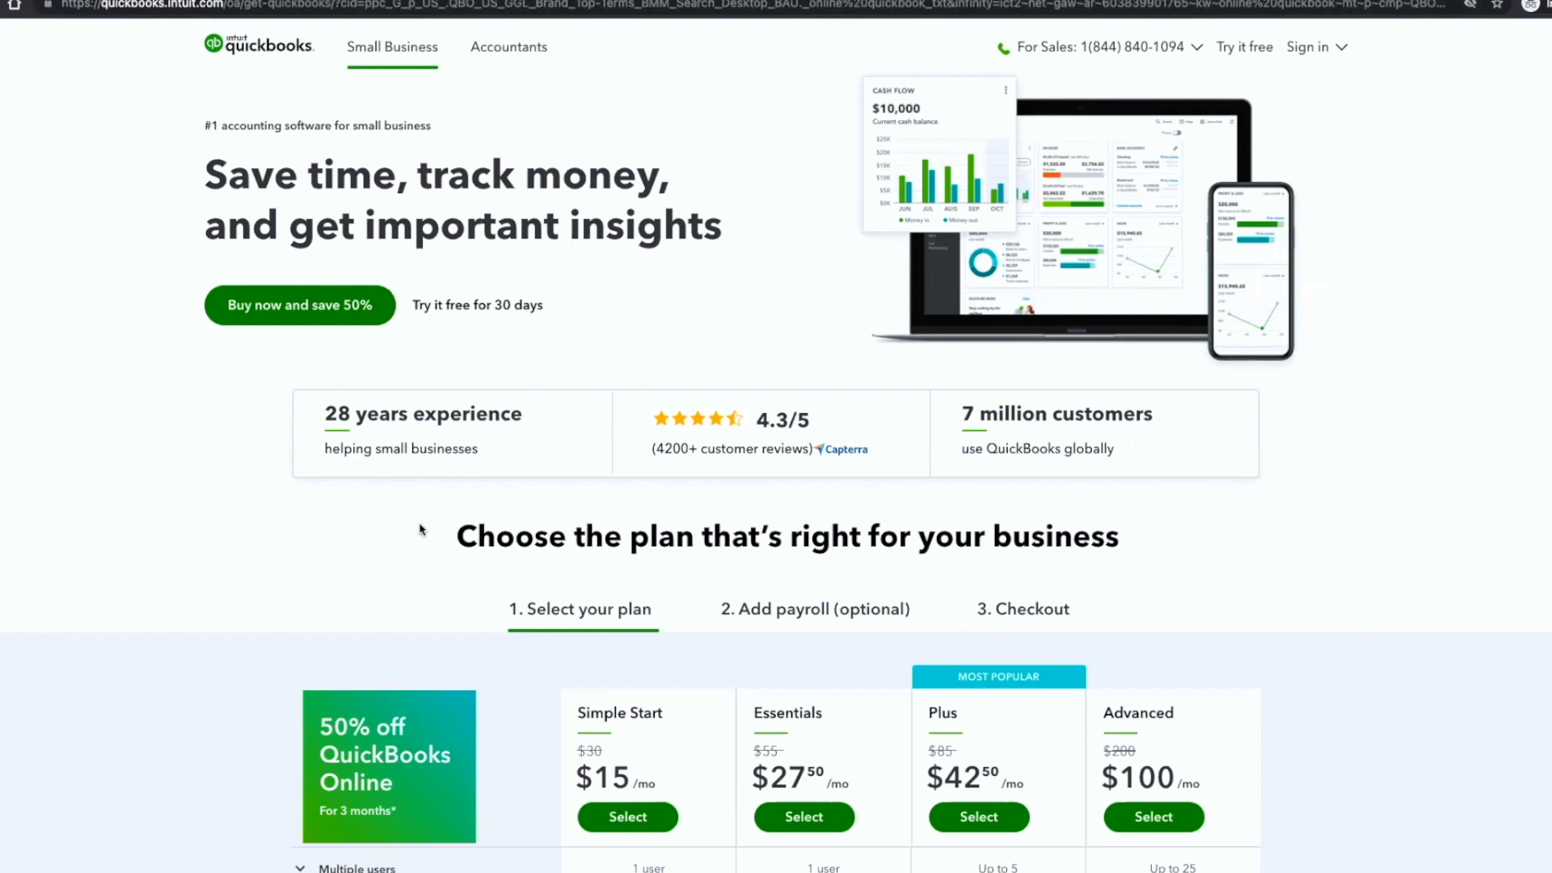
{"action": "scroll", "scroll_direction": "down", "scroll_amount": 3}
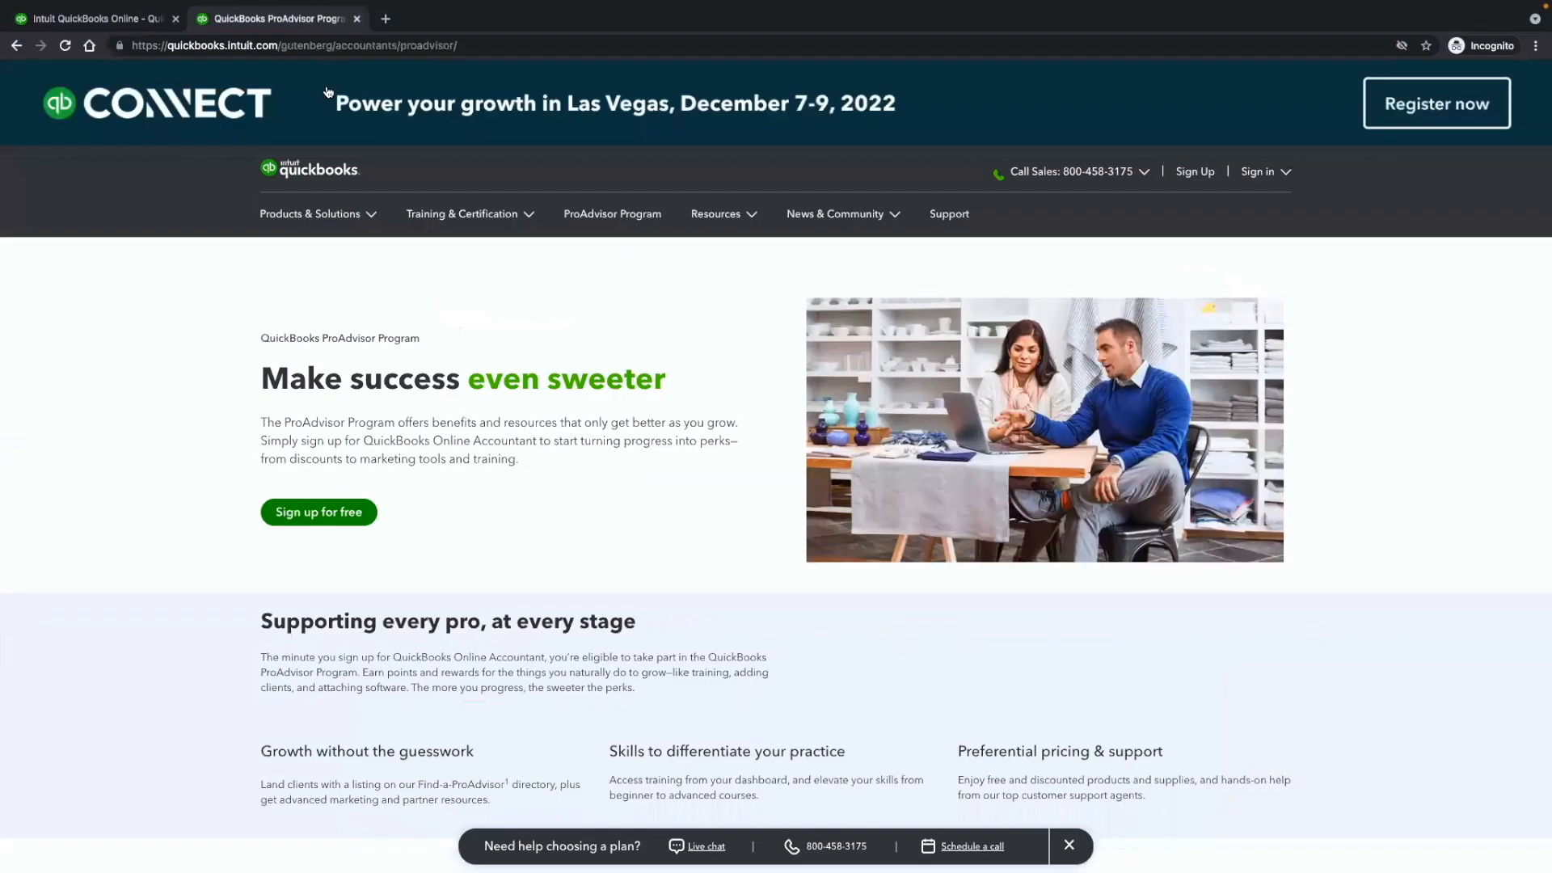
{"action": "left_click", "coordinate": [310, 213]}
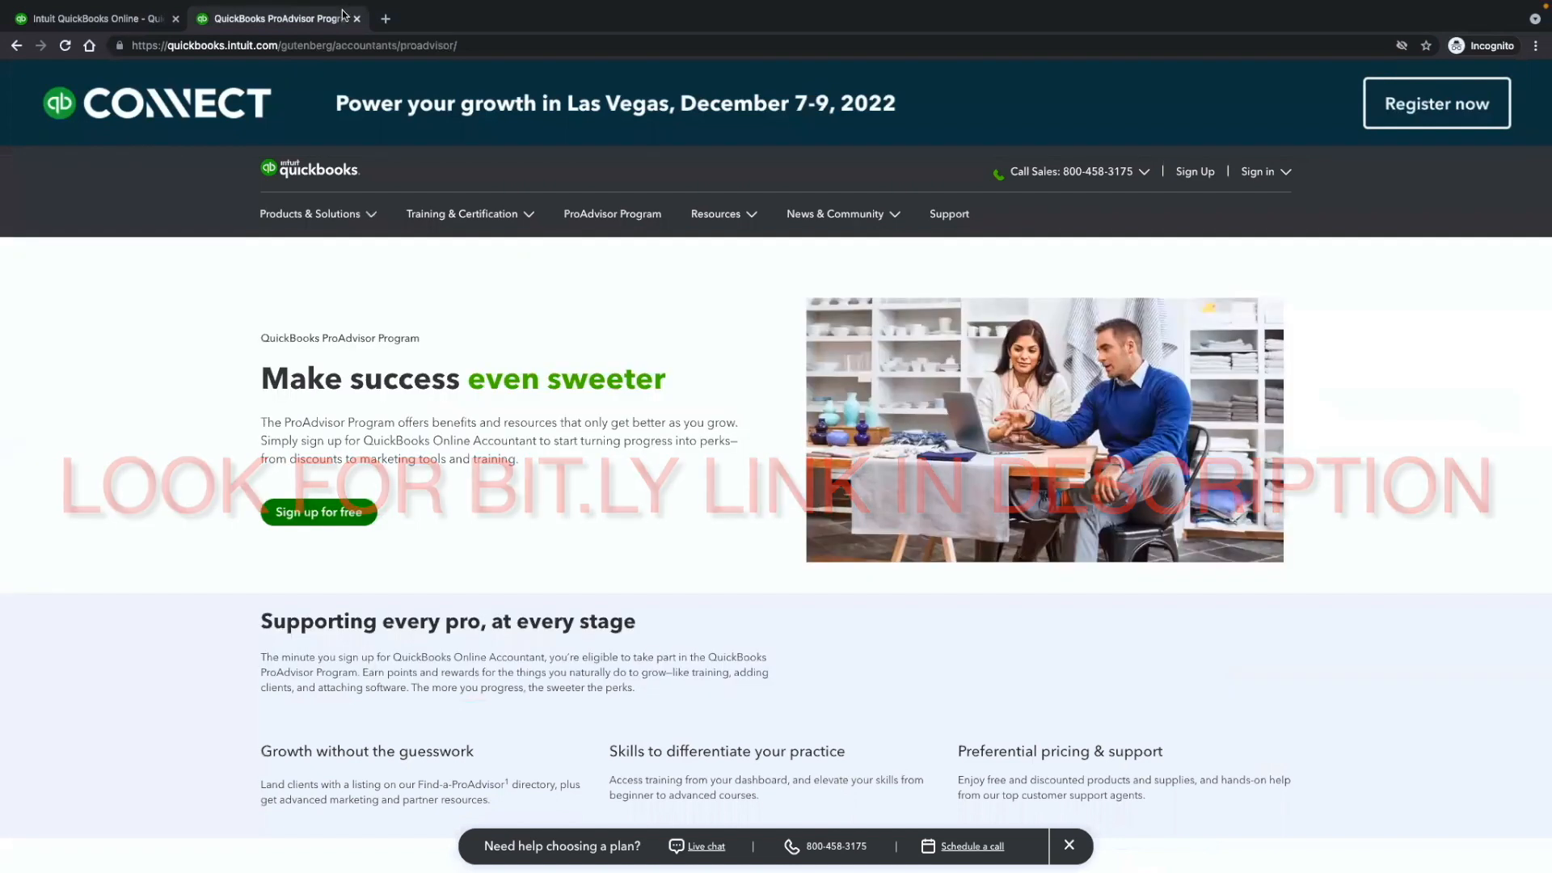
{"action": "mouse_move", "coordinate": [276, 18]}
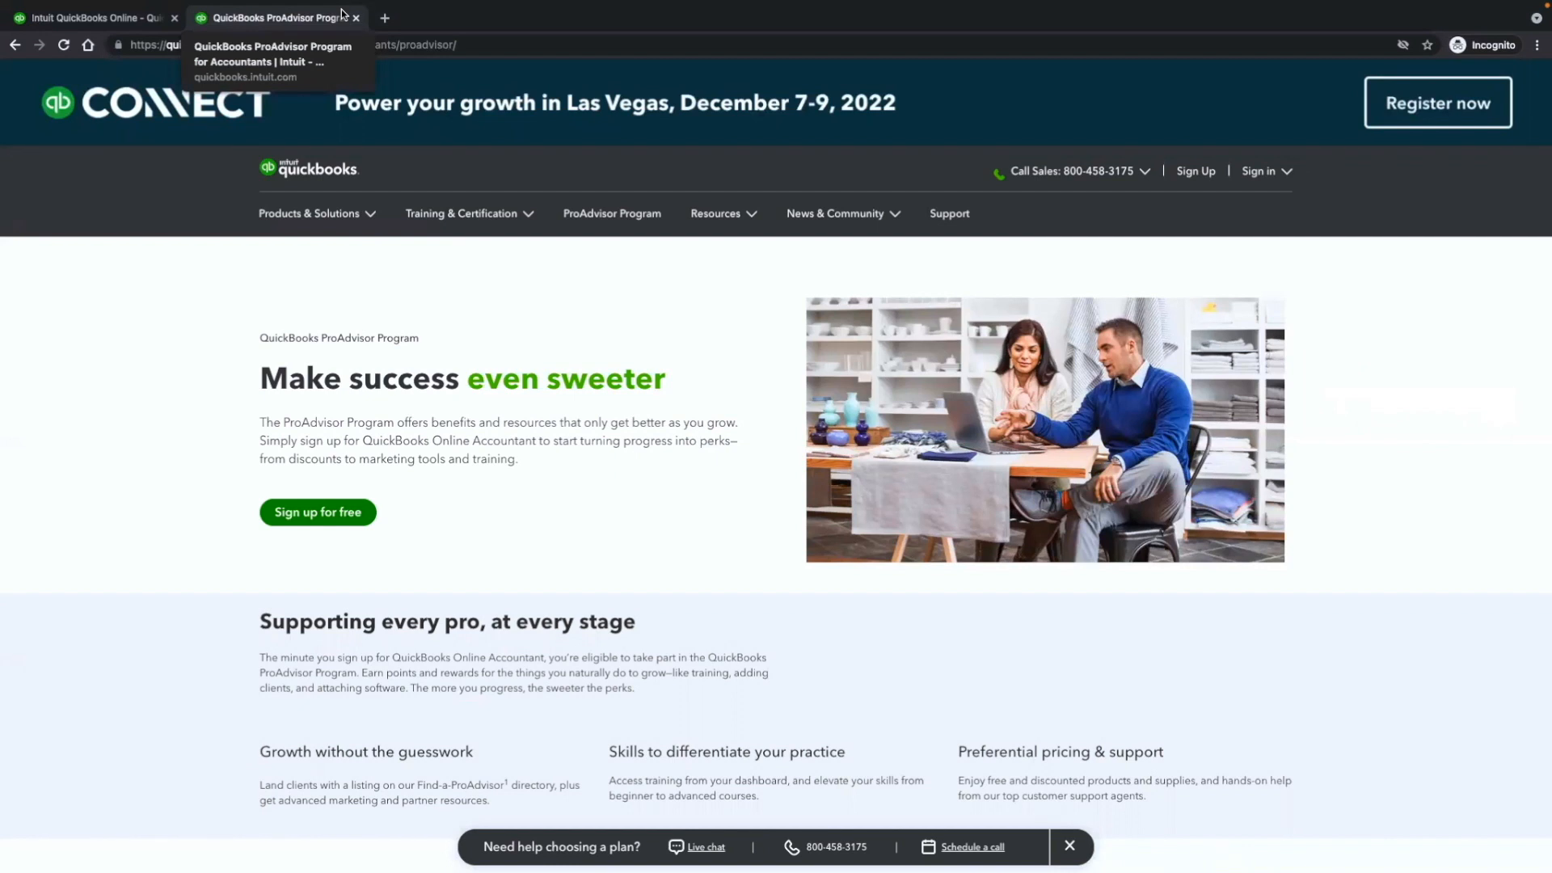
{"action": "mouse_move", "coordinate": [606, 6]}
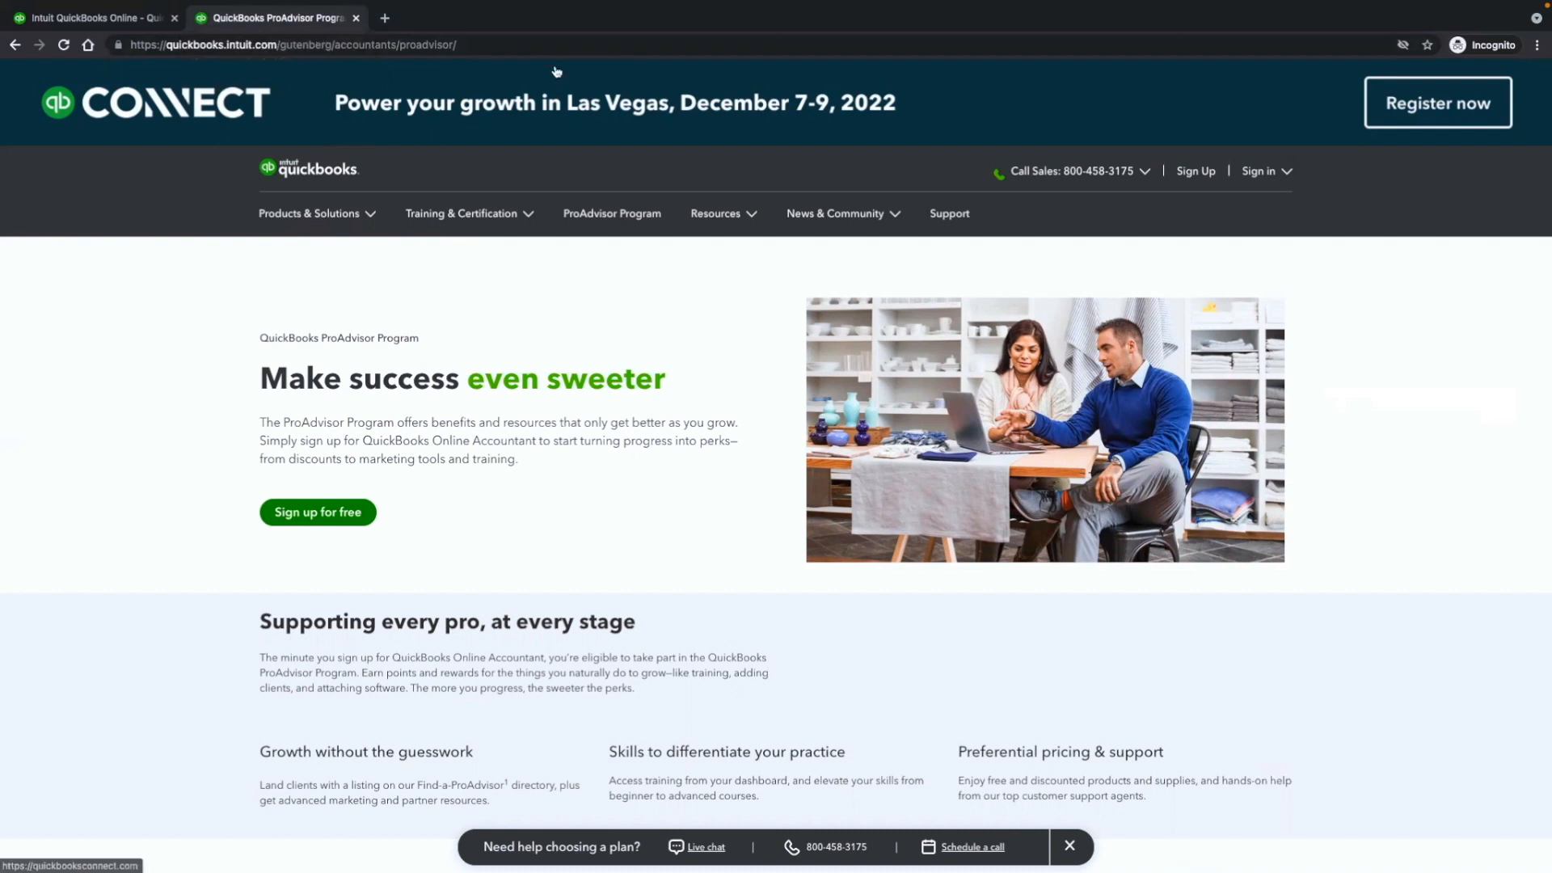
{"action": "mouse_move", "coordinate": [1145, 89]}
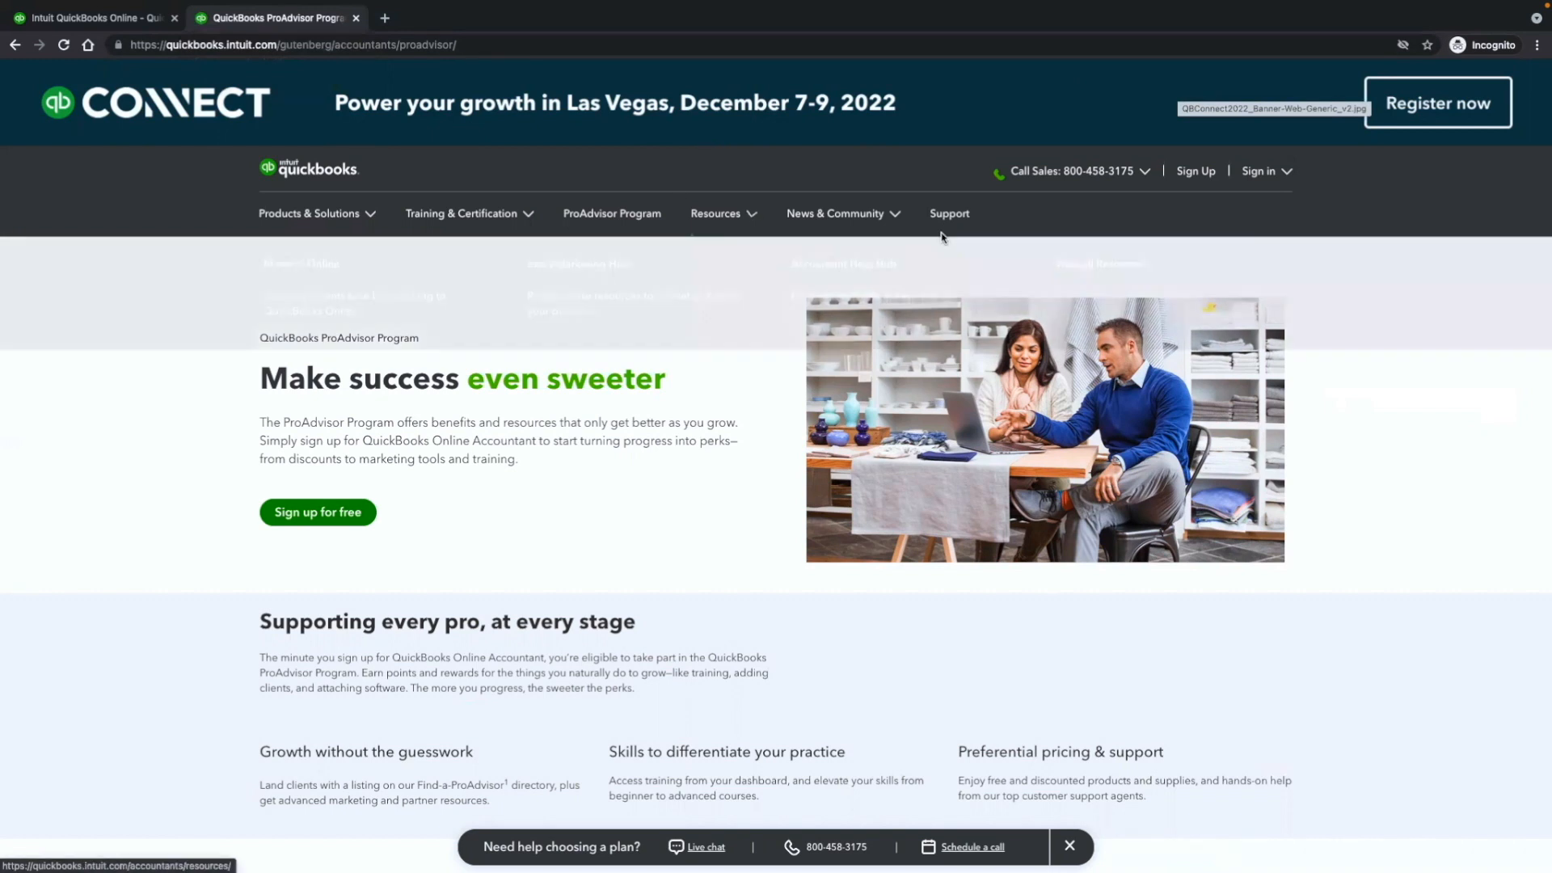
{"action": "left_click", "coordinate": [1259, 170]}
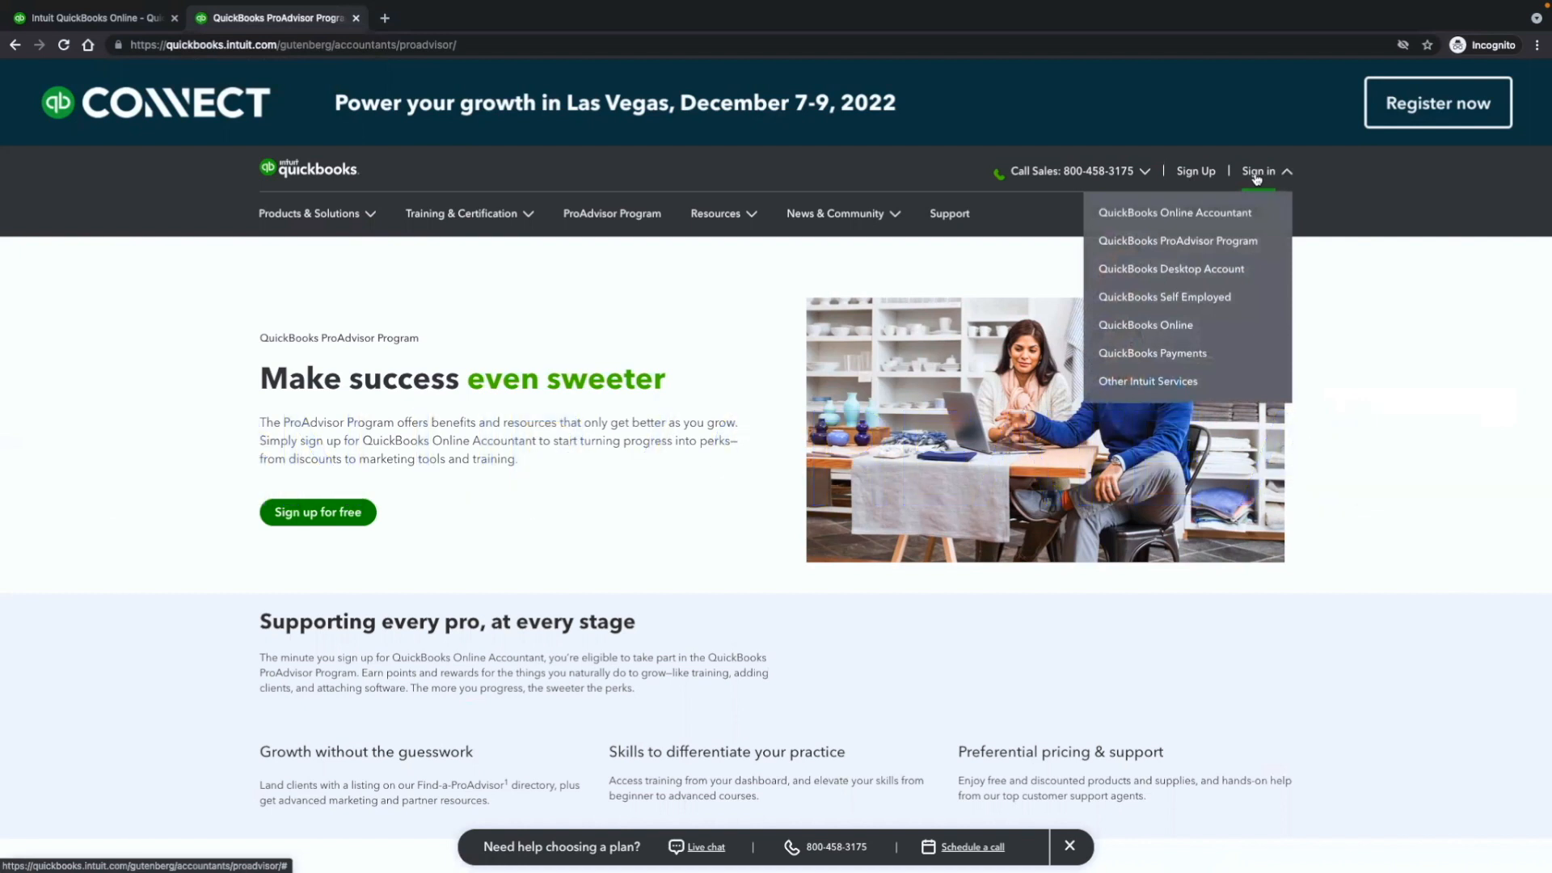
{"action": "mouse_move", "coordinate": [1177, 241]}
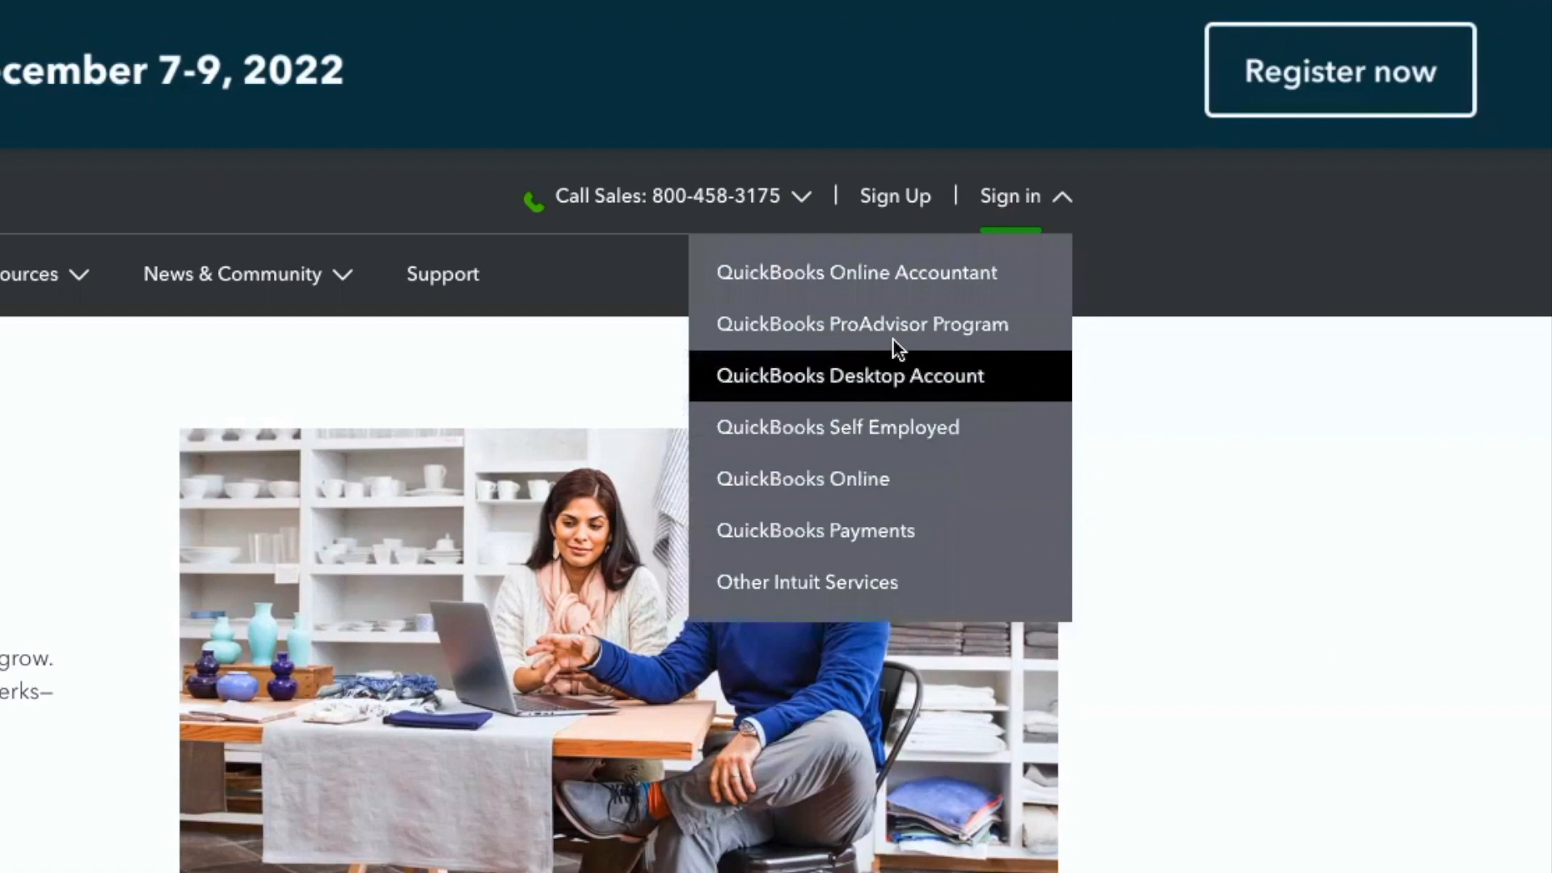
{"action": "mouse_move", "coordinate": [819, 247]}
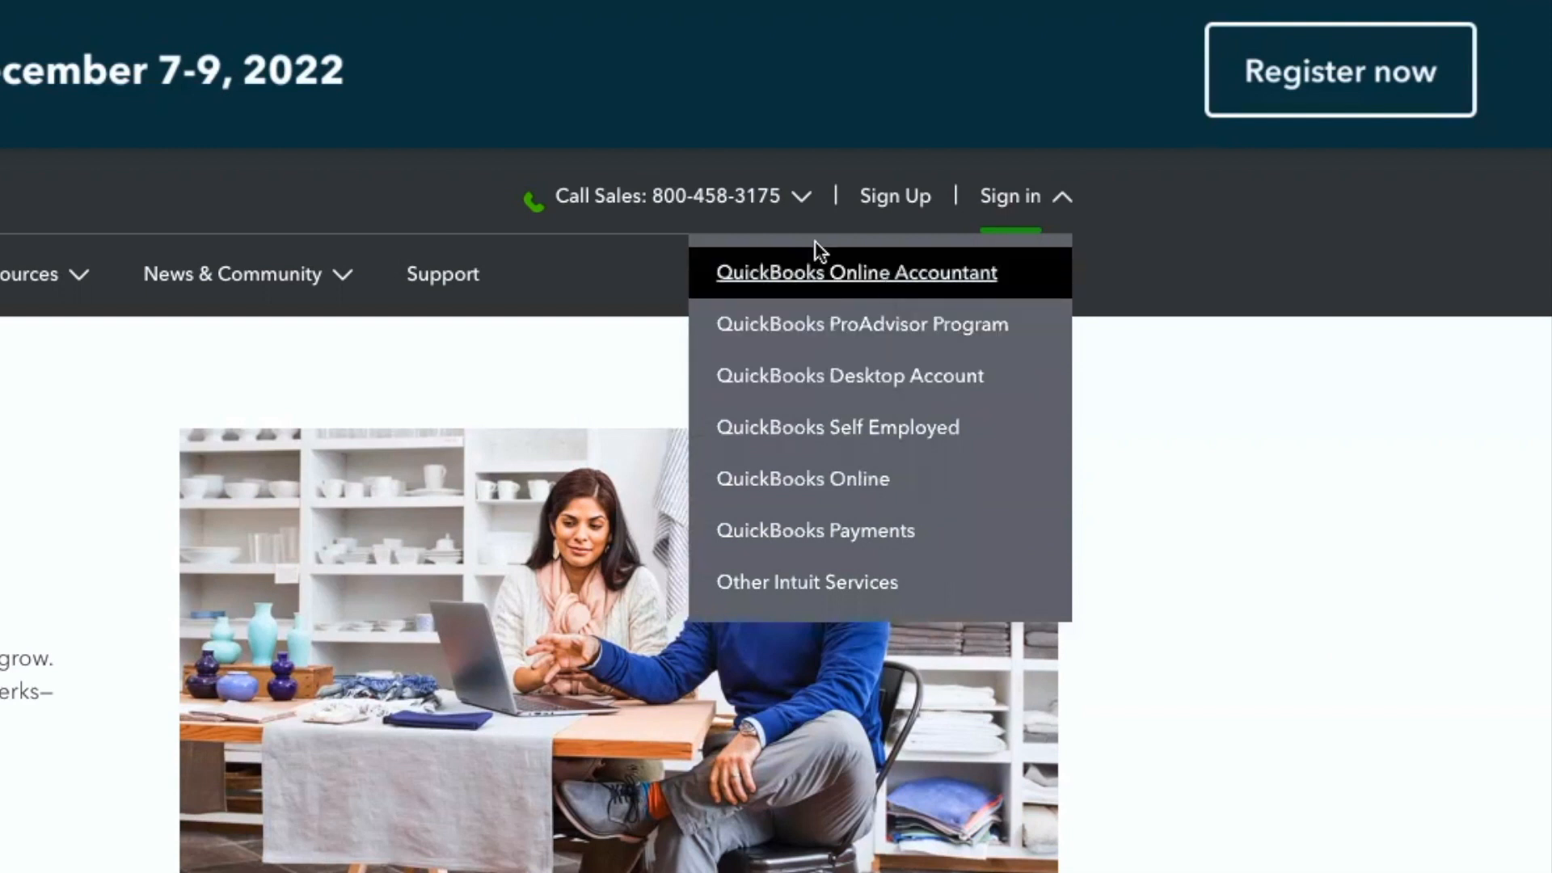
{"action": "left_click", "coordinate": [860, 323]}
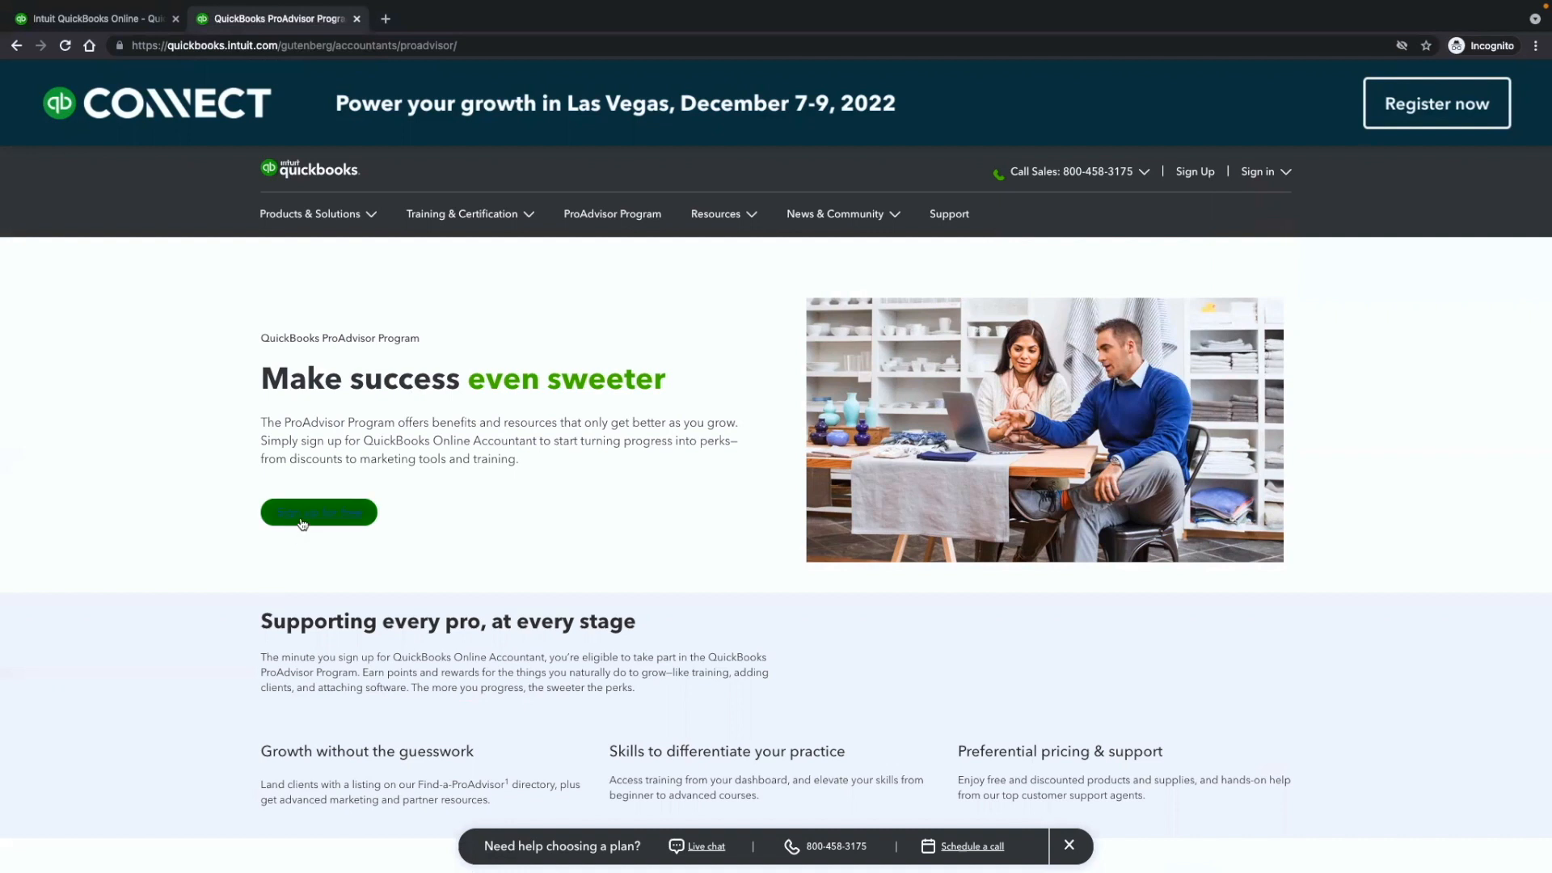
Start the free QuickBooks ProAdvisor sign-up form
{"action": "left_click", "coordinate": [318, 512]}
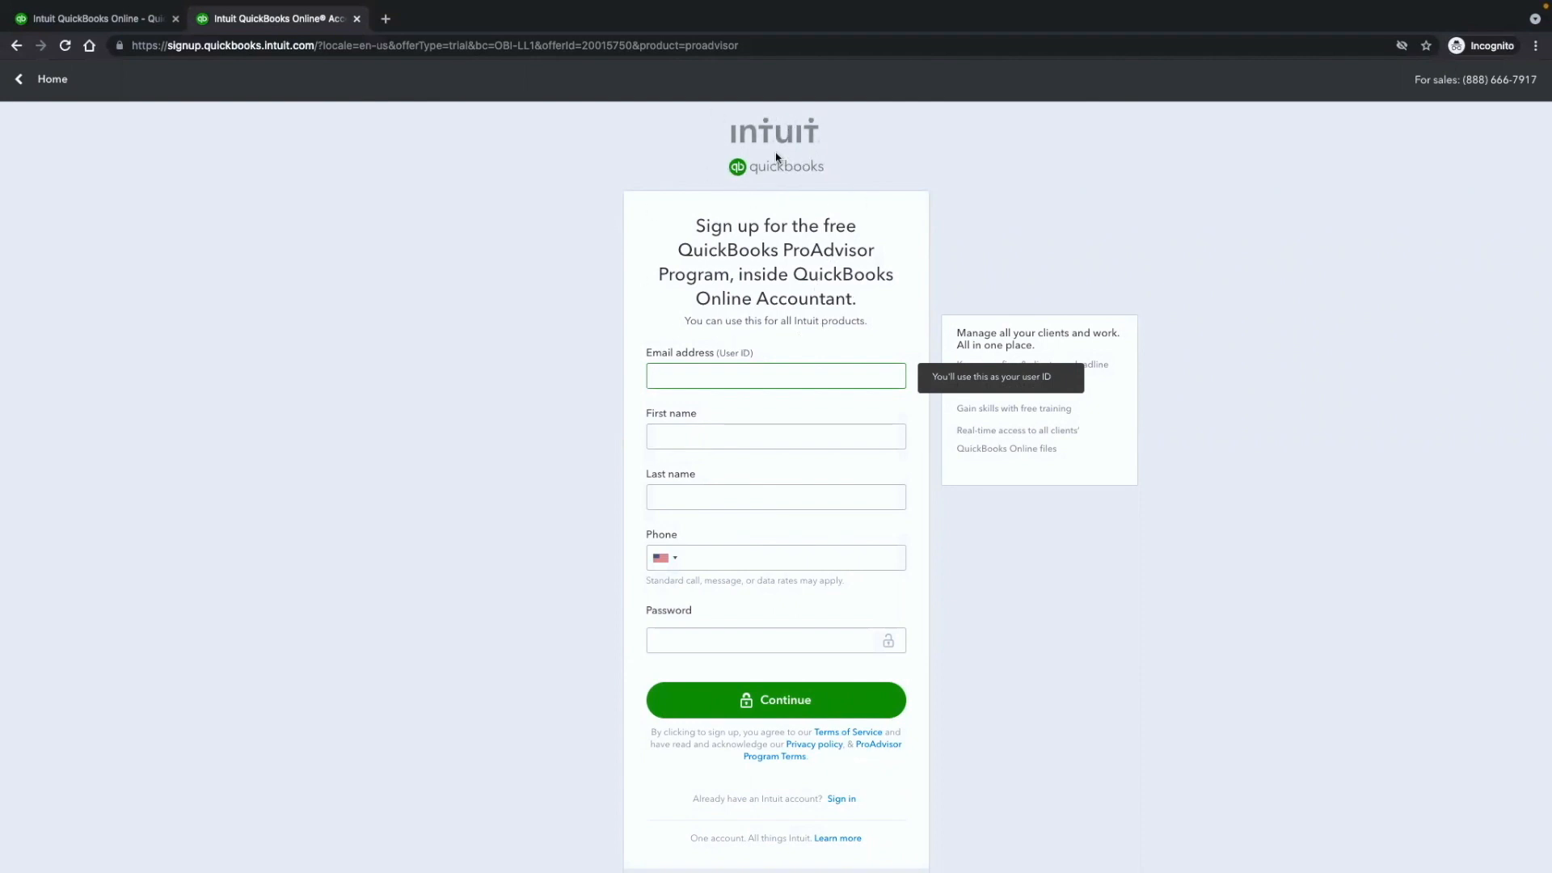
{"action": "mouse_move", "coordinate": [813, 182]}
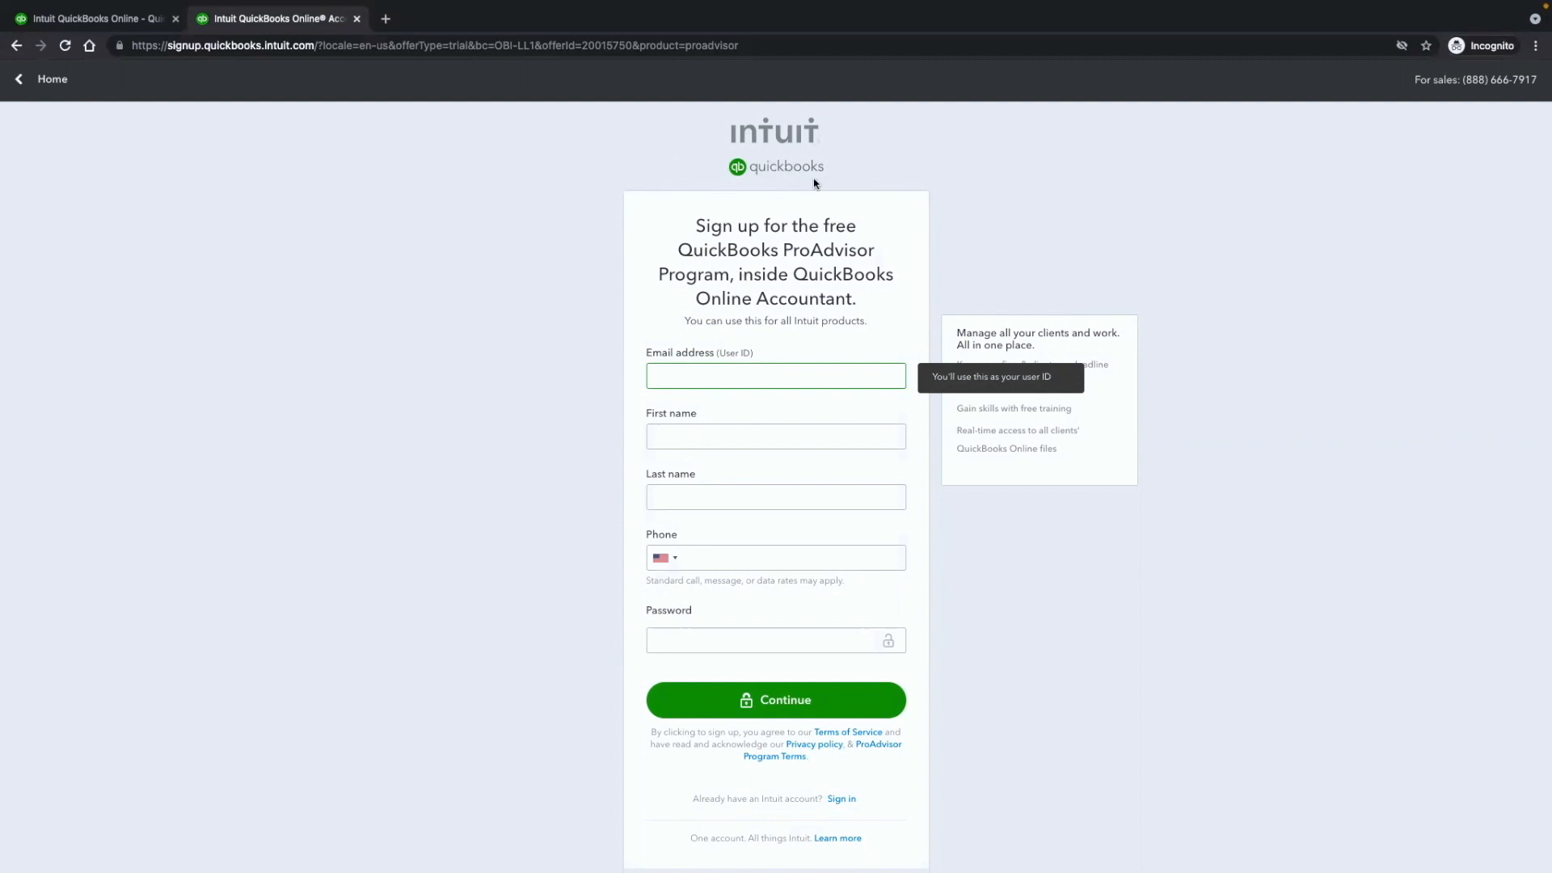
{"action": "mouse_move", "coordinate": [820, 187]}
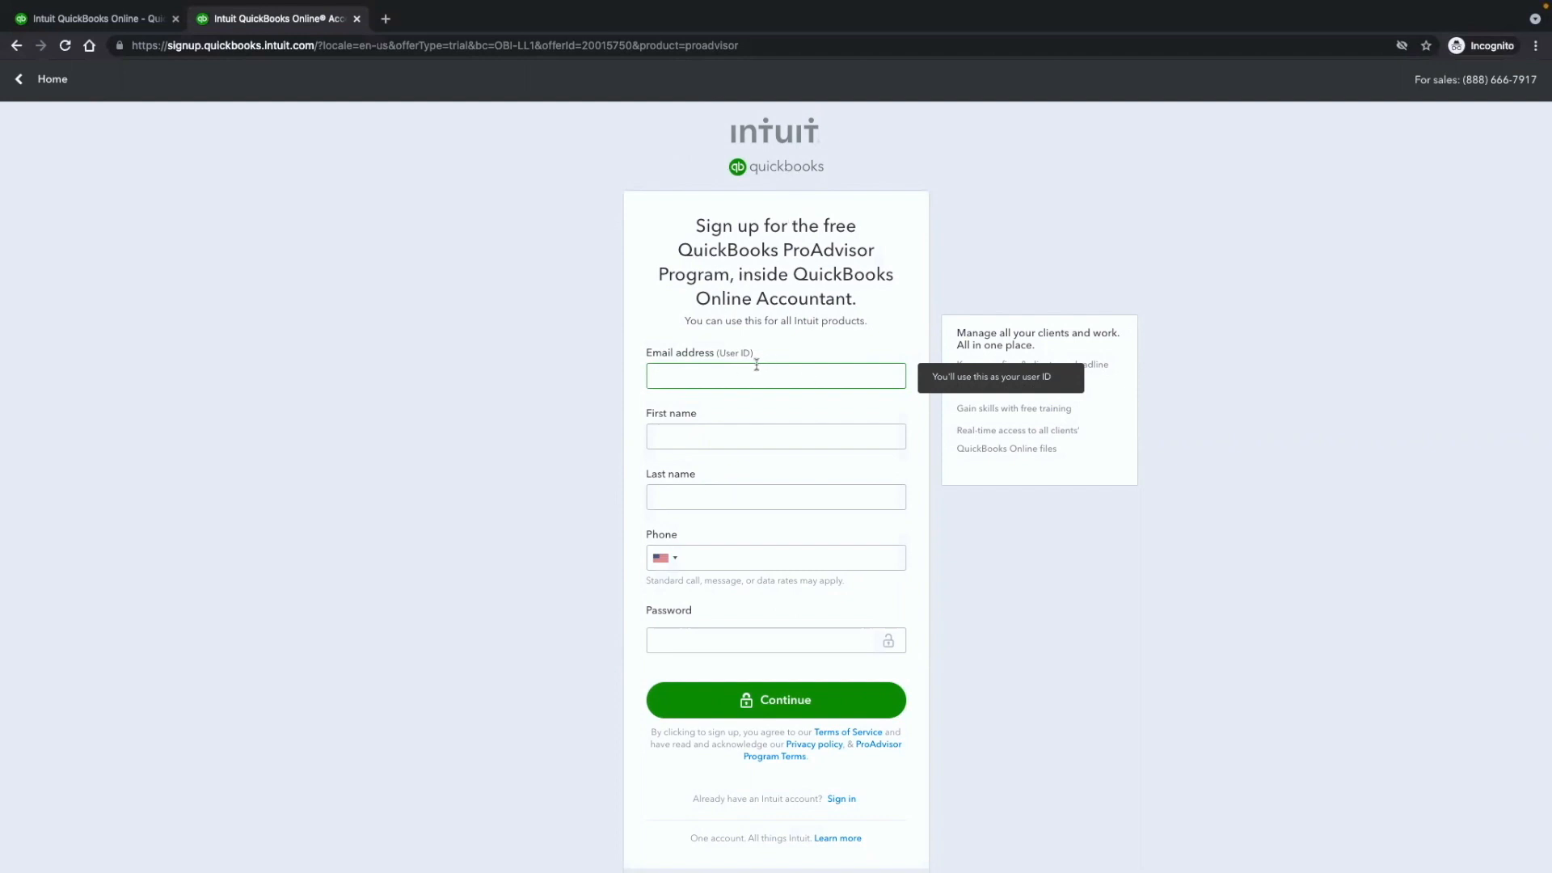
{"action": "mouse_move", "coordinate": [824, 254]}
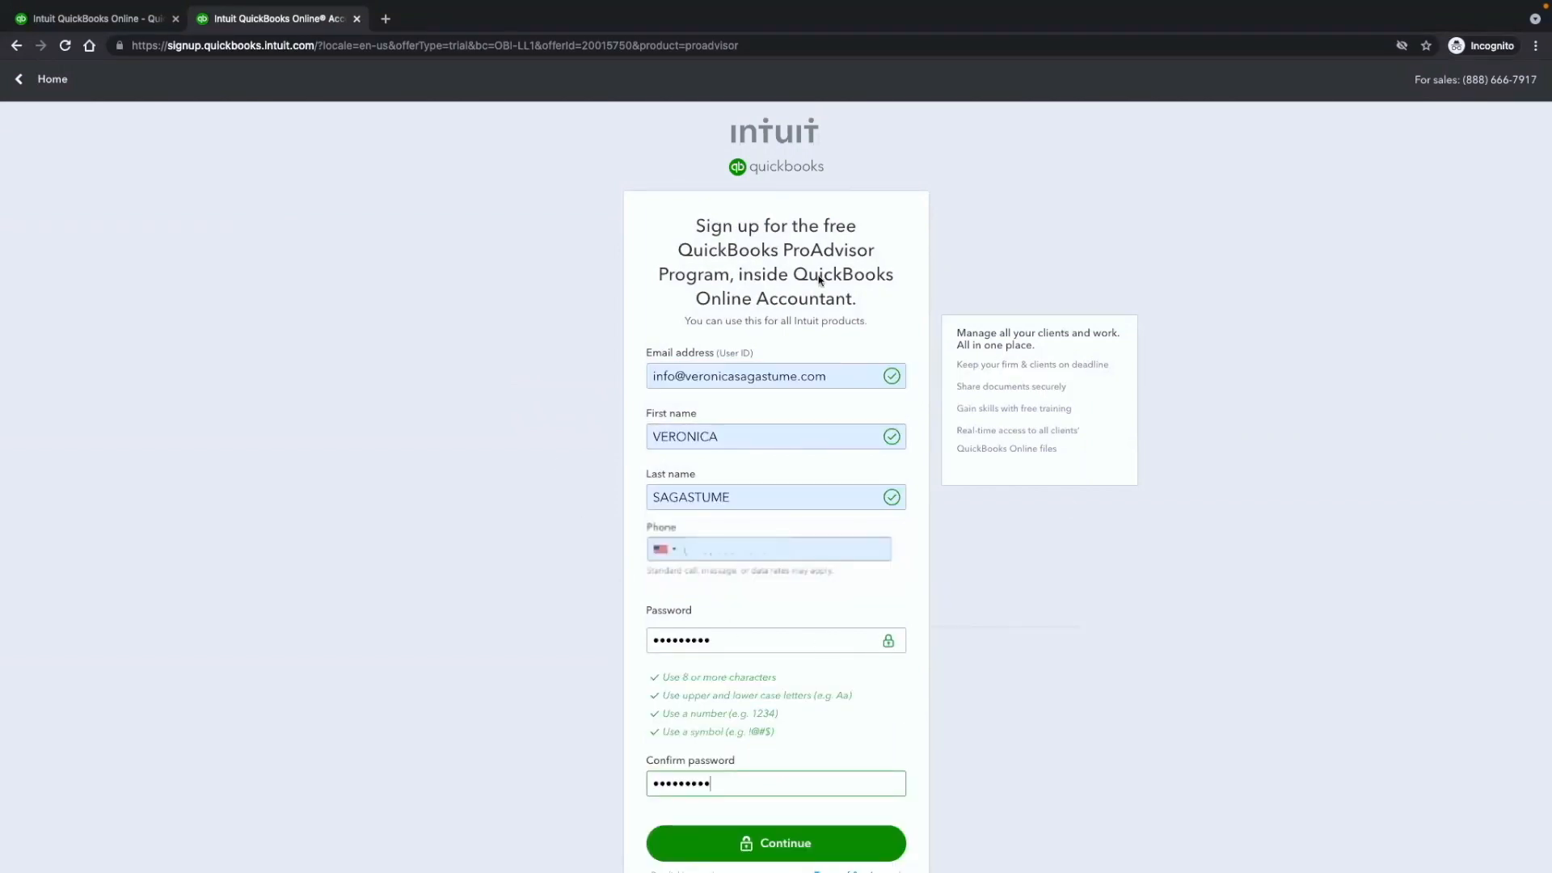
{"action": "mouse_move", "coordinate": [856, 354]}
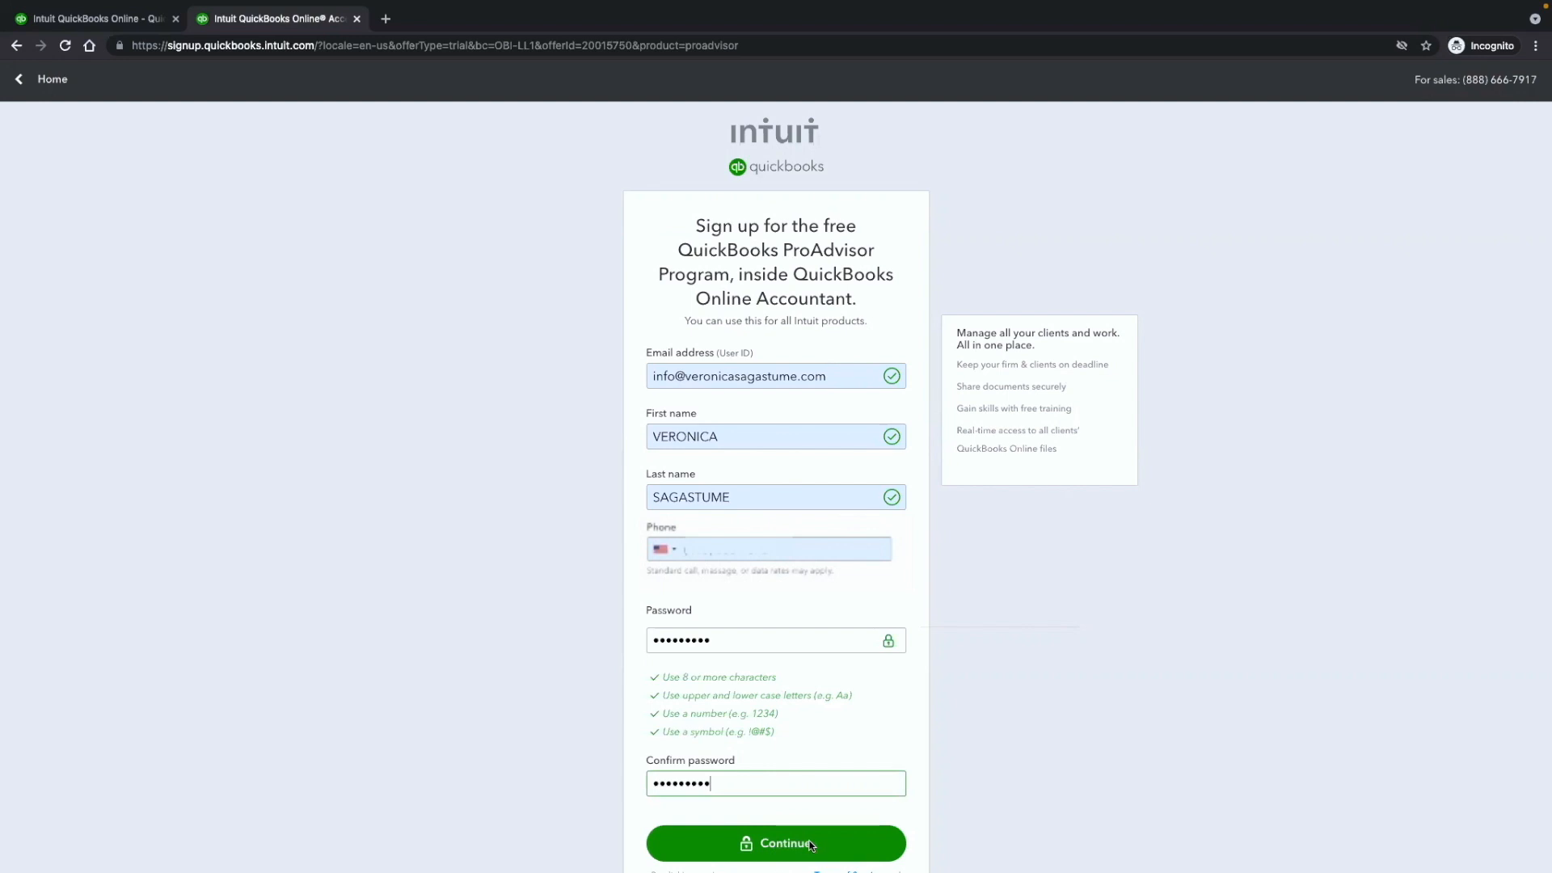
Submit the sign-up details and enter firm ZIP code 94070 on the firm's info step
{"action": "left_click", "coordinate": [774, 842]}
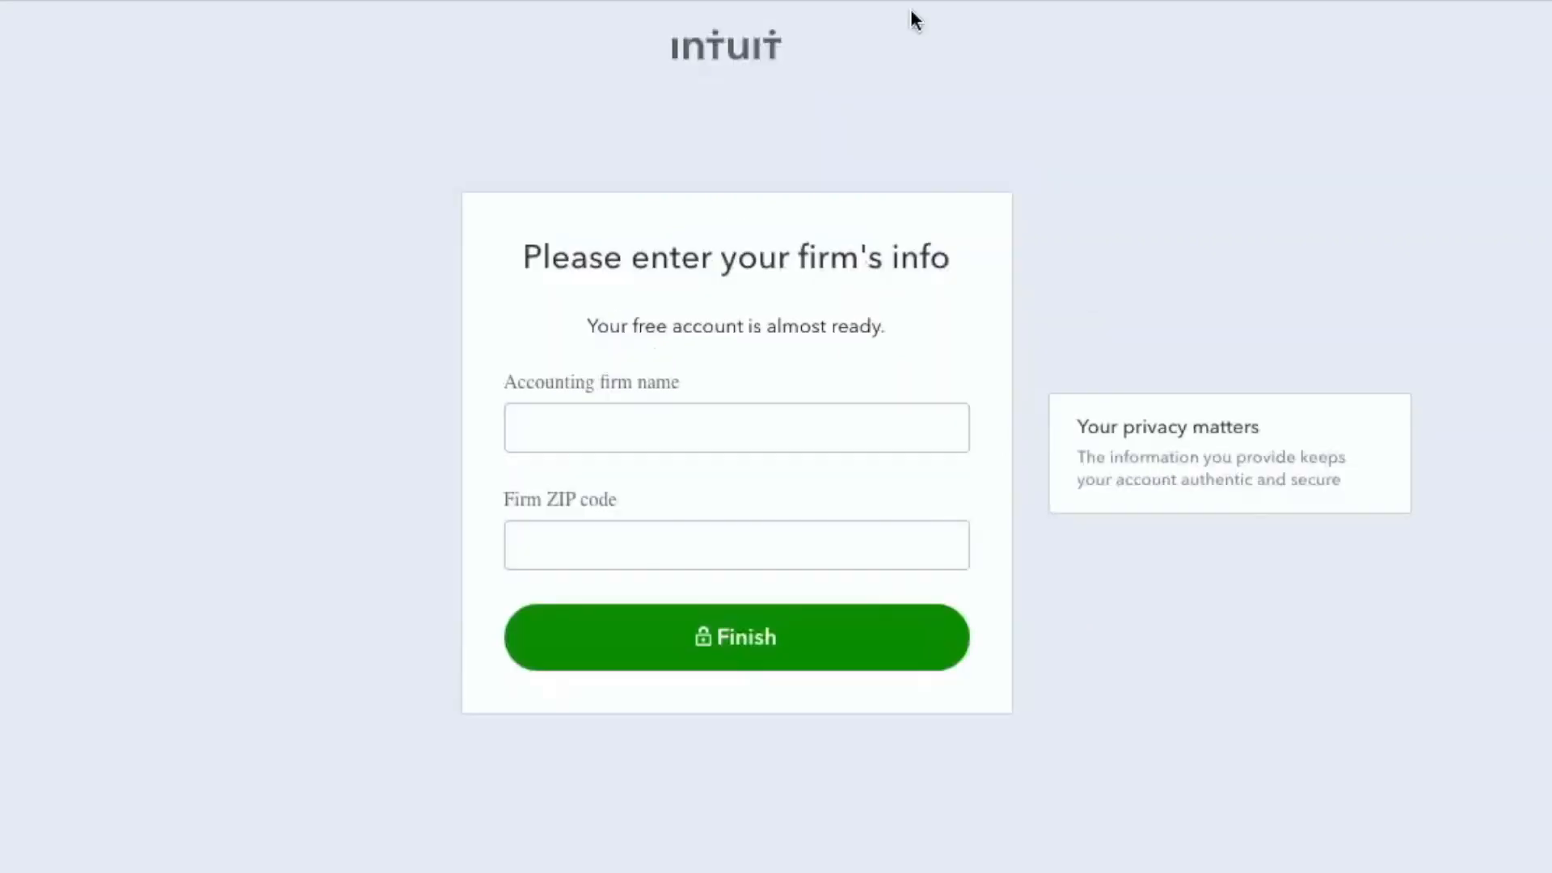
{"action": "mouse_move", "coordinate": [1083, 328]}
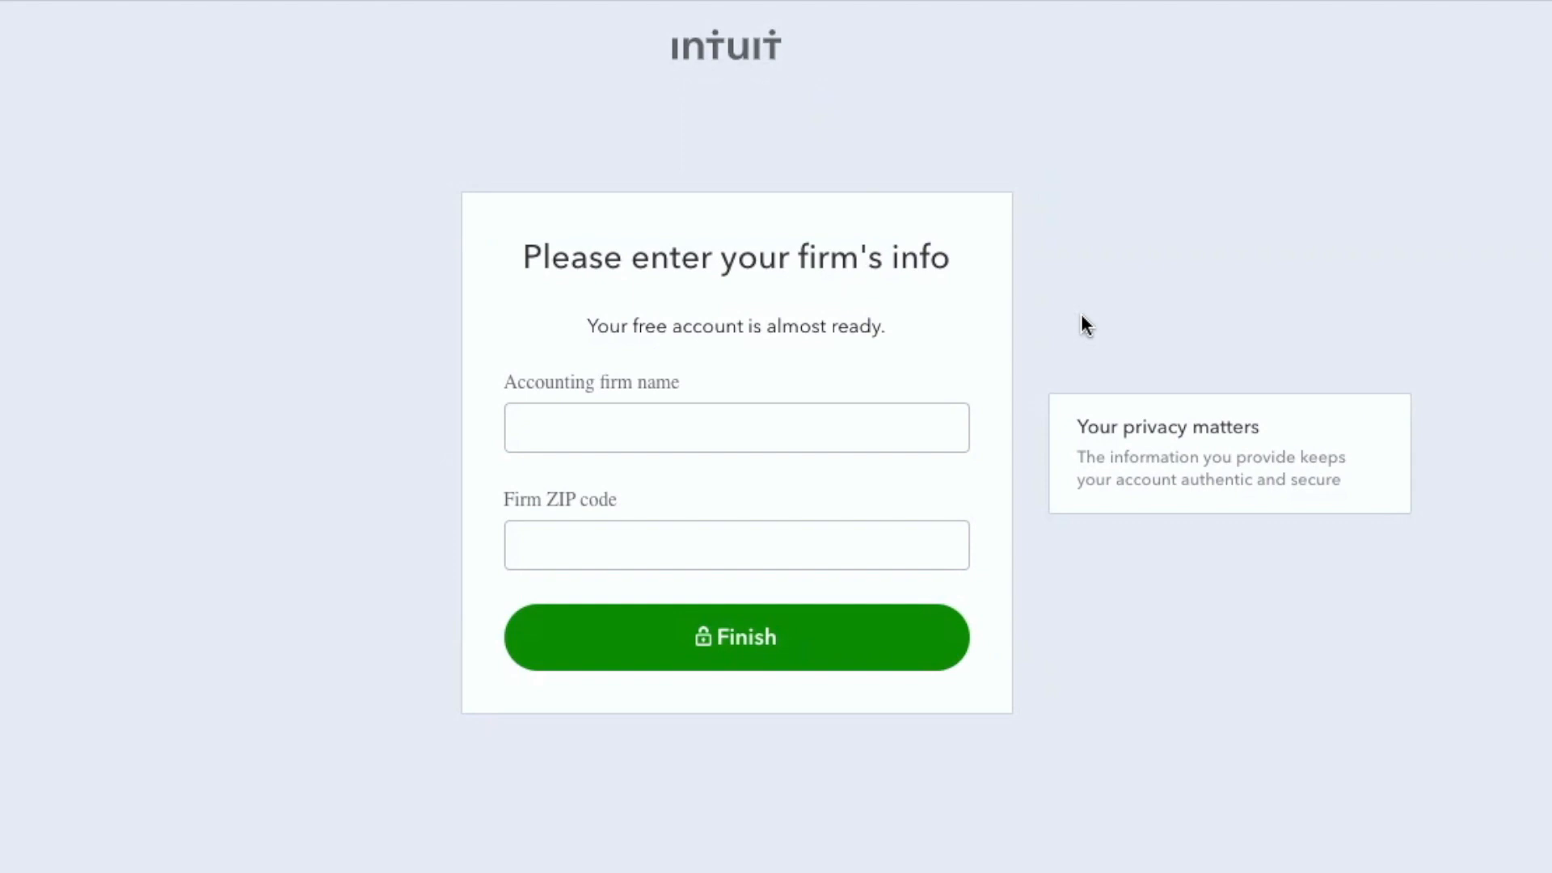
{"action": "left_click", "coordinate": [735, 637]}
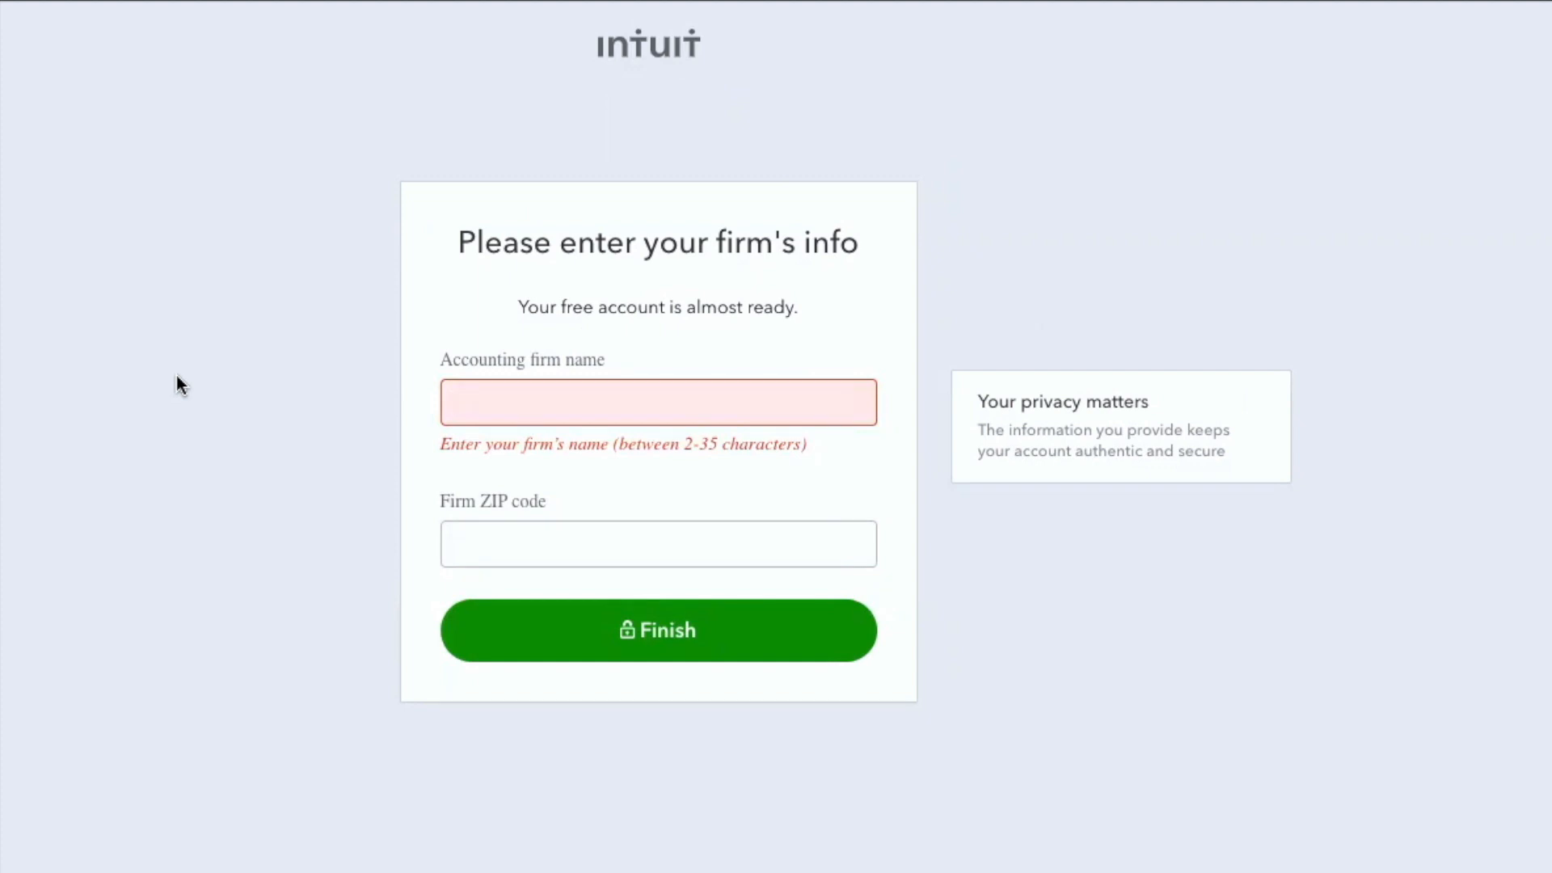
{"action": "type", "text": "94070"}
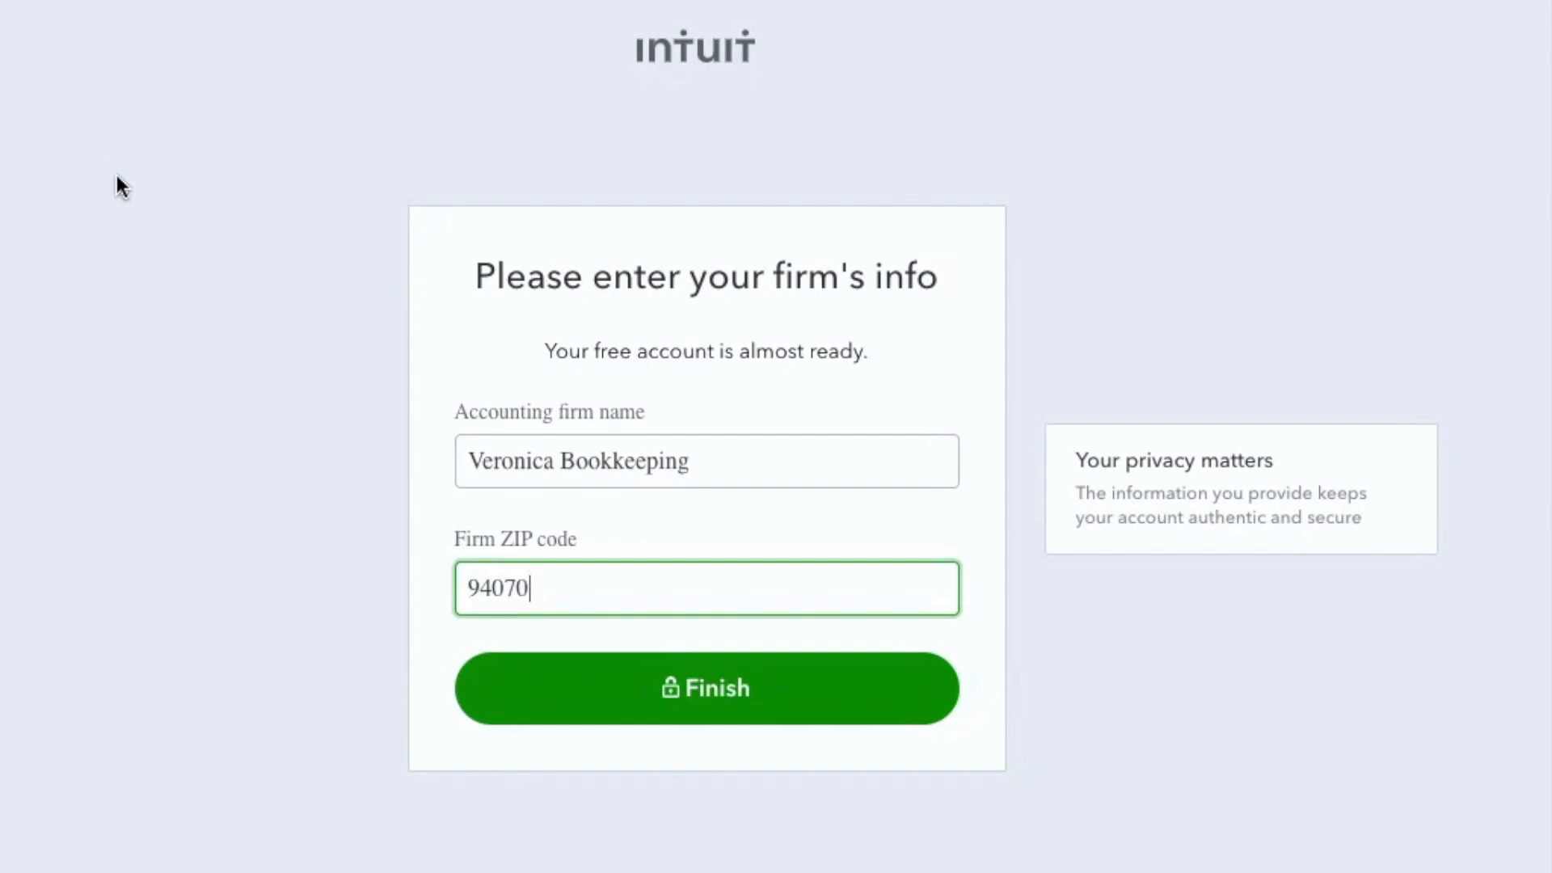
{"action": "mouse_move", "coordinate": [621, 293]}
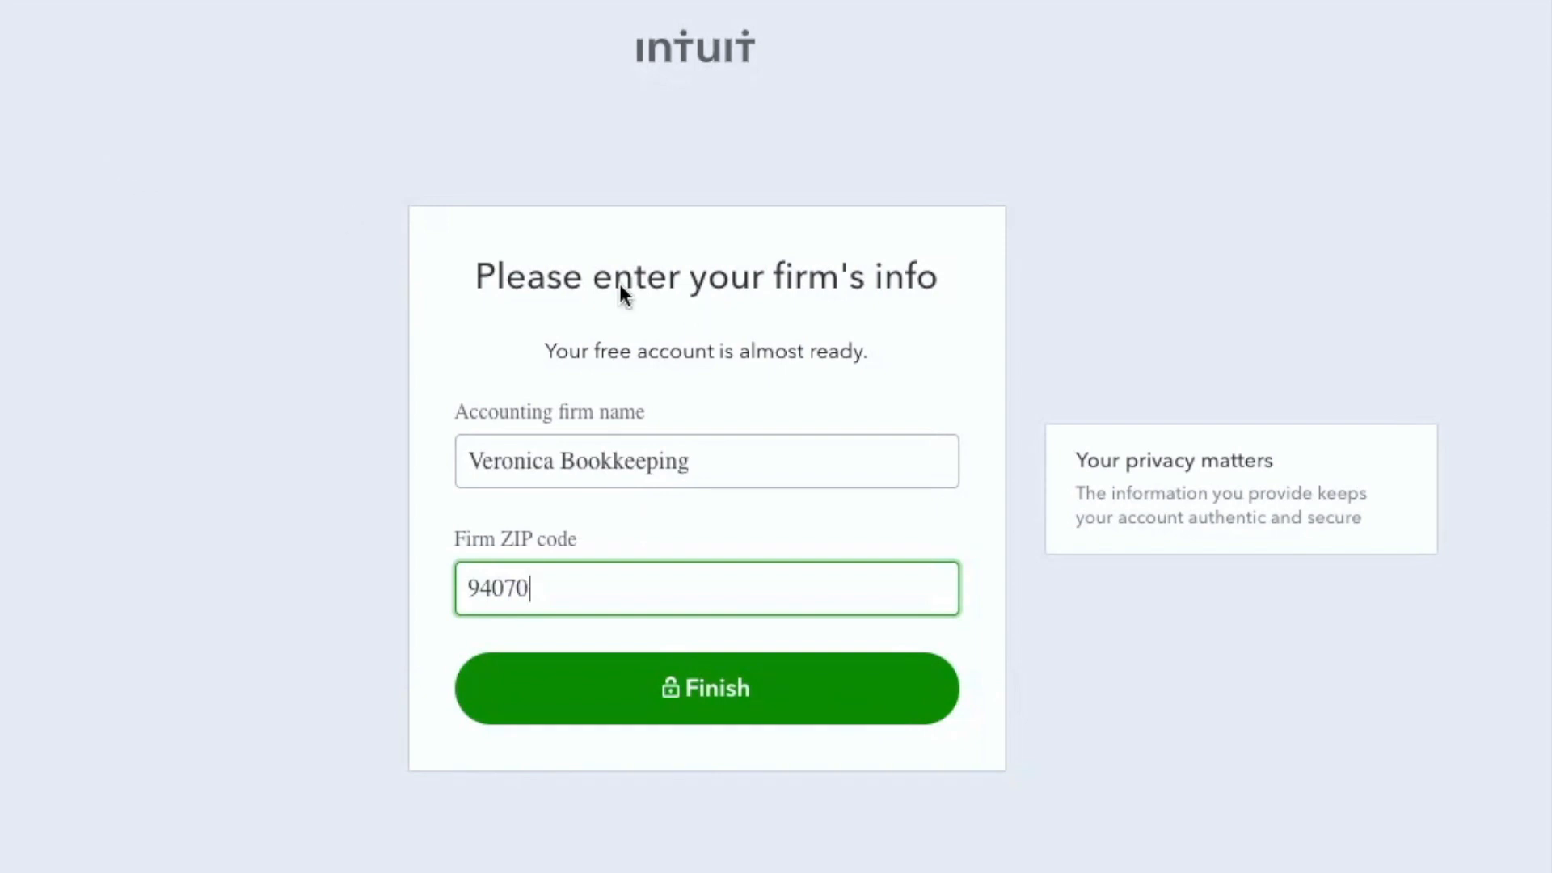
{"action": "mouse_move", "coordinate": [147, 474]}
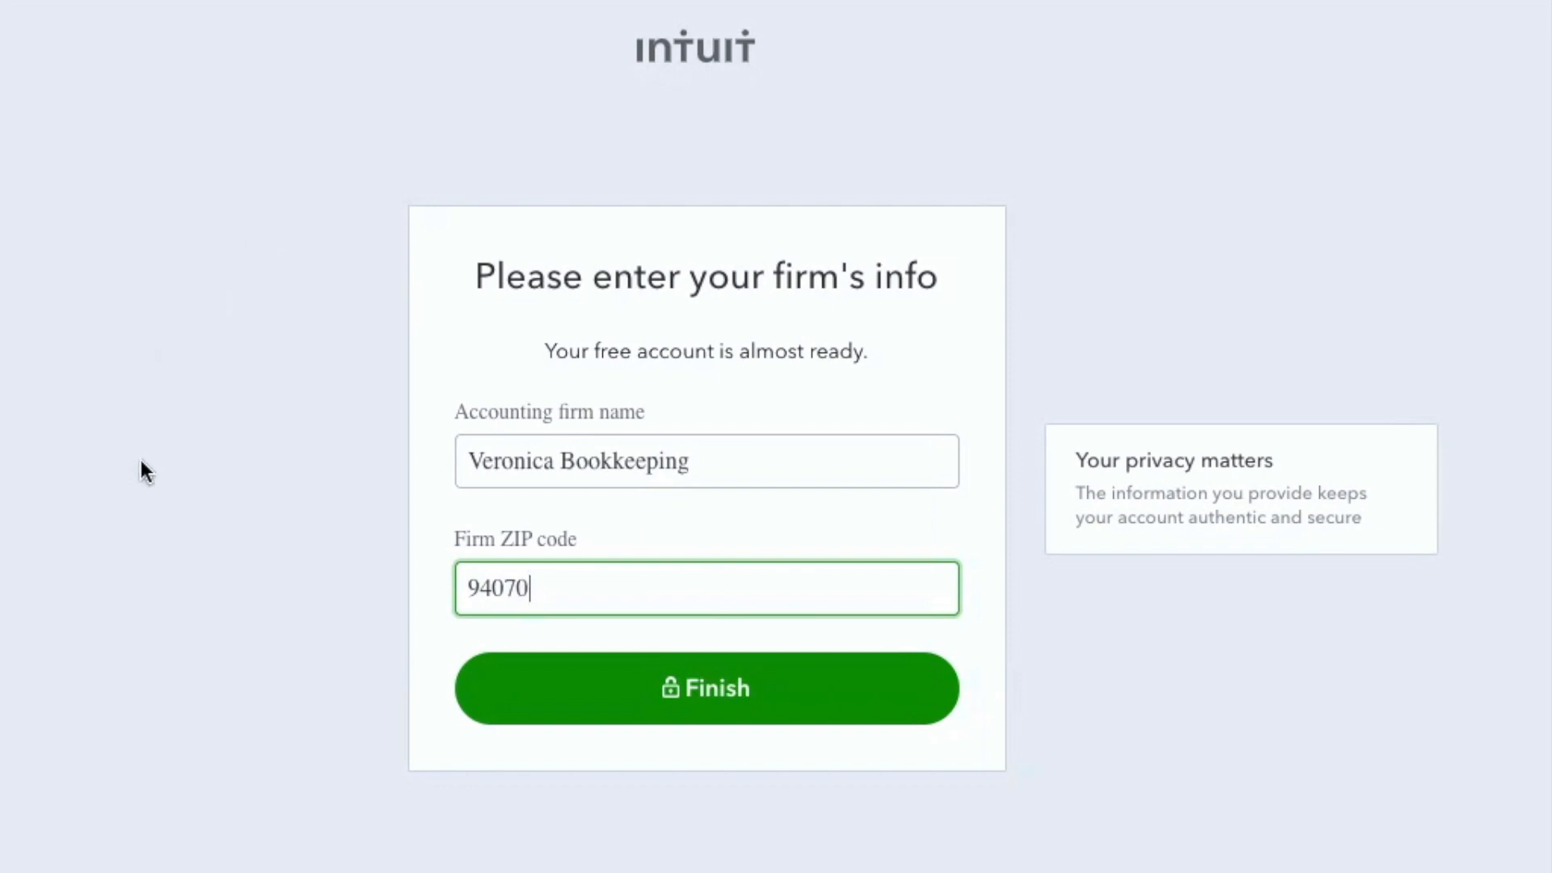
{"action": "mouse_move", "coordinate": [475, 475]}
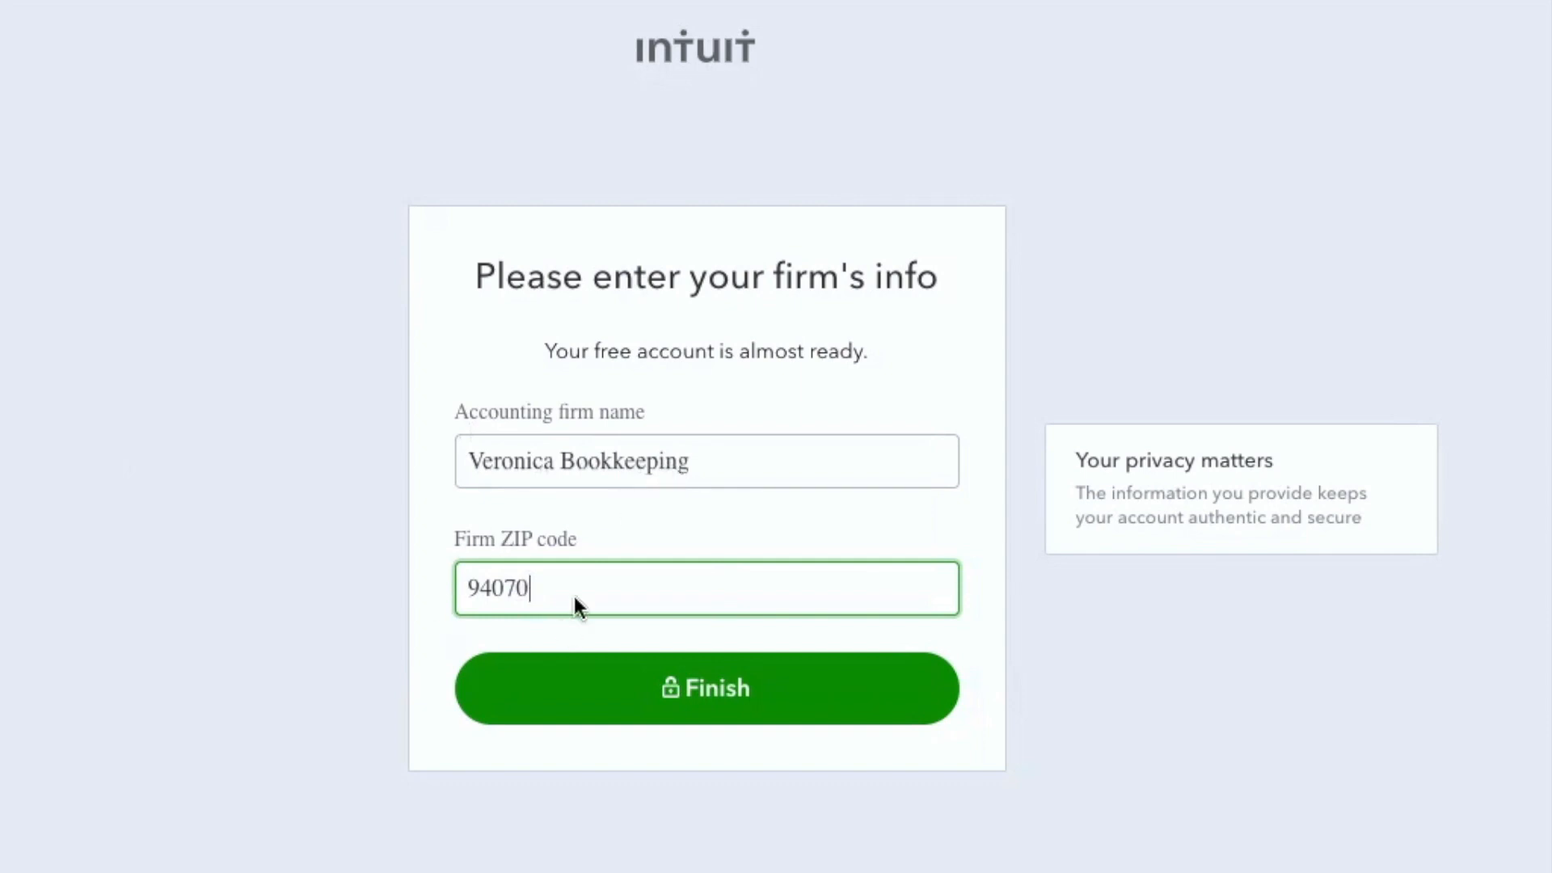
{"action": "mouse_move", "coordinate": [621, 680]}
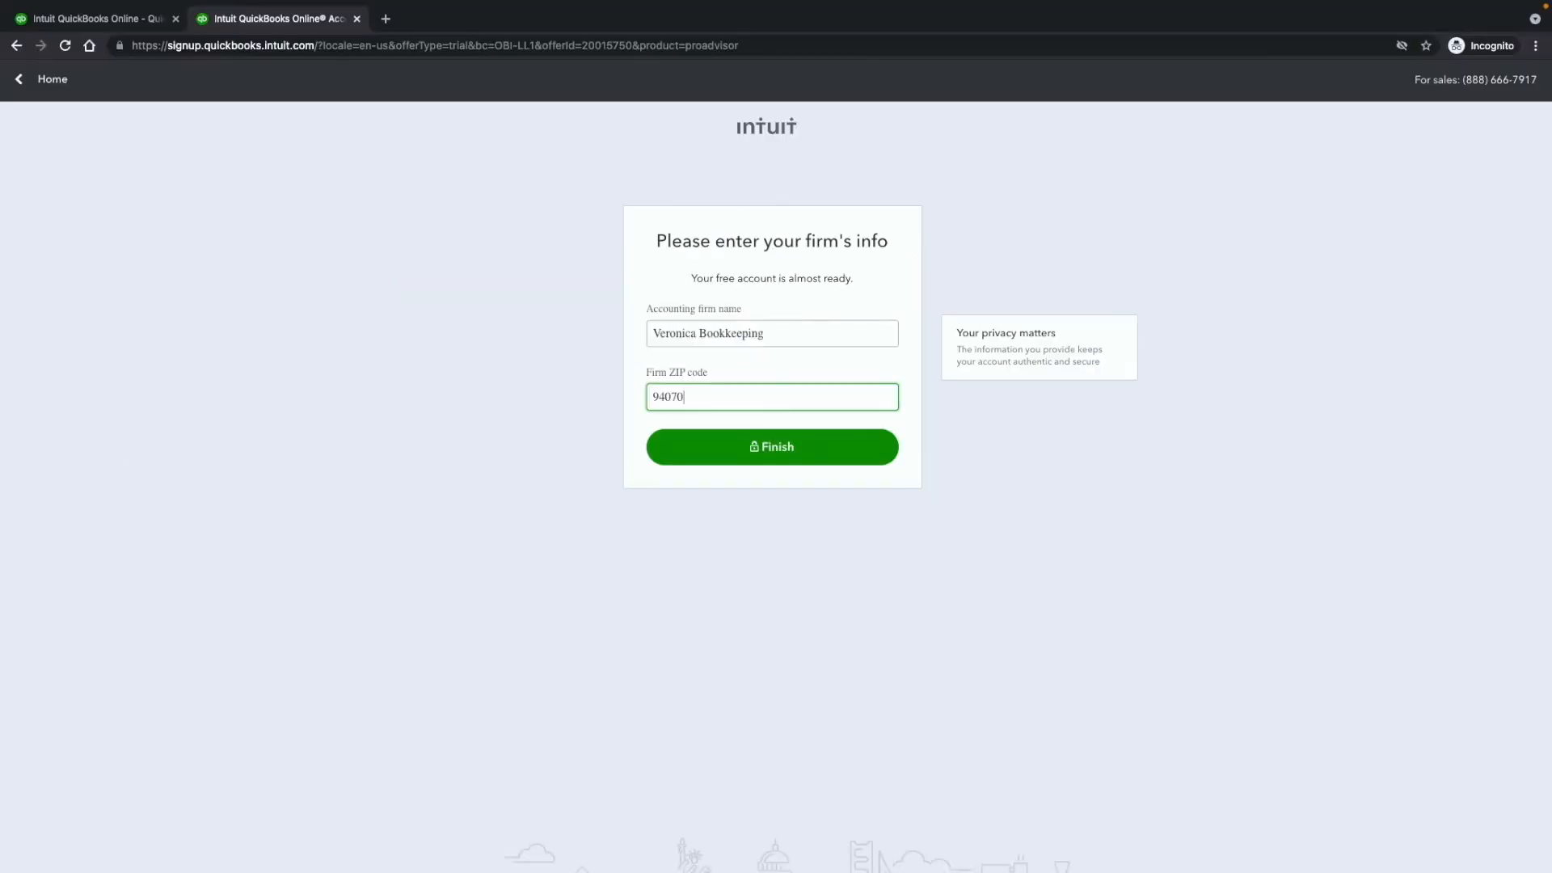
Finish creating the account and dismiss the welcome greeting to reach the Clients page
{"action": "left_click", "coordinate": [771, 446]}
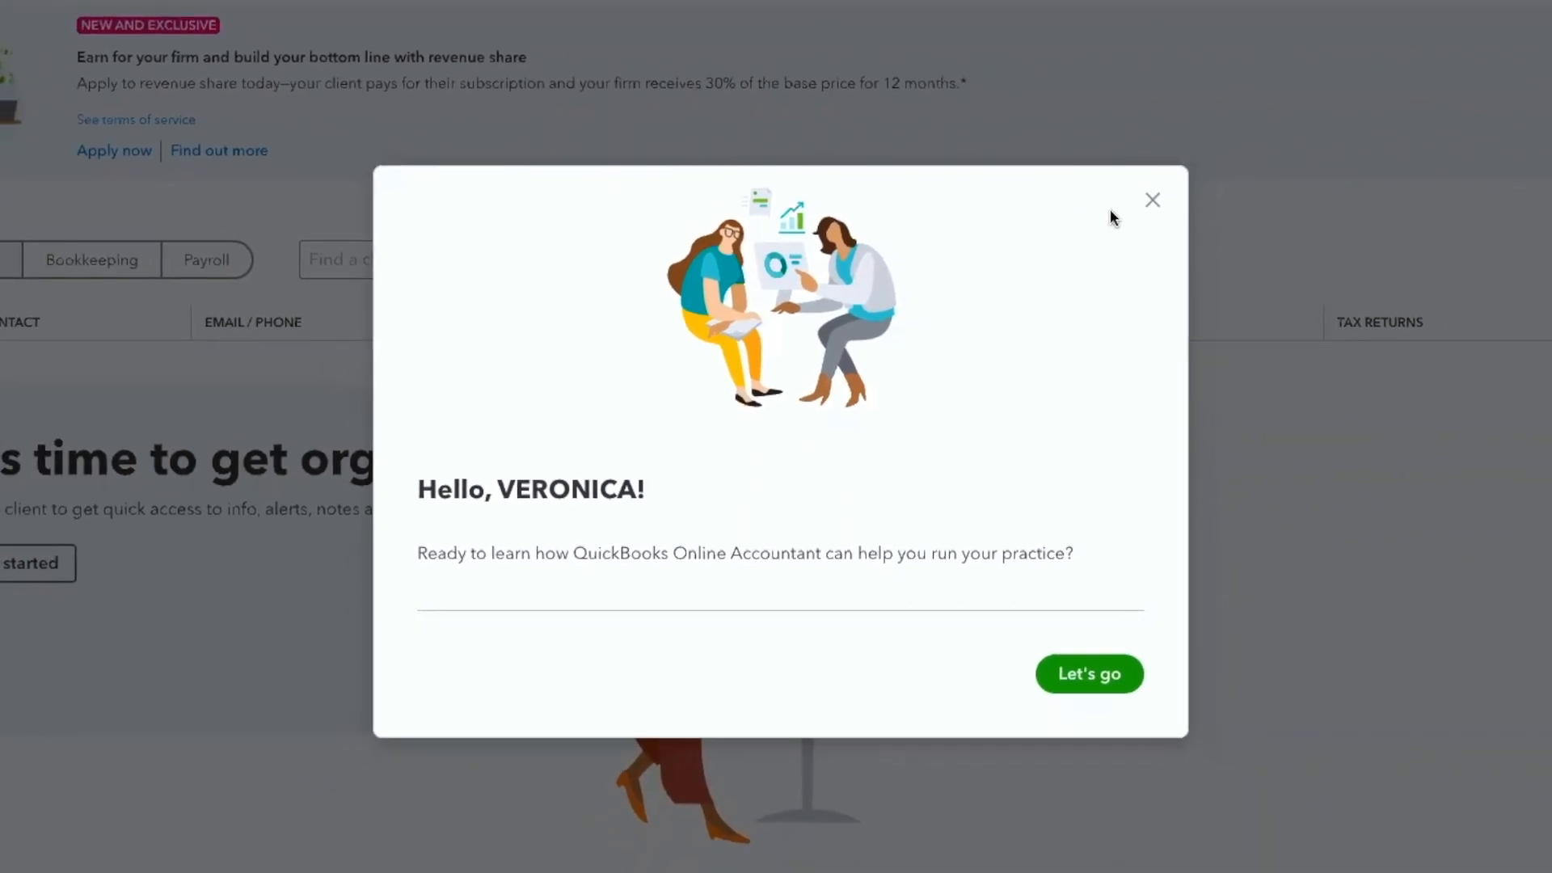
{"action": "left_click", "coordinate": [1152, 199]}
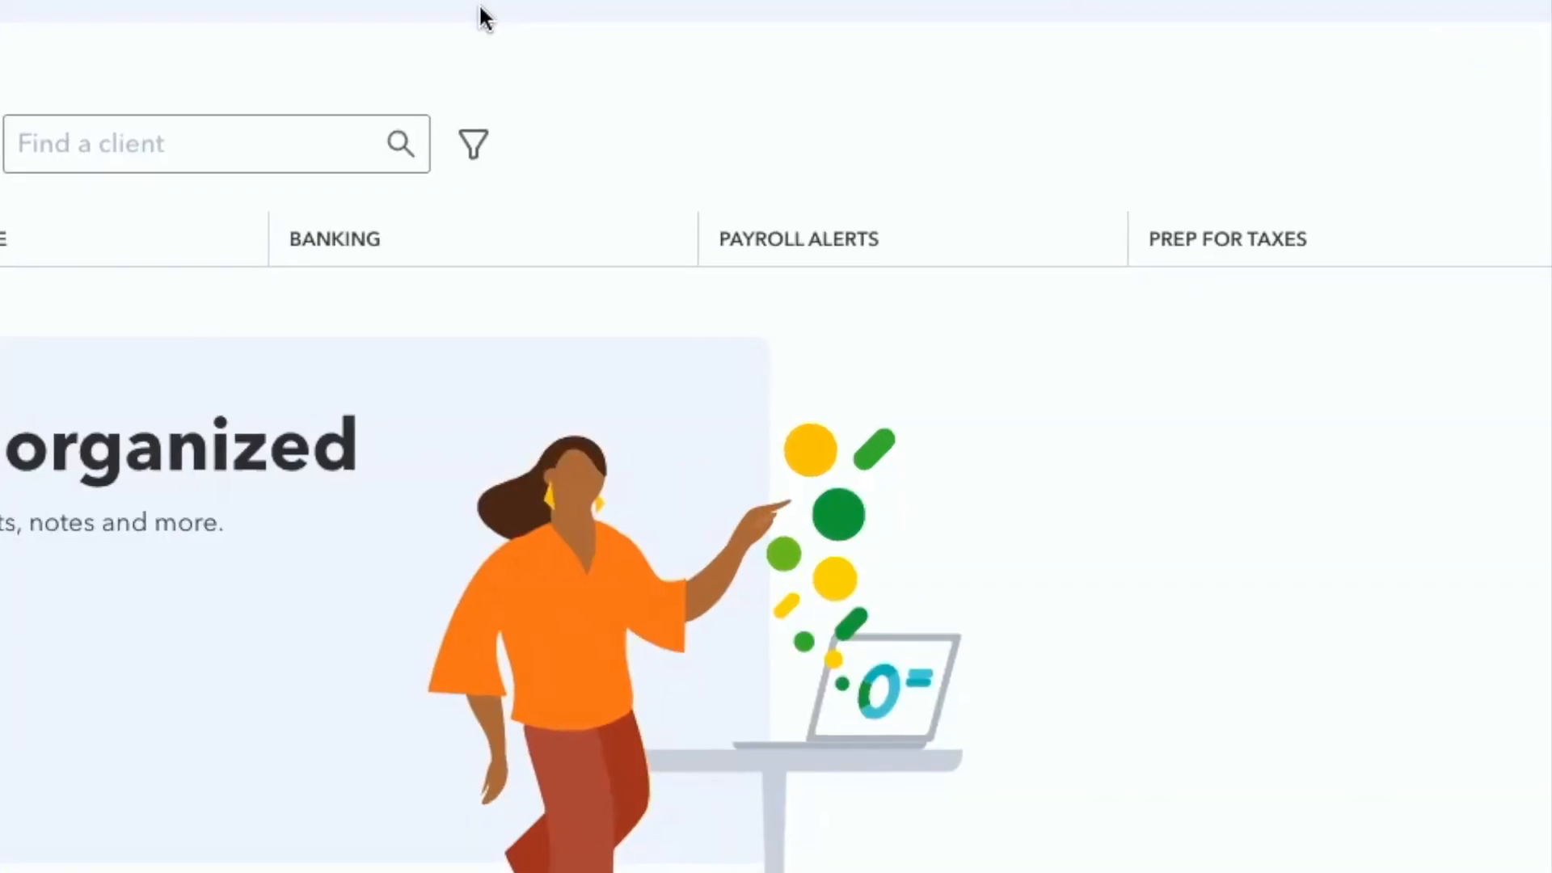
{"action": "scroll", "scroll_direction": "down", "scroll_amount": 3}
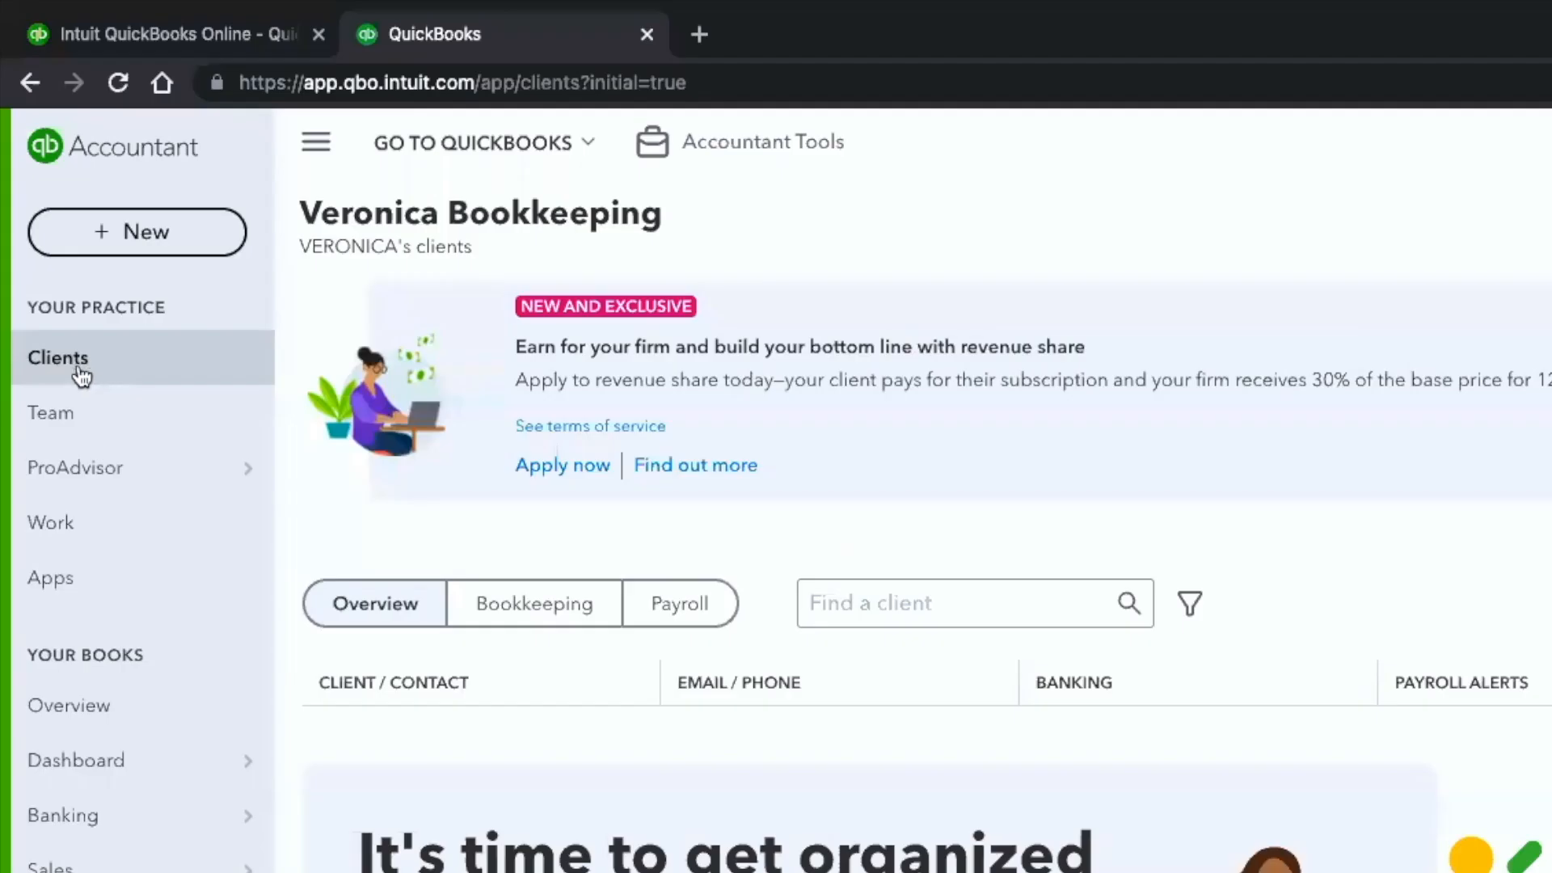
{"action": "mouse_move", "coordinate": [145, 300]}
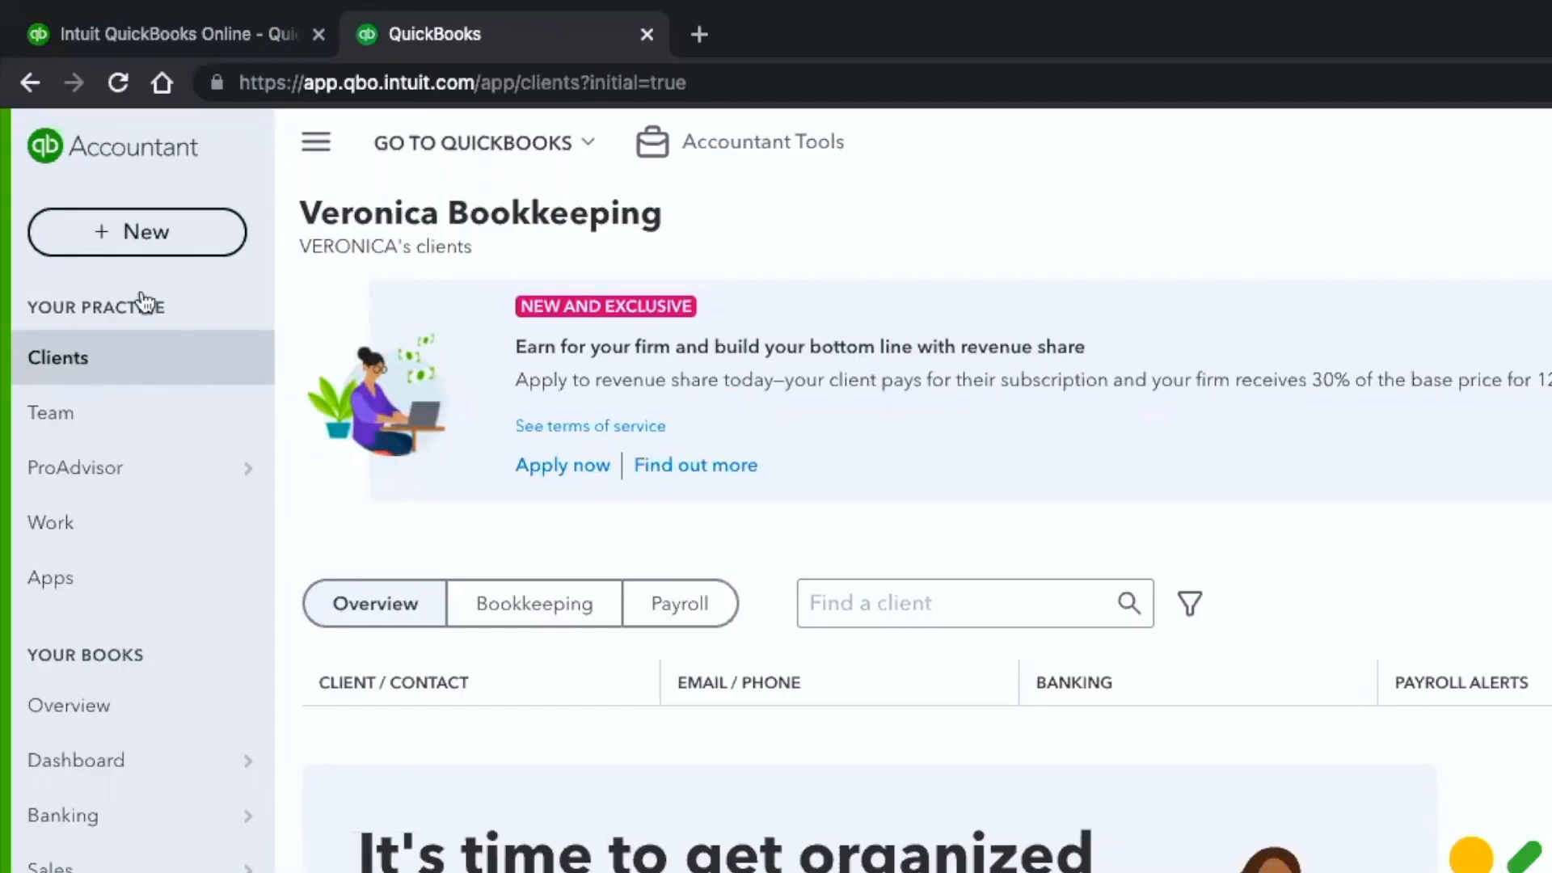
{"action": "mouse_move", "coordinate": [94, 401]}
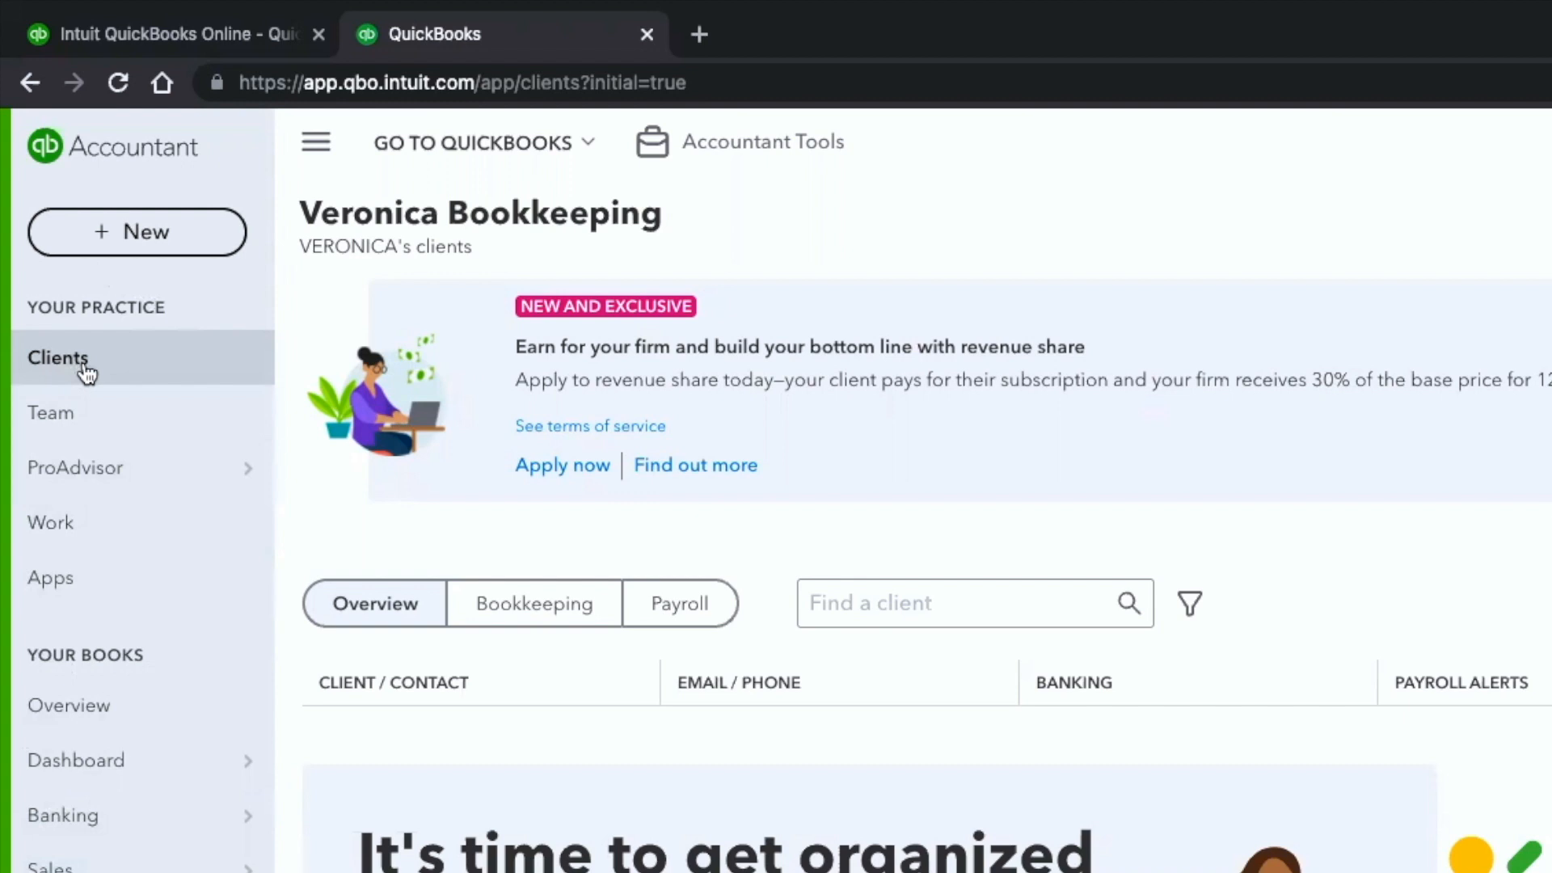
{"action": "mouse_move", "coordinate": [117, 366]}
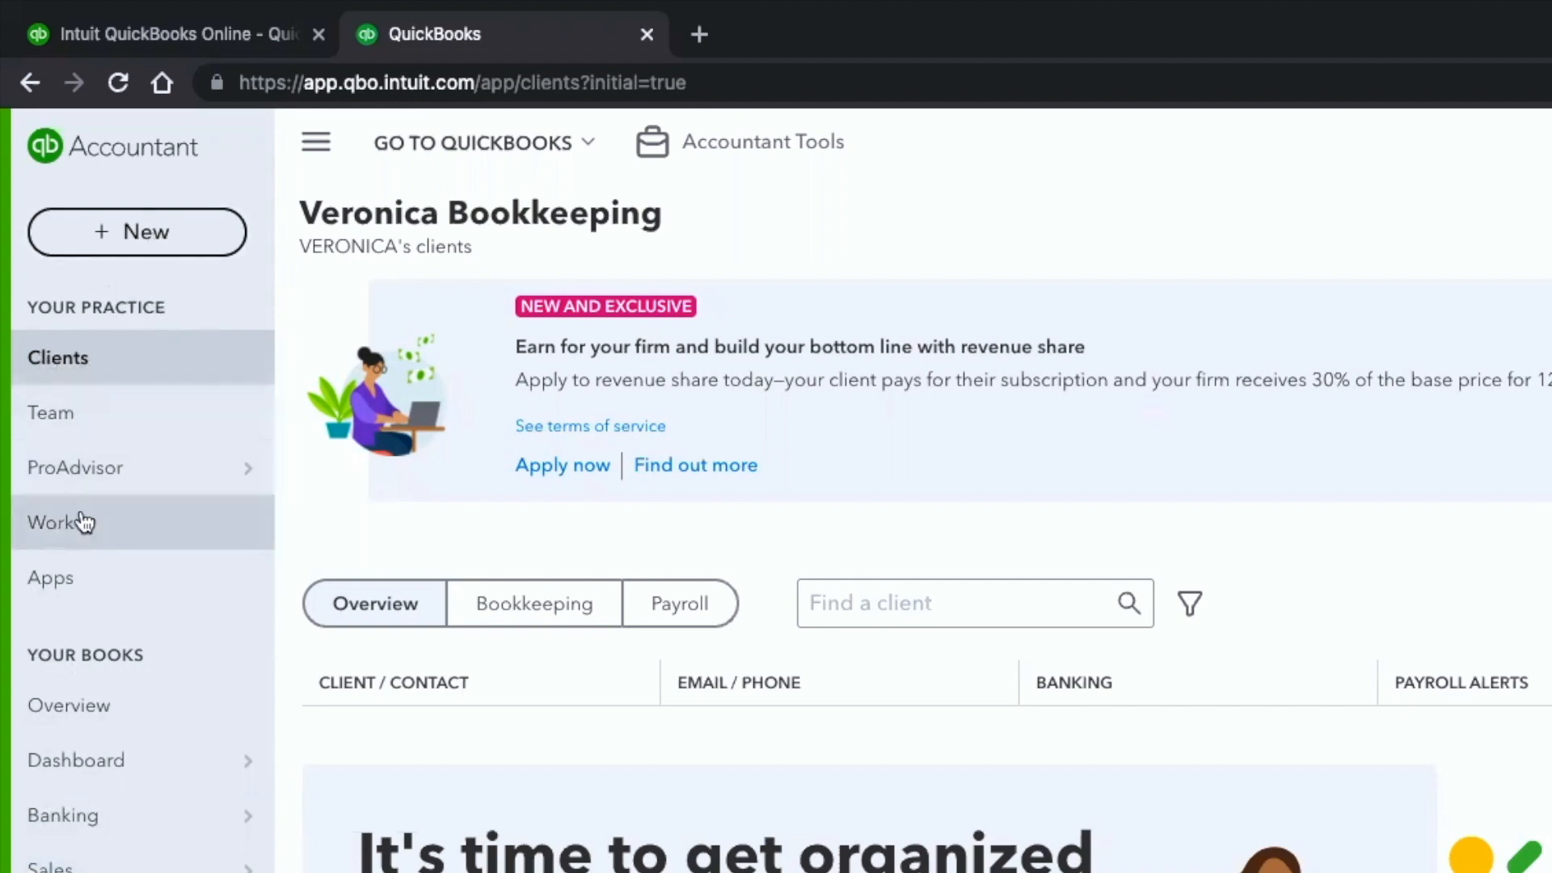
{"action": "mouse_move", "coordinate": [89, 360]}
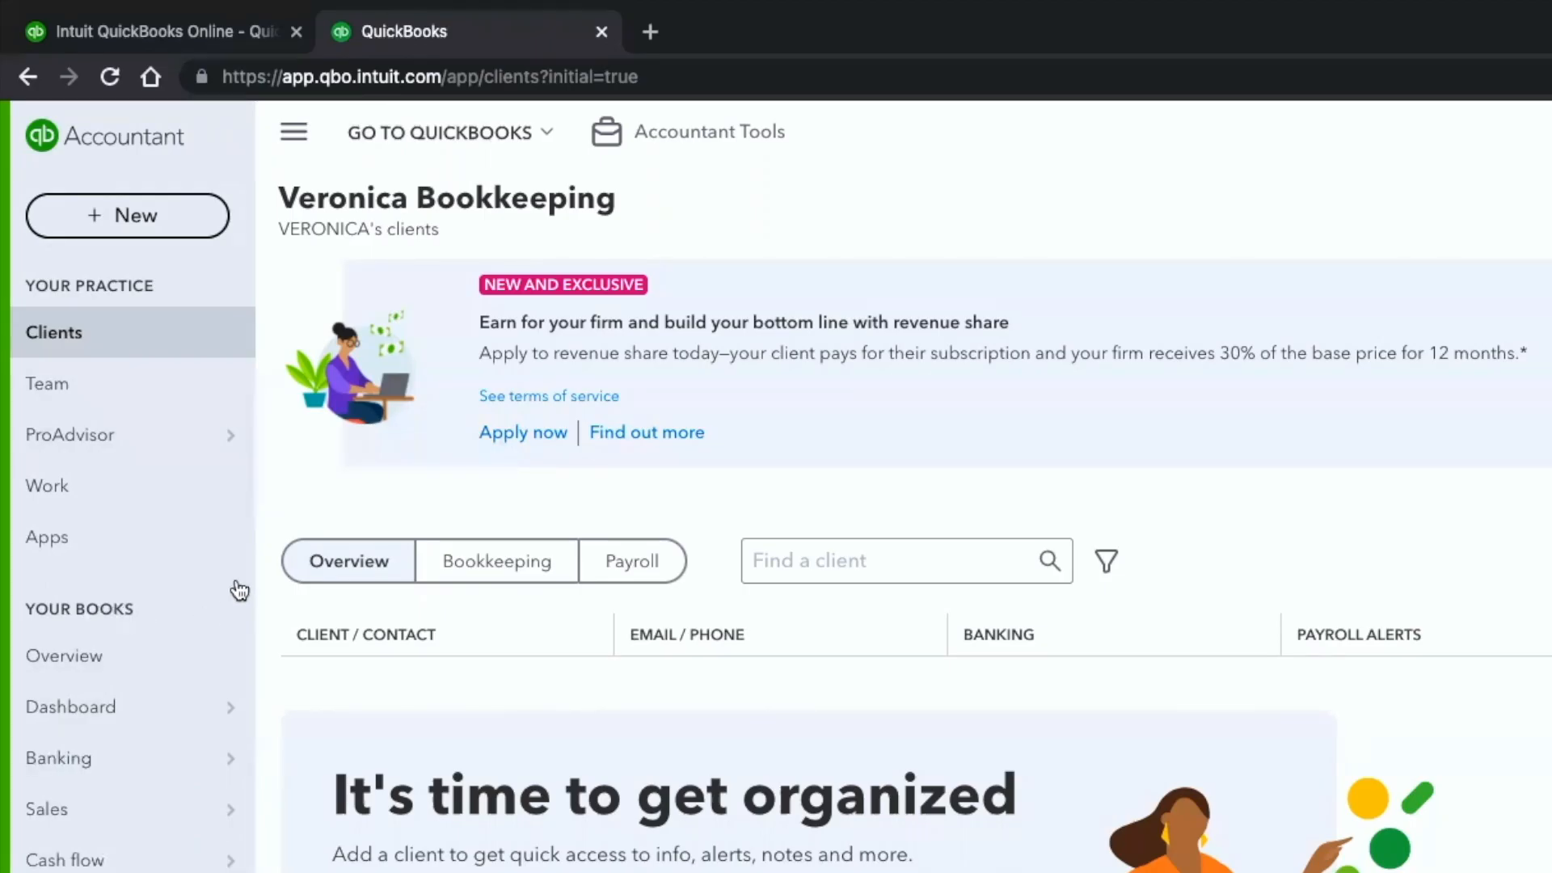
Go to the ProAdvisor section's Training page and glance at the Product training courses
{"action": "left_click", "coordinate": [70, 435]}
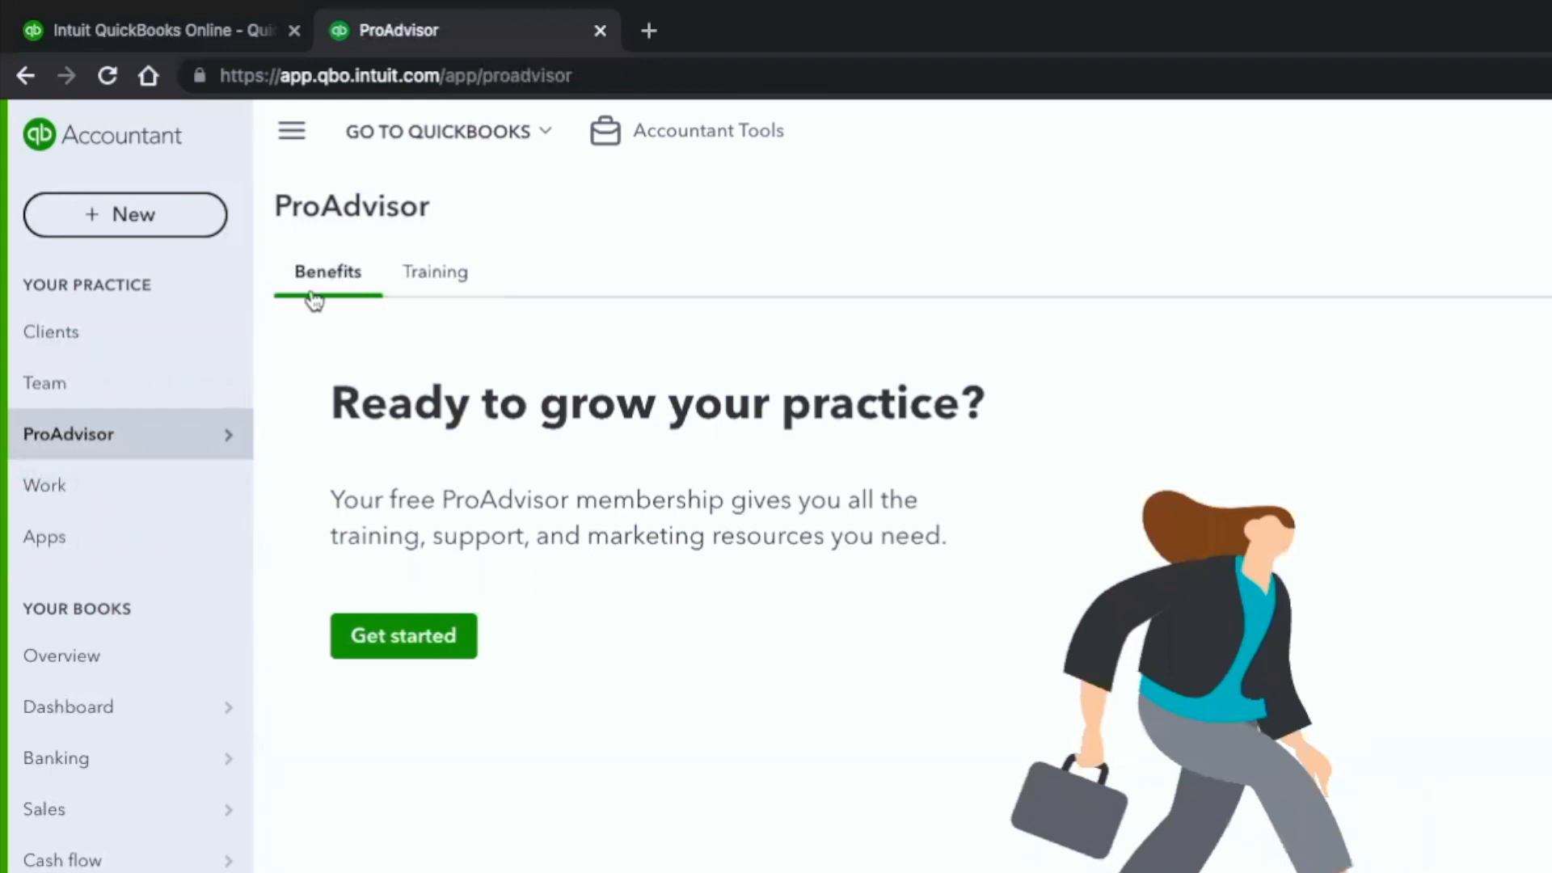
{"action": "left_click", "coordinate": [433, 271]}
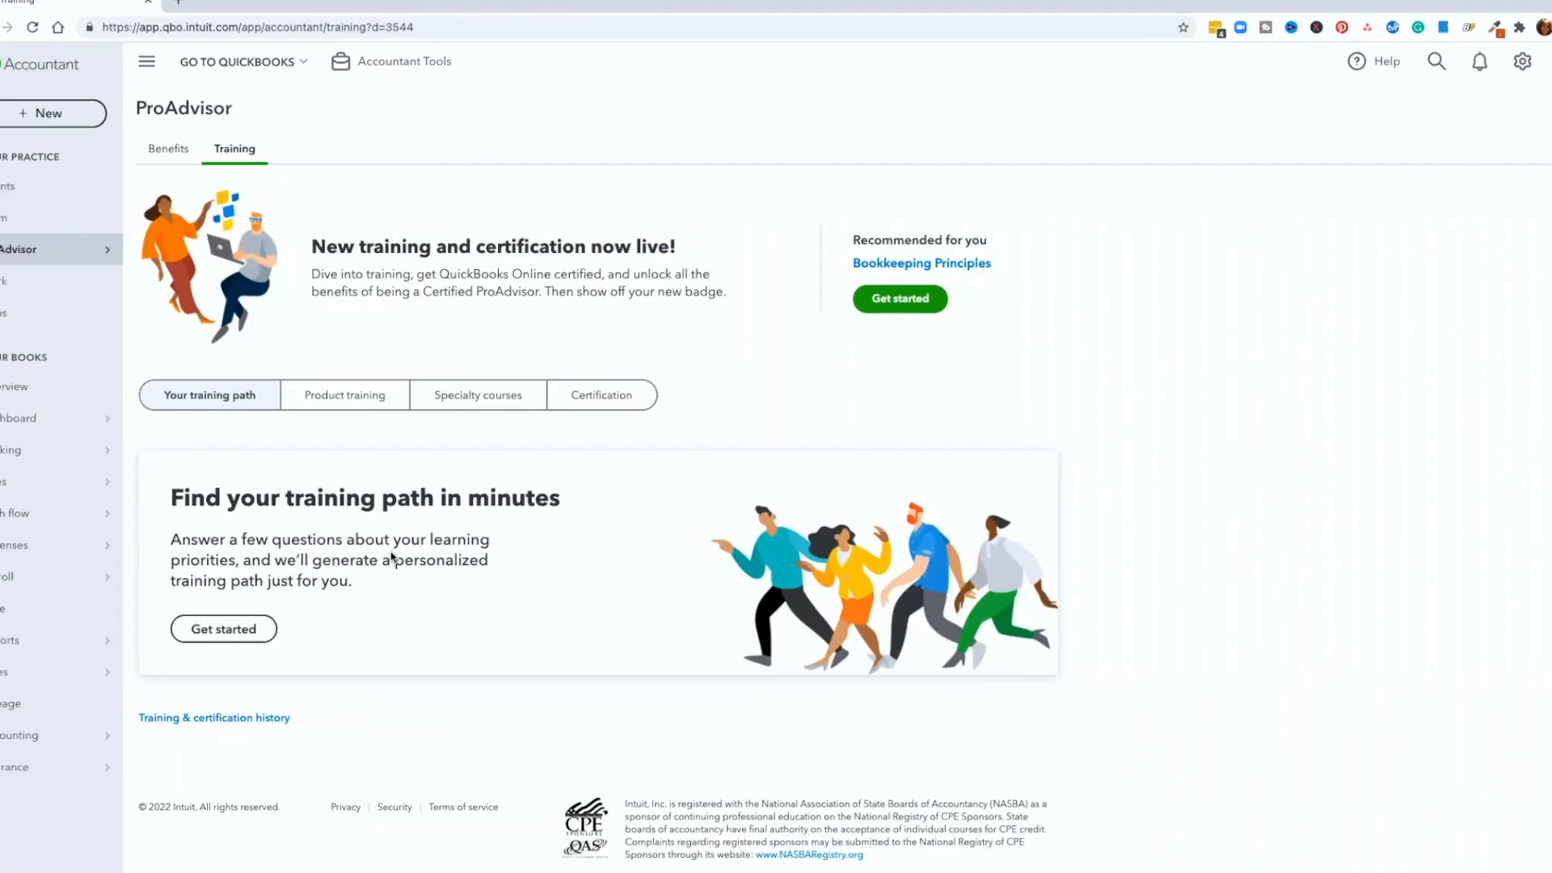
{"action": "mouse_move", "coordinate": [493, 409]}
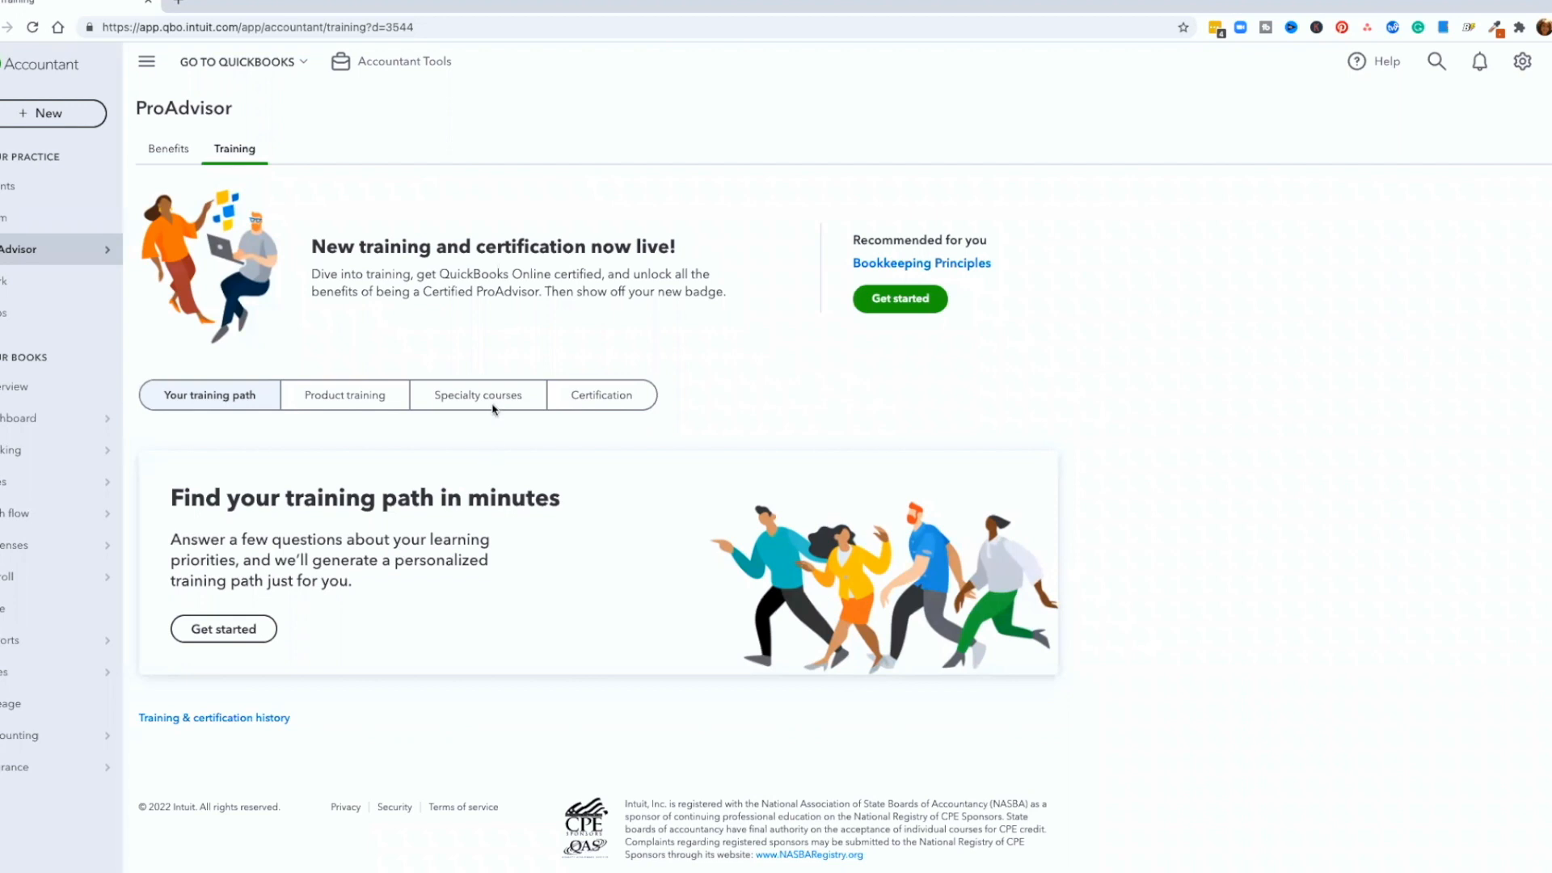
{"action": "left_click", "coordinate": [343, 394]}
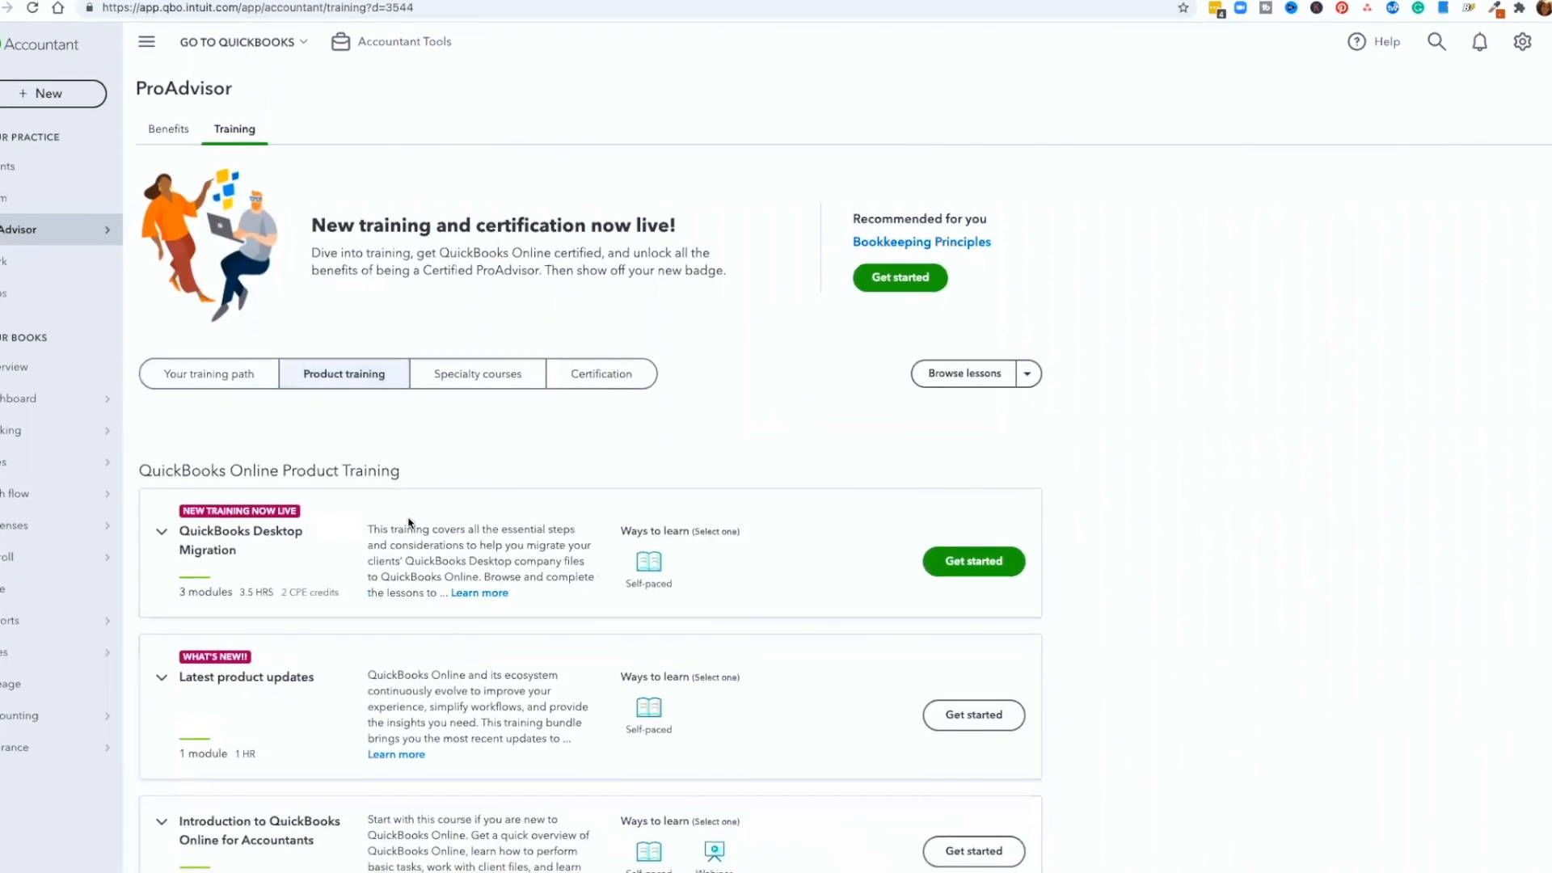
{"action": "scroll", "scroll_direction": "down", "scroll_amount": 3}
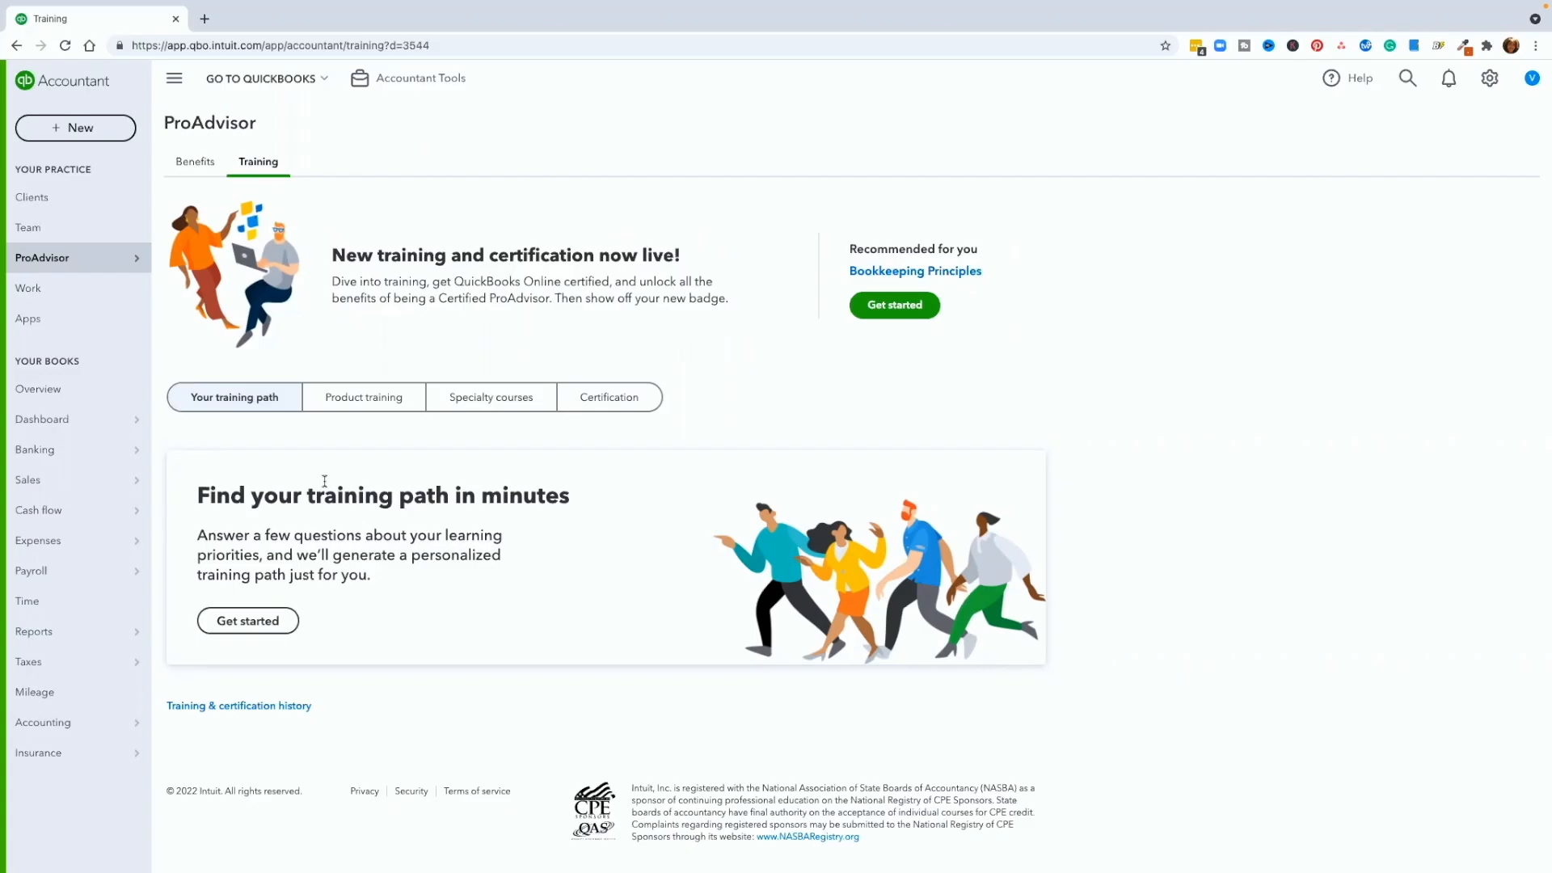
{"action": "mouse_move", "coordinate": [345, 475]}
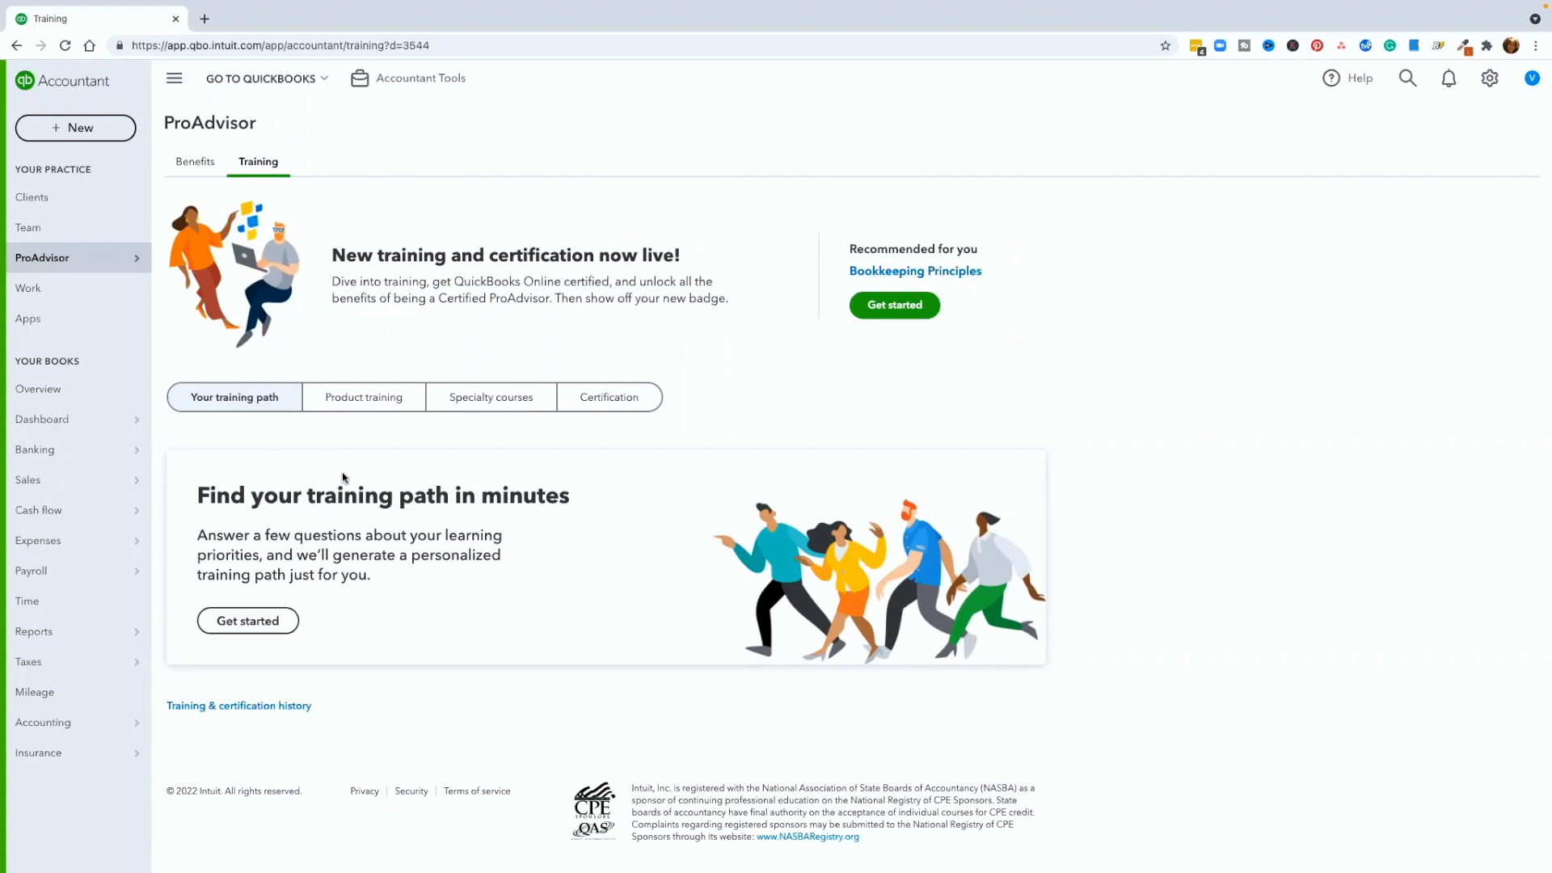
{"action": "mouse_move", "coordinate": [385, 611]}
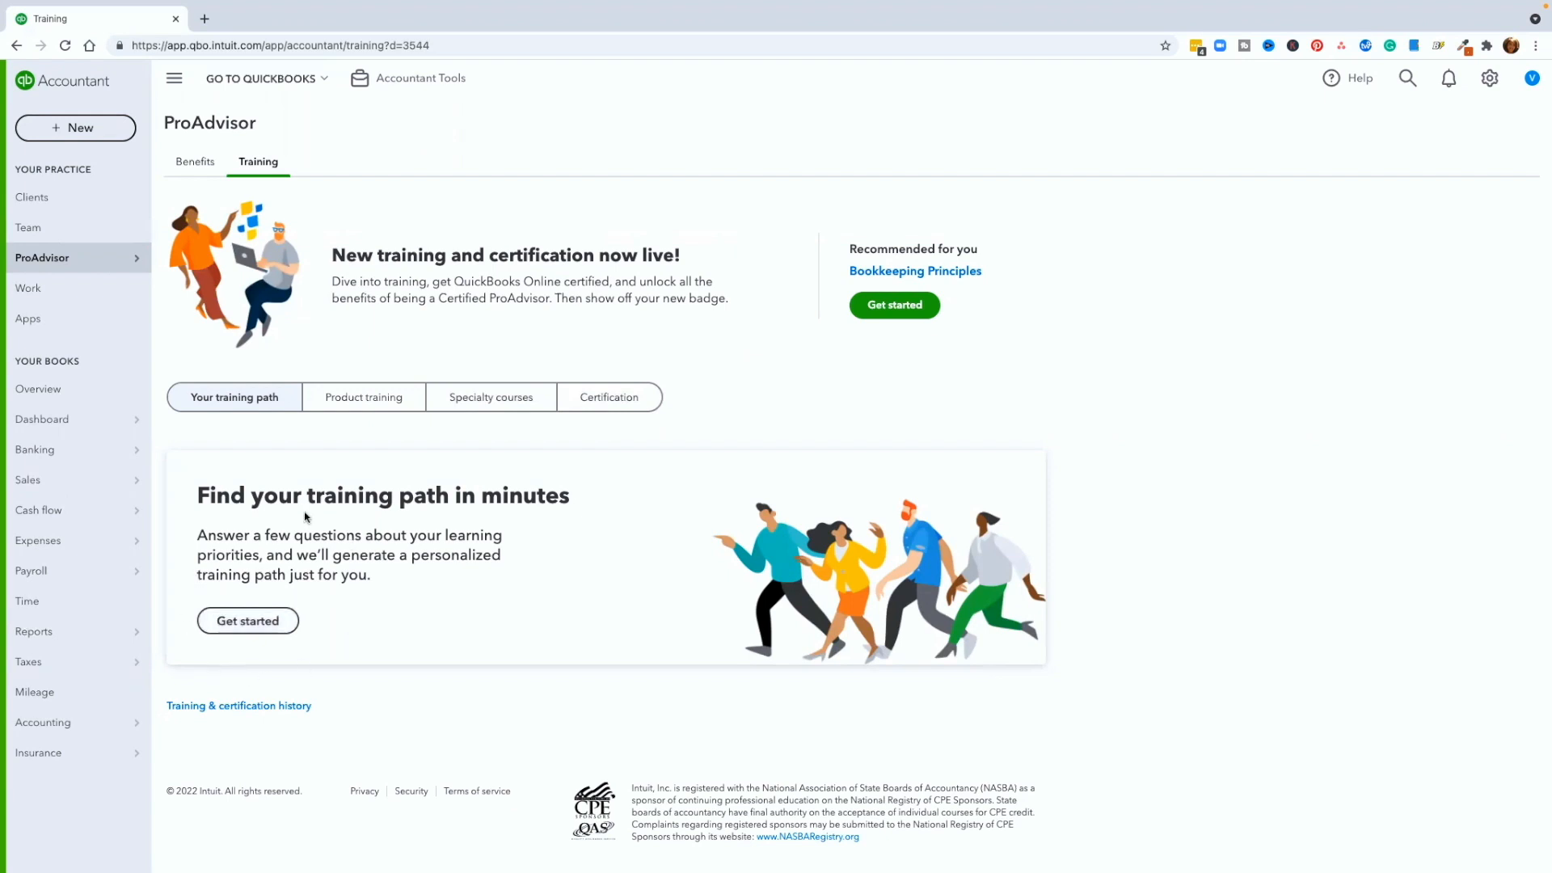
Browse the QuickBooks Online Product Training course list down to QuickBooks Time Fundamentals
{"action": "left_click", "coordinate": [363, 398]}
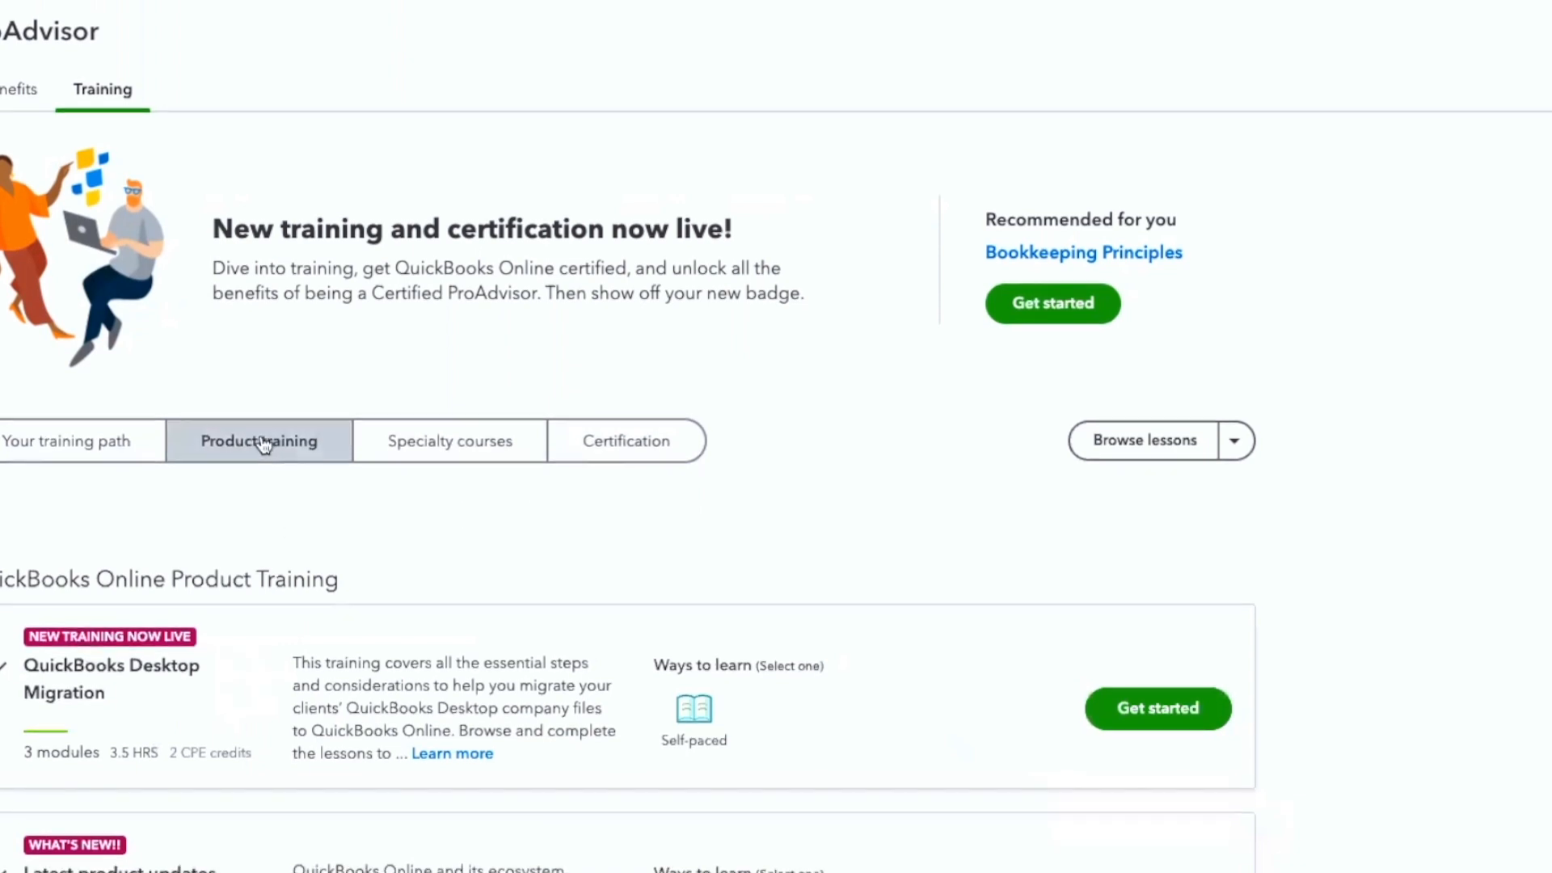
{"action": "scroll", "scroll_direction": "down", "scroll_amount": 3}
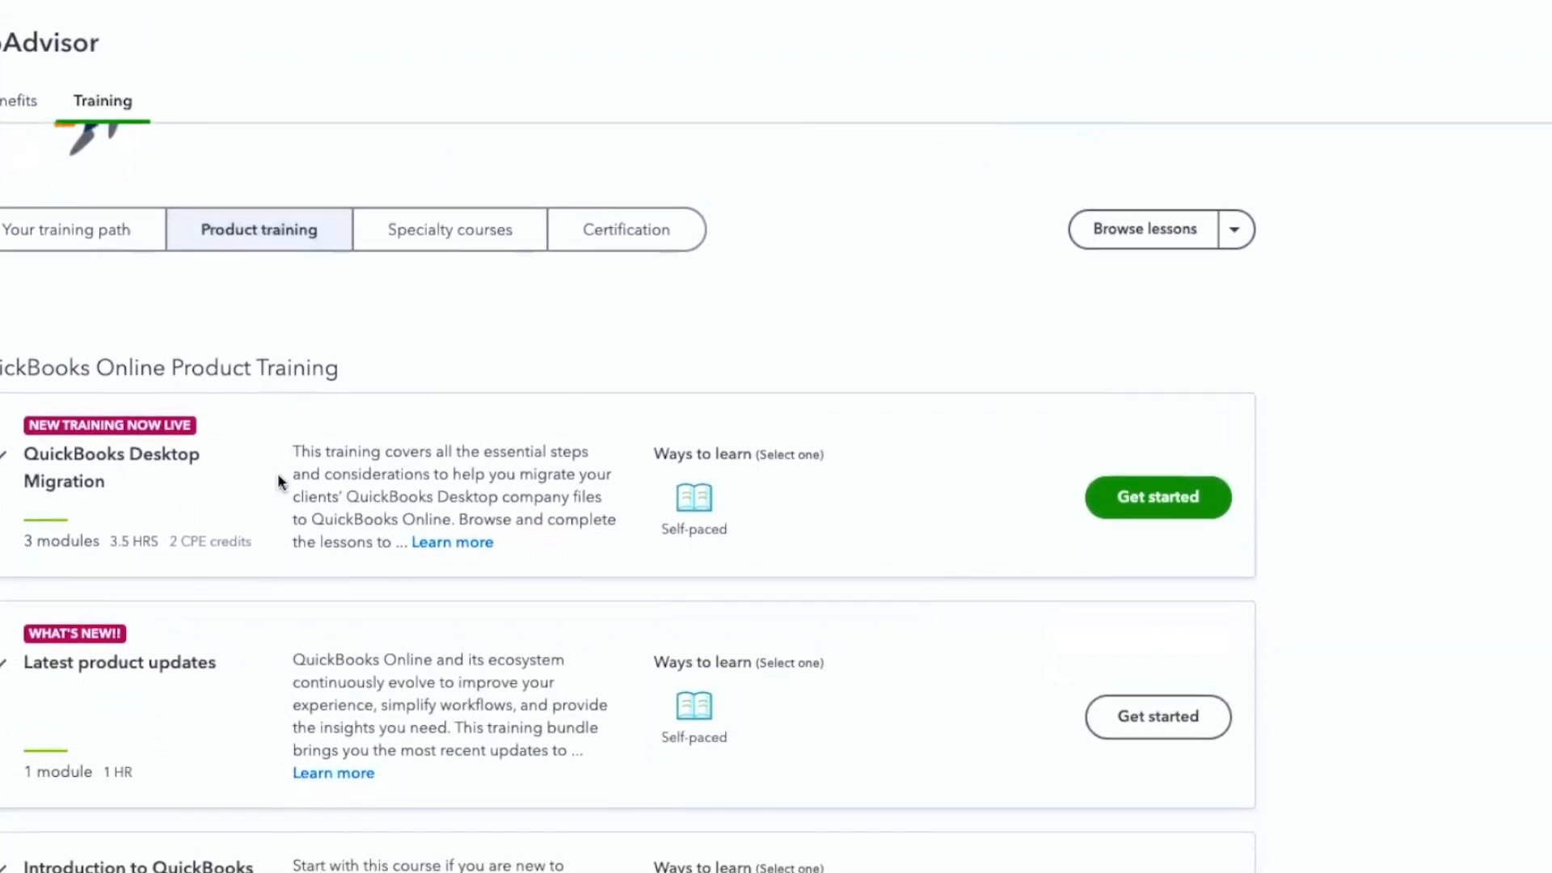
{"action": "scroll", "scroll_direction": "down", "scroll_amount": 3}
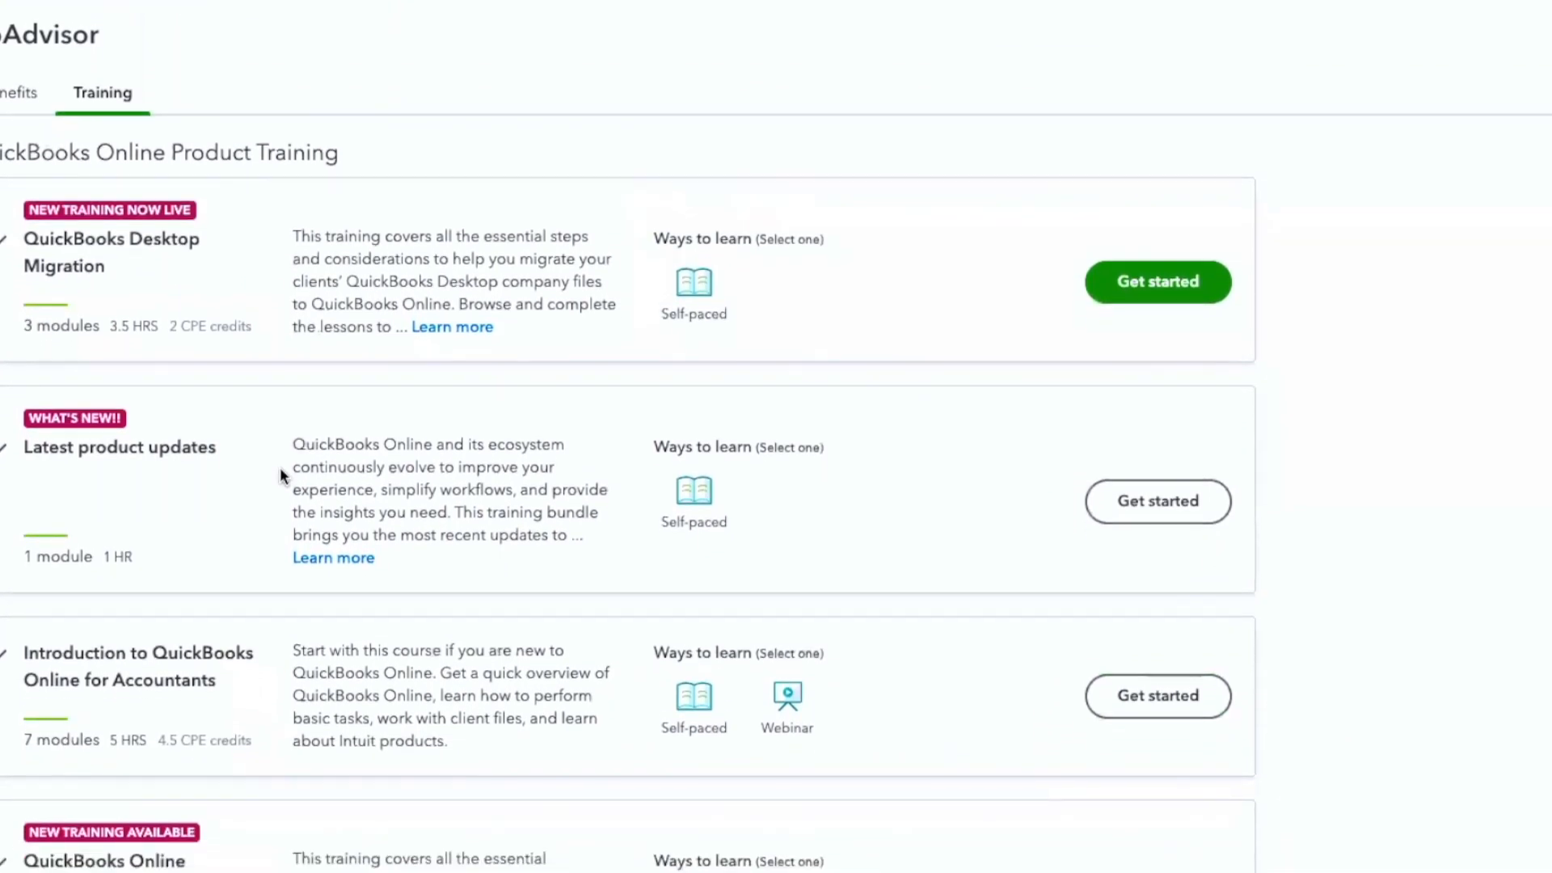
{"action": "scroll", "scroll_direction": "down", "scroll_amount": 3}
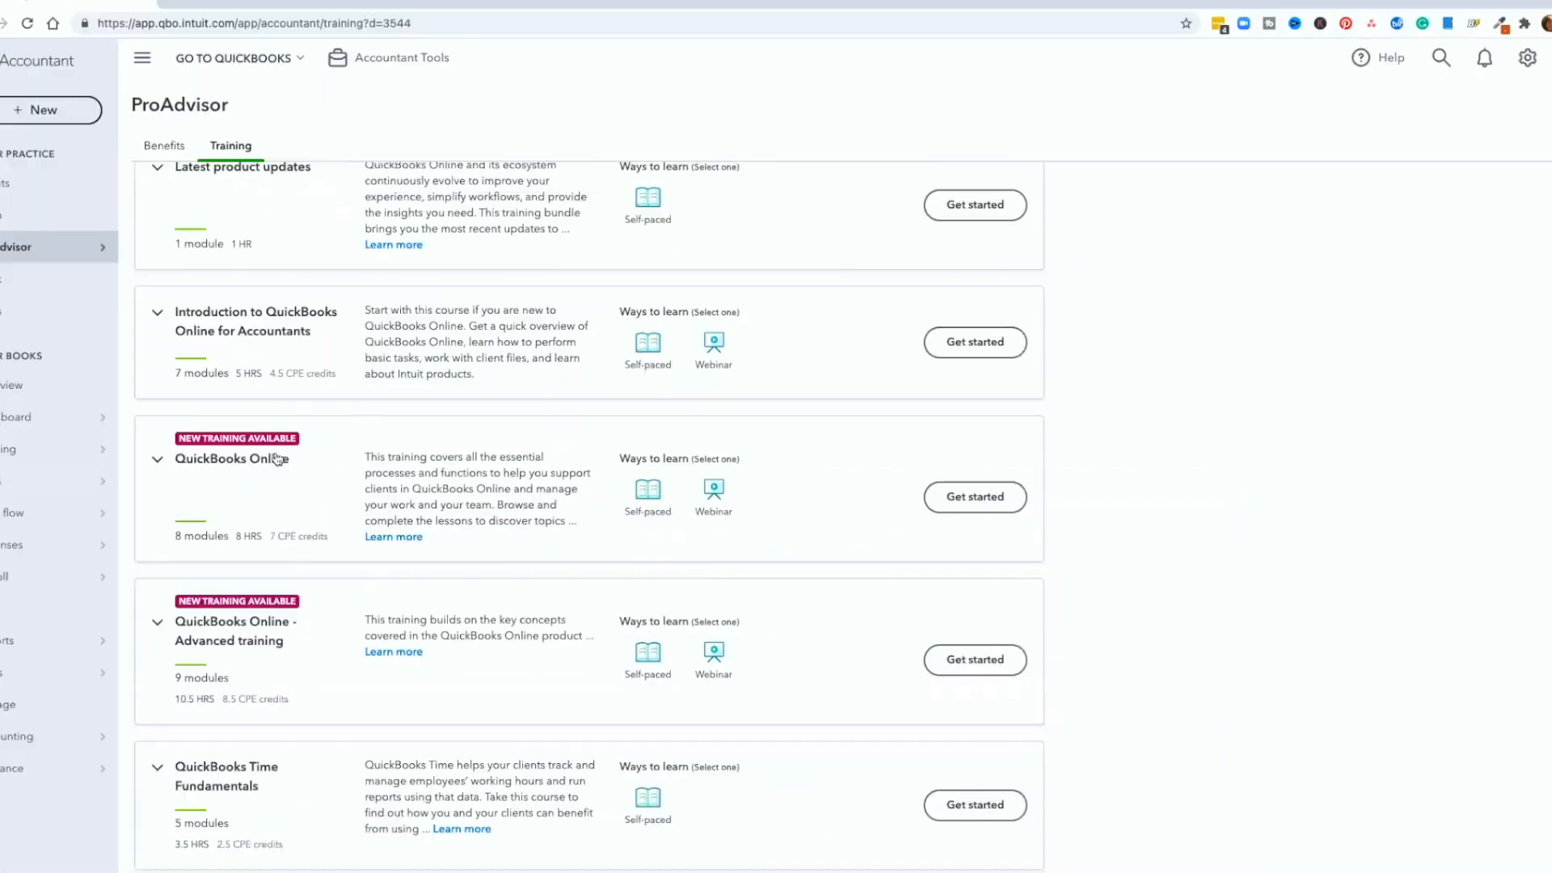
{"action": "mouse_move", "coordinate": [200, 668]}
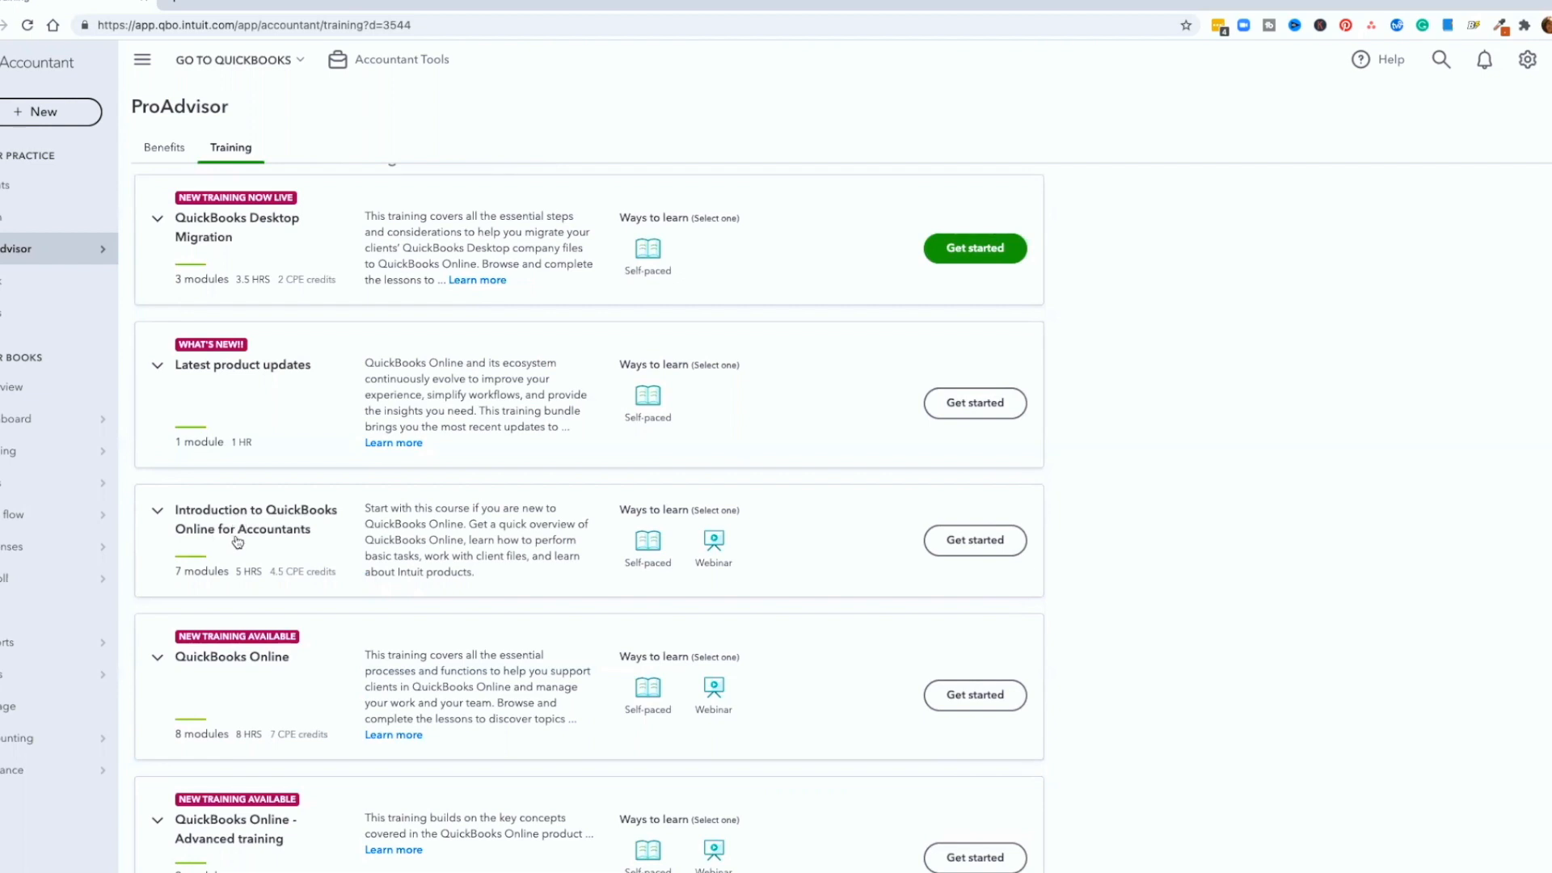
Expand Introduction to QuickBooks Online for Accountants to show its seven self-paced modules
{"action": "left_click", "coordinate": [157, 509]}
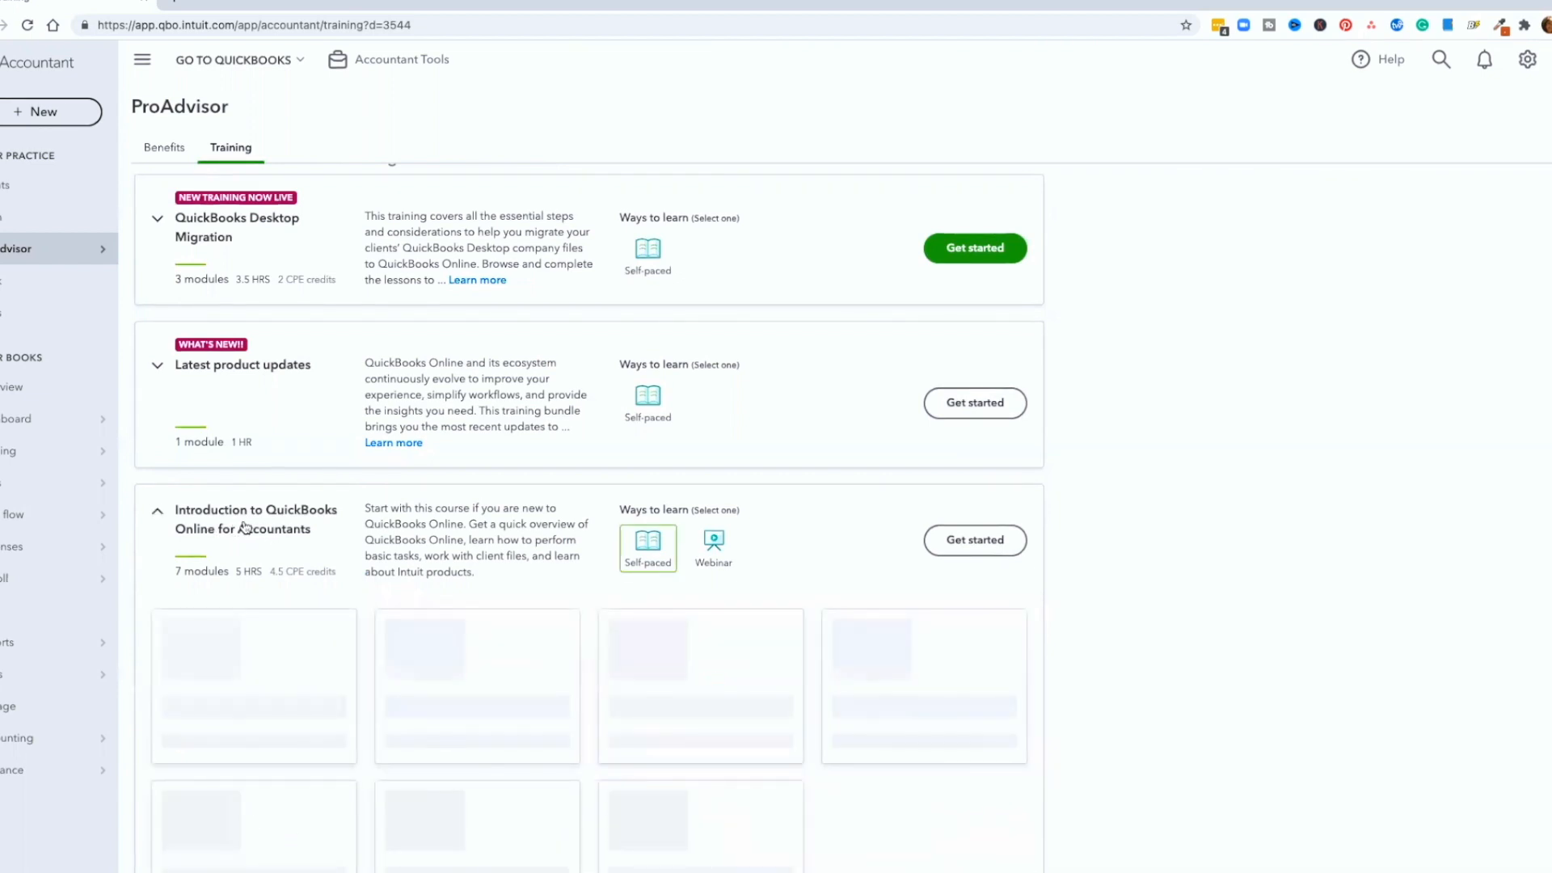
{"action": "scroll", "scroll_direction": "down", "scroll_amount": 3}
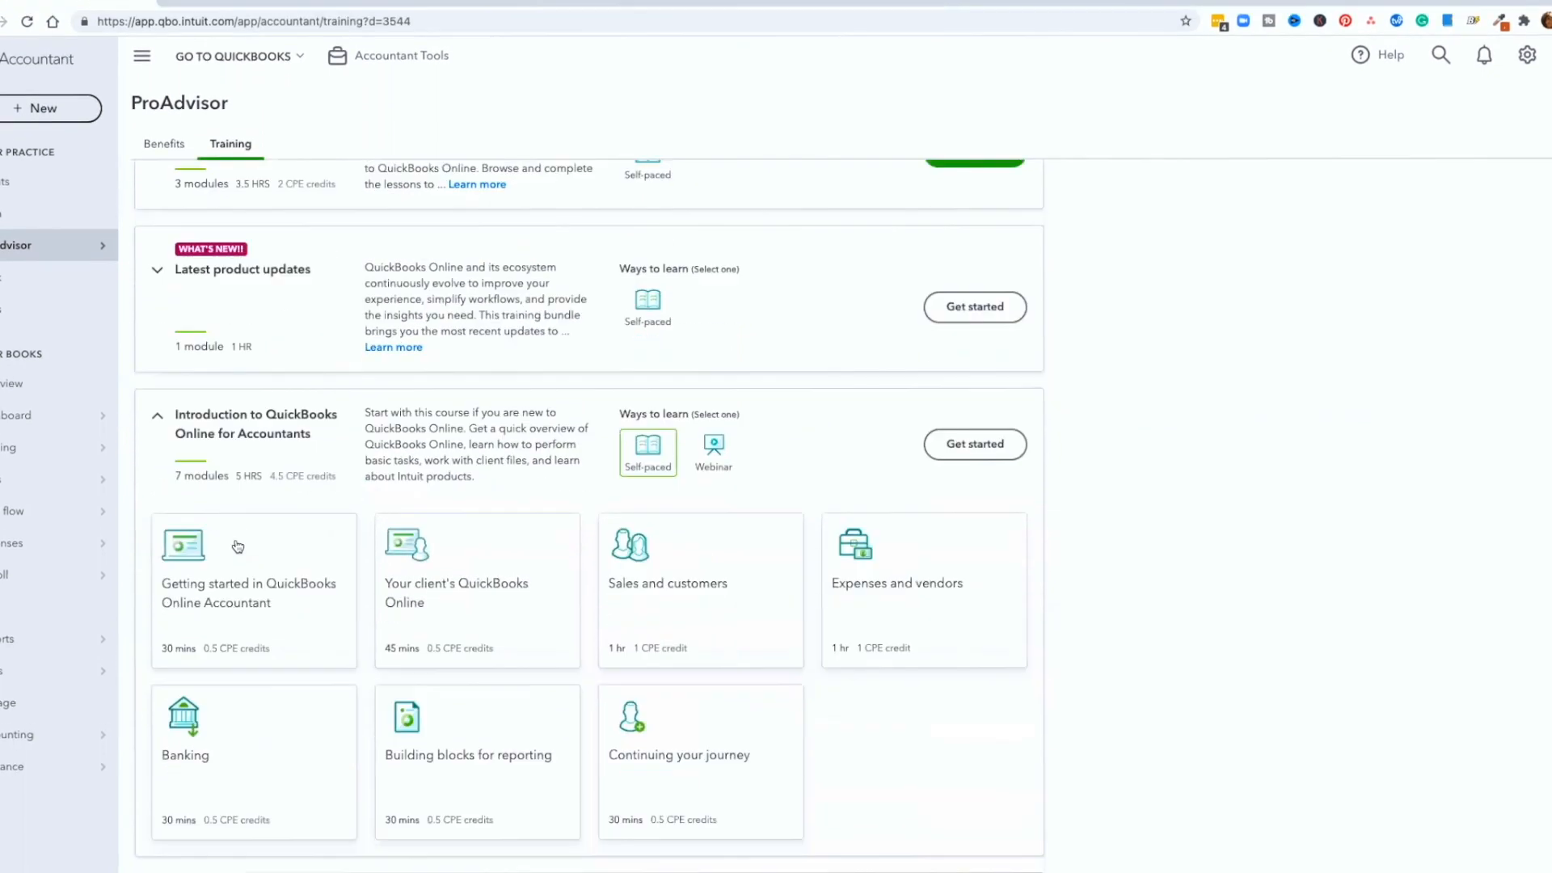
{"action": "scroll", "scroll_direction": "down", "scroll_amount": 3}
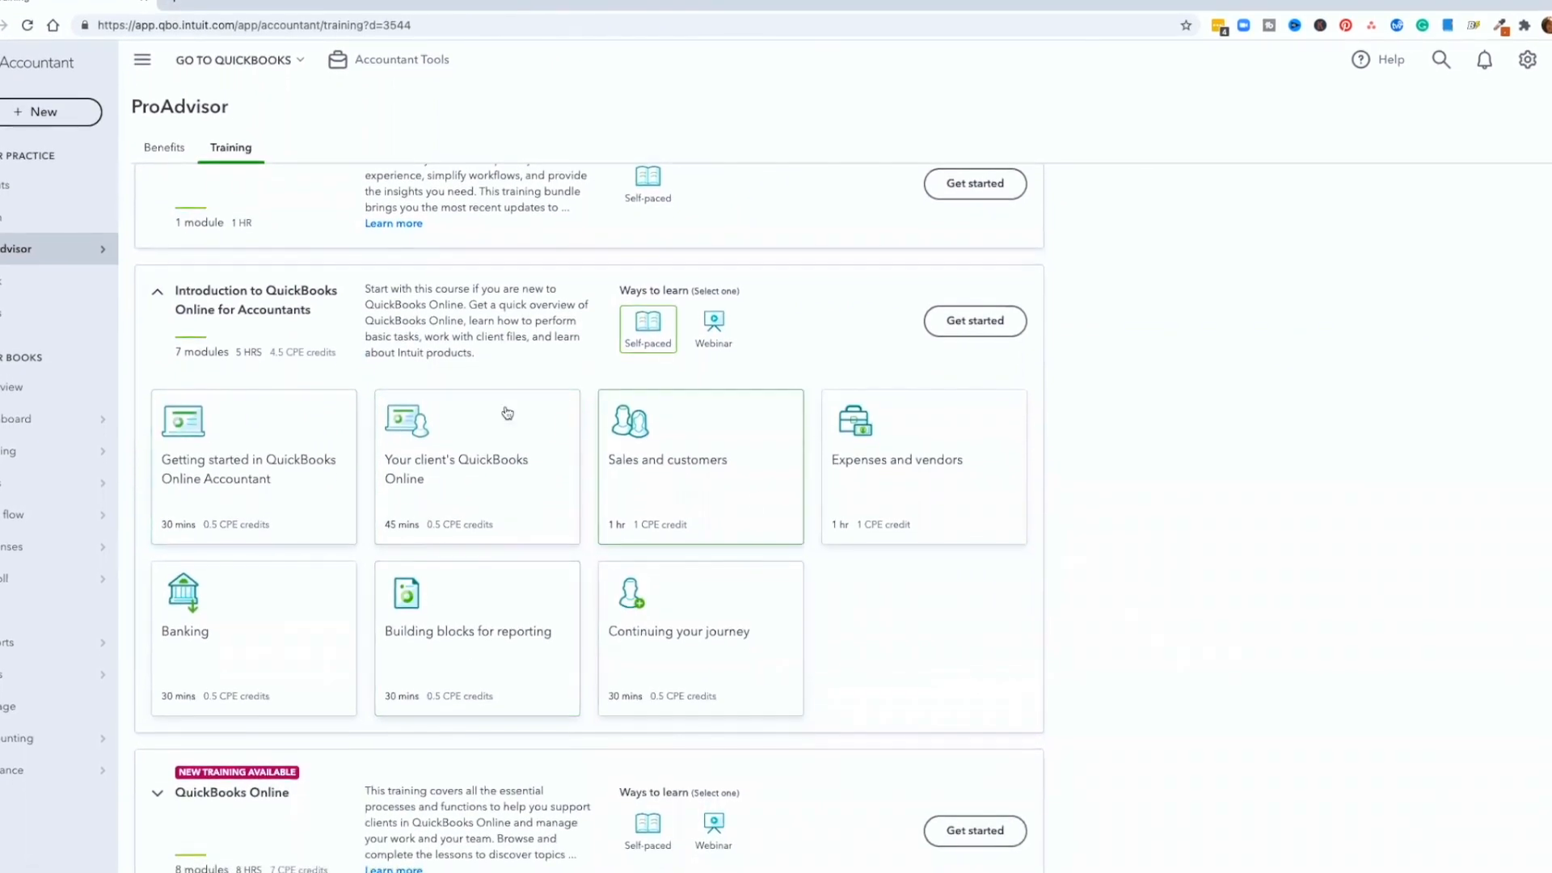
{"action": "mouse_move", "coordinate": [609, 470]}
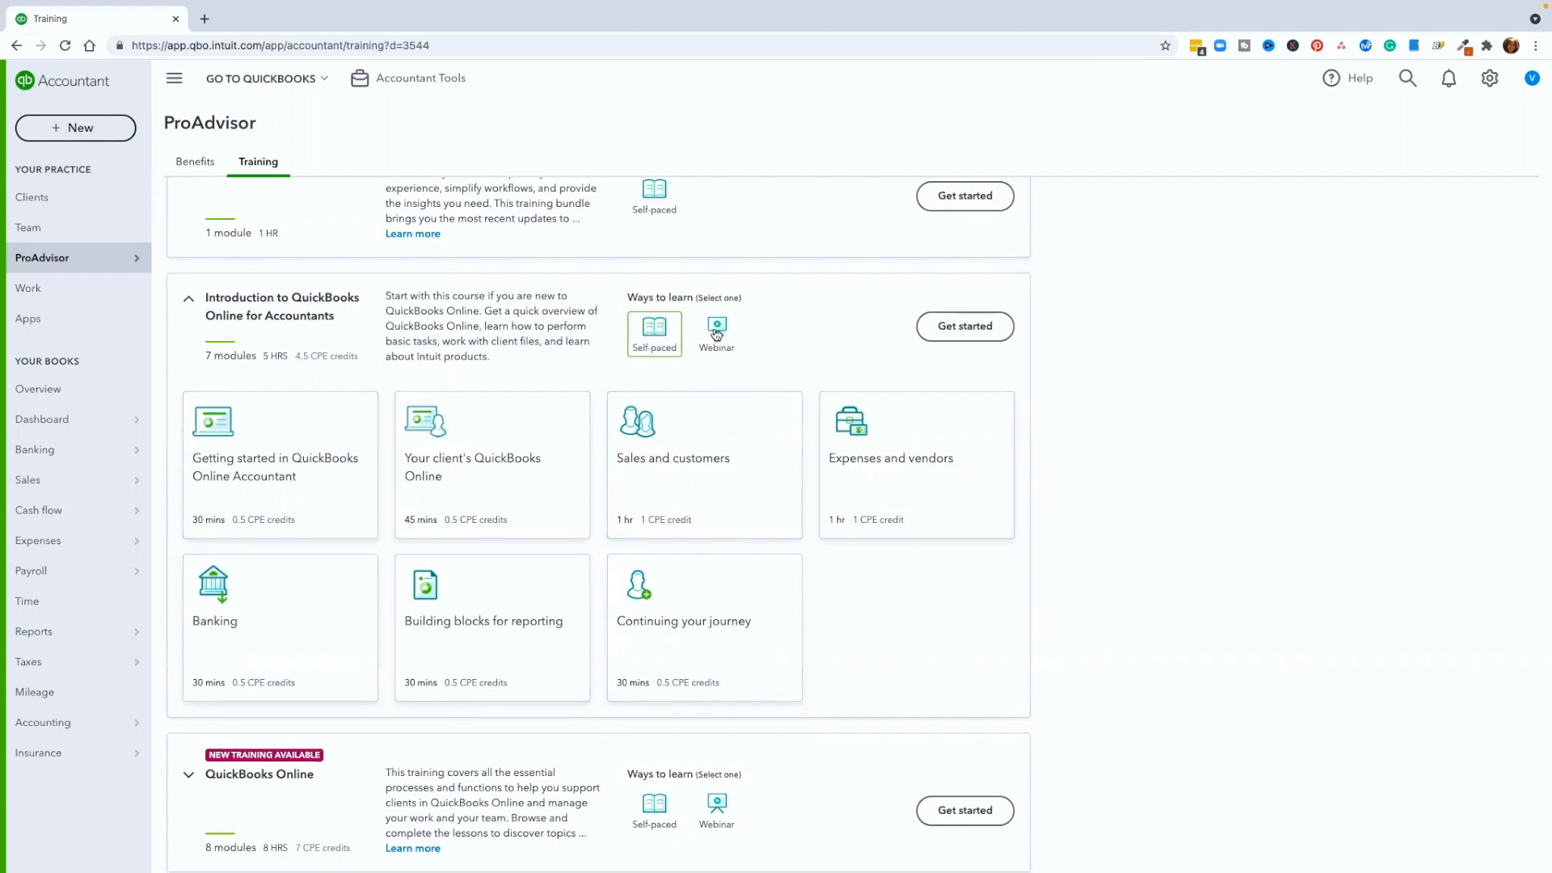
{"action": "mouse_move", "coordinate": [764, 336]}
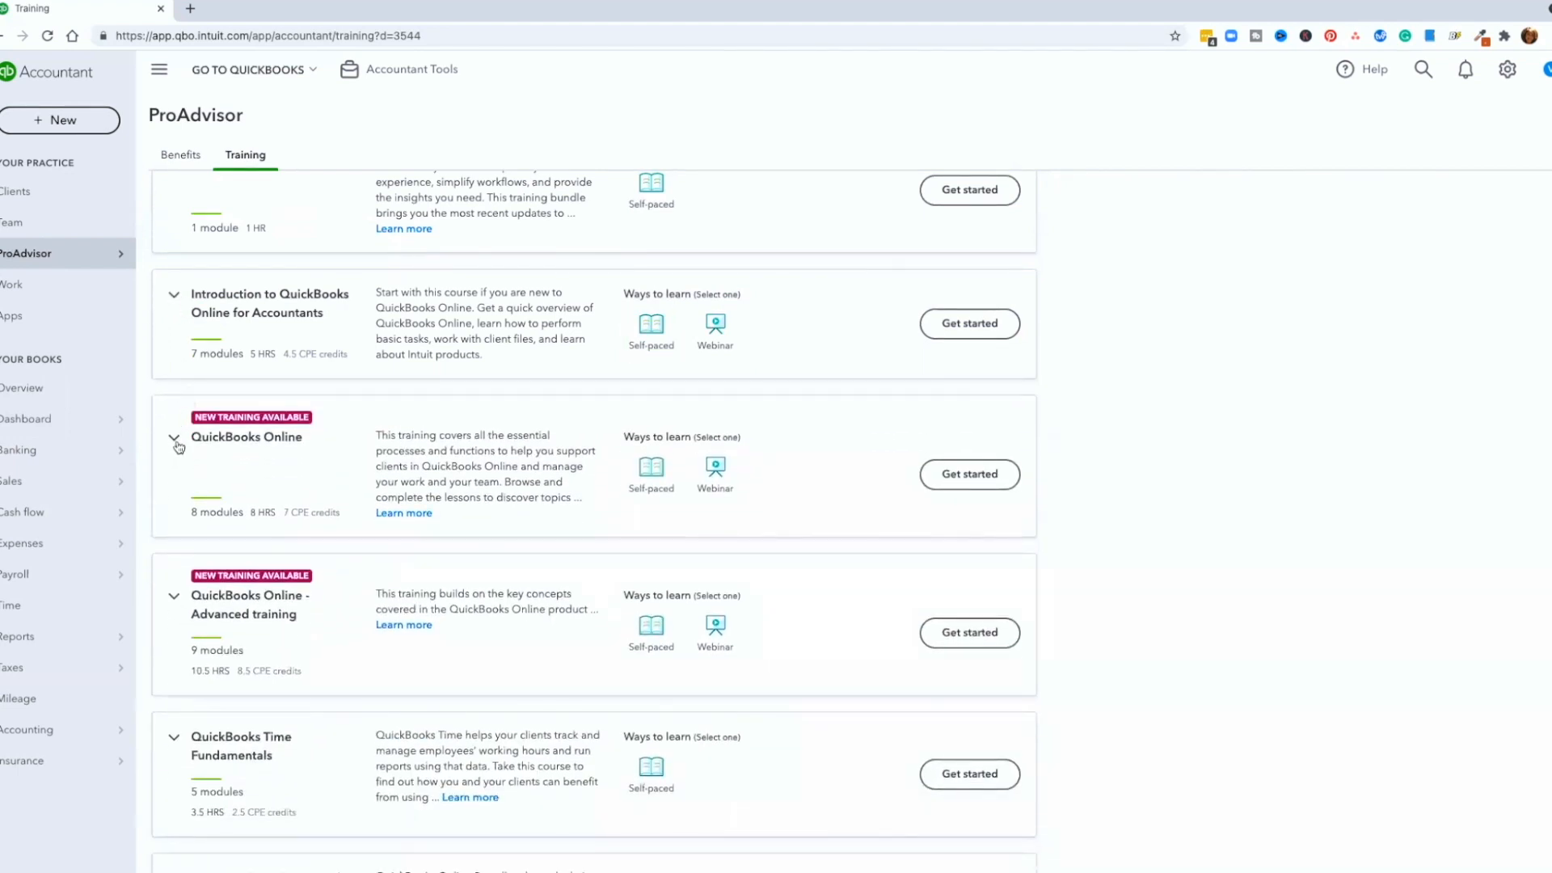
Expand the QuickBooks Online course to reveal its eight self-paced module cards
{"action": "left_click", "coordinate": [173, 439]}
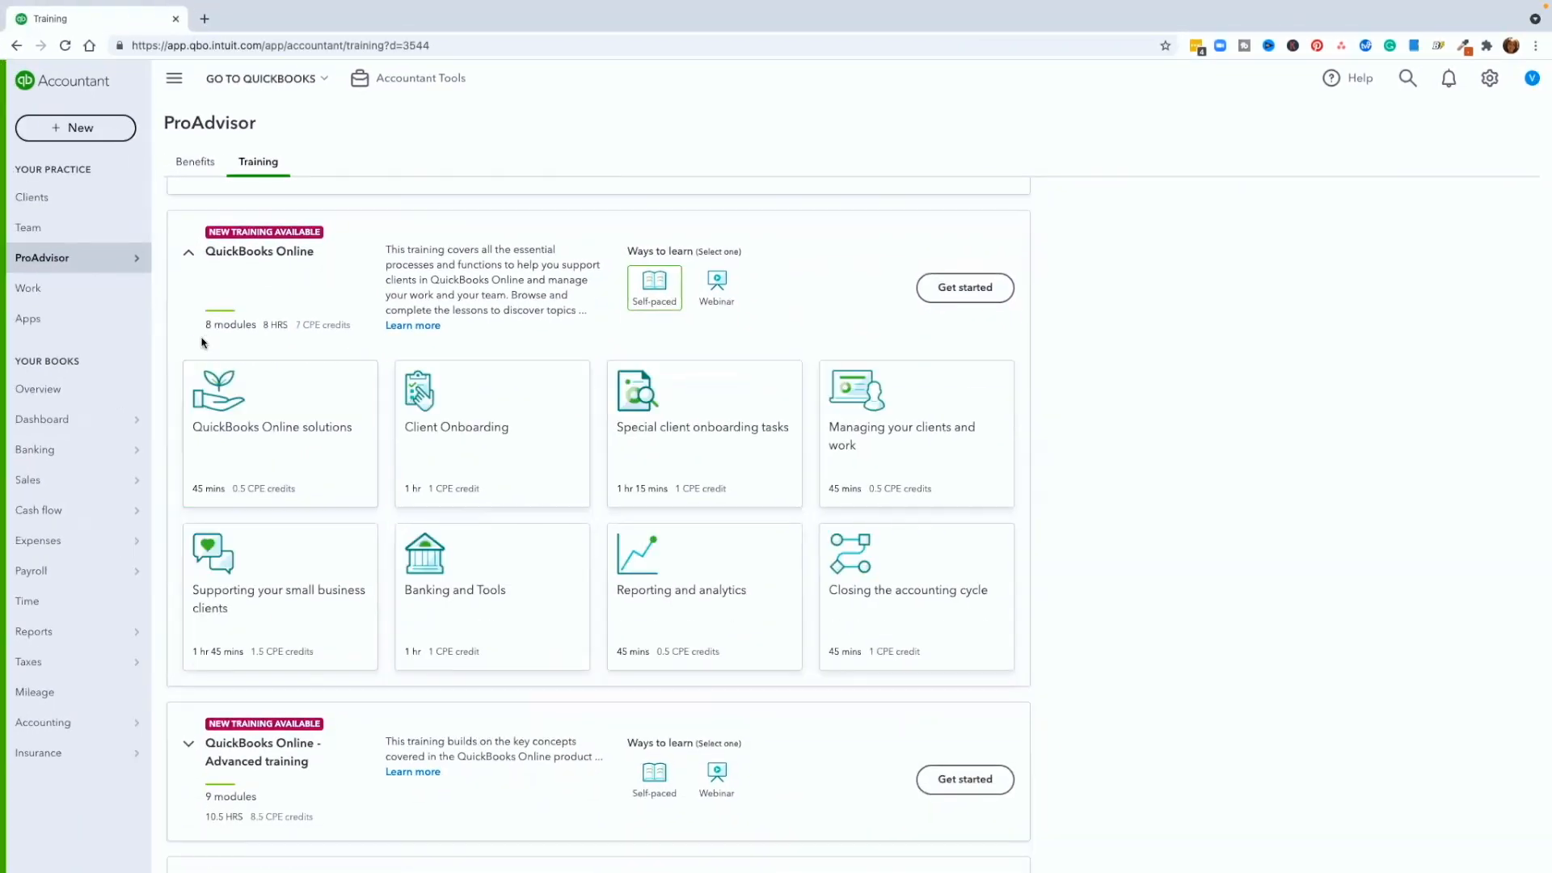
{"action": "mouse_move", "coordinate": [288, 339]}
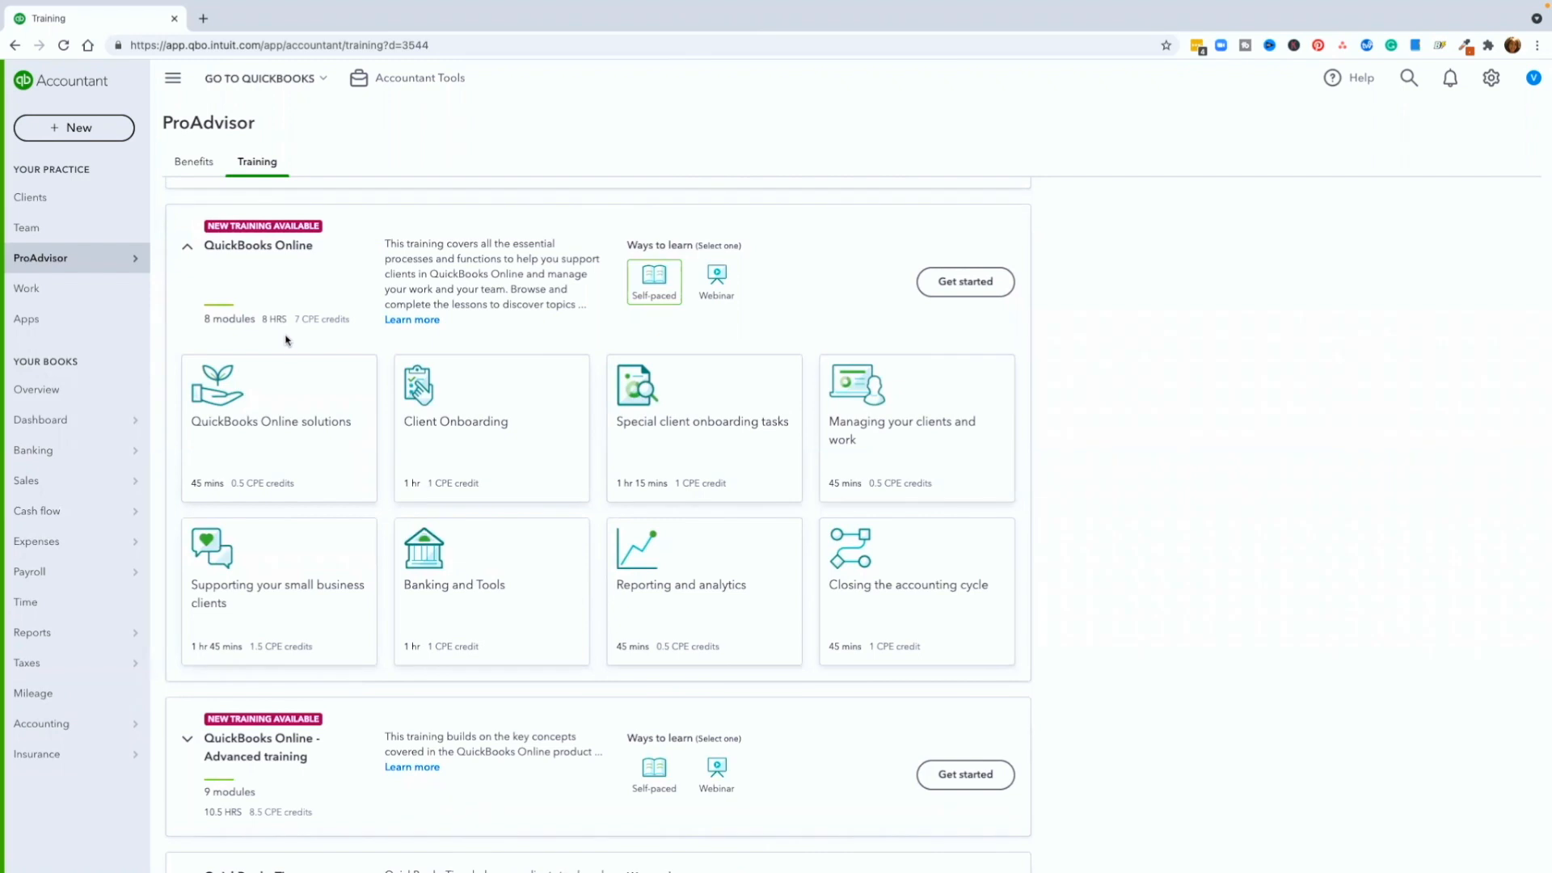
{"action": "mouse_move", "coordinate": [300, 339]}
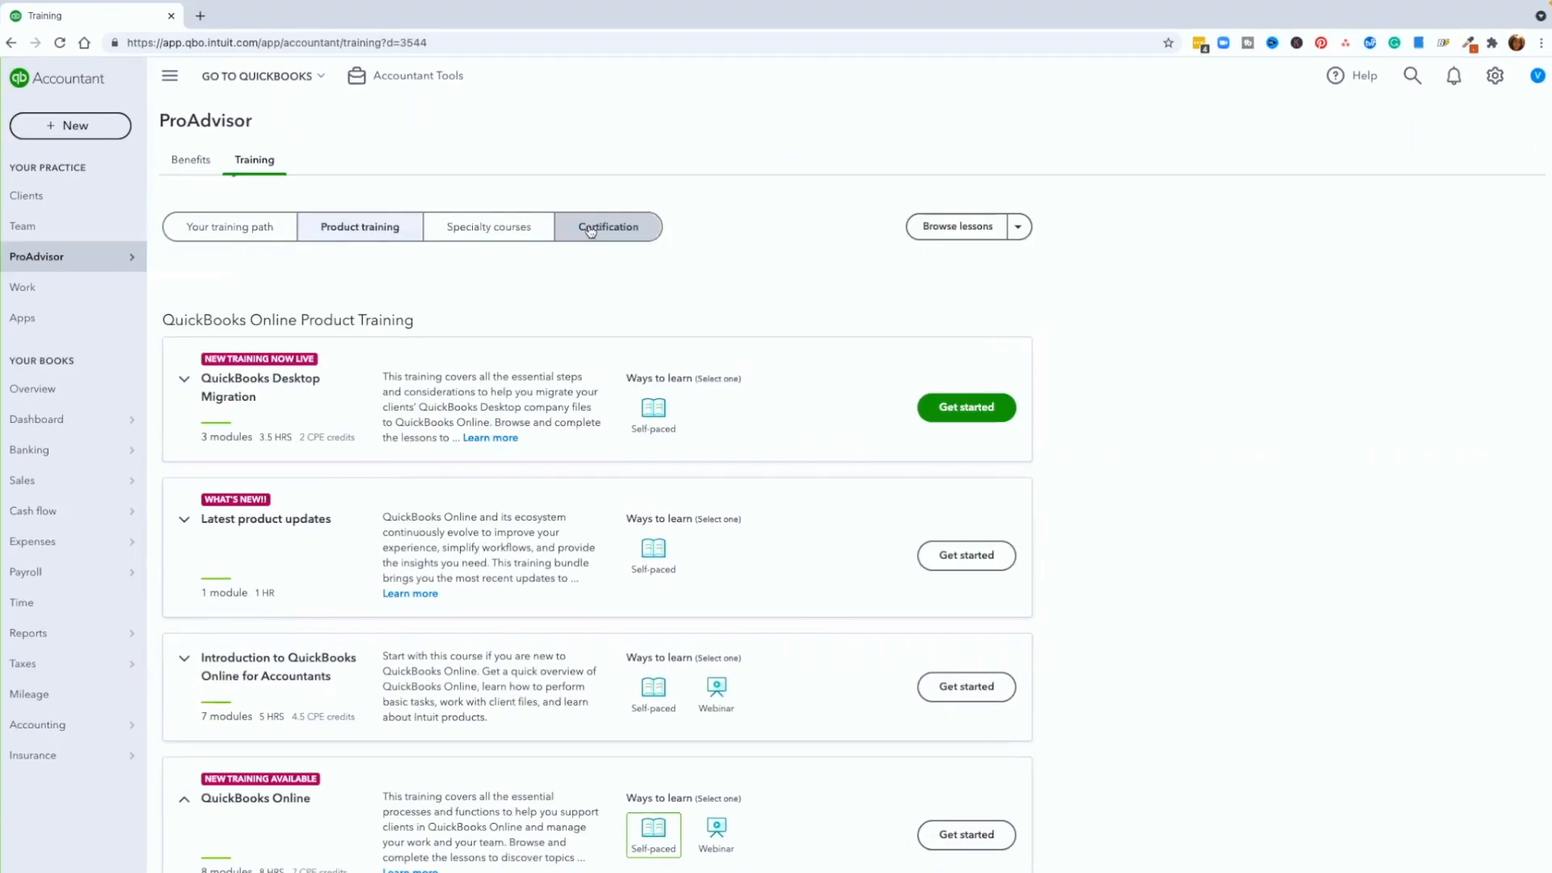
From the Certification tab, take the QuickBooks Online Certification exam with its five sections
{"action": "left_click", "coordinate": [608, 226]}
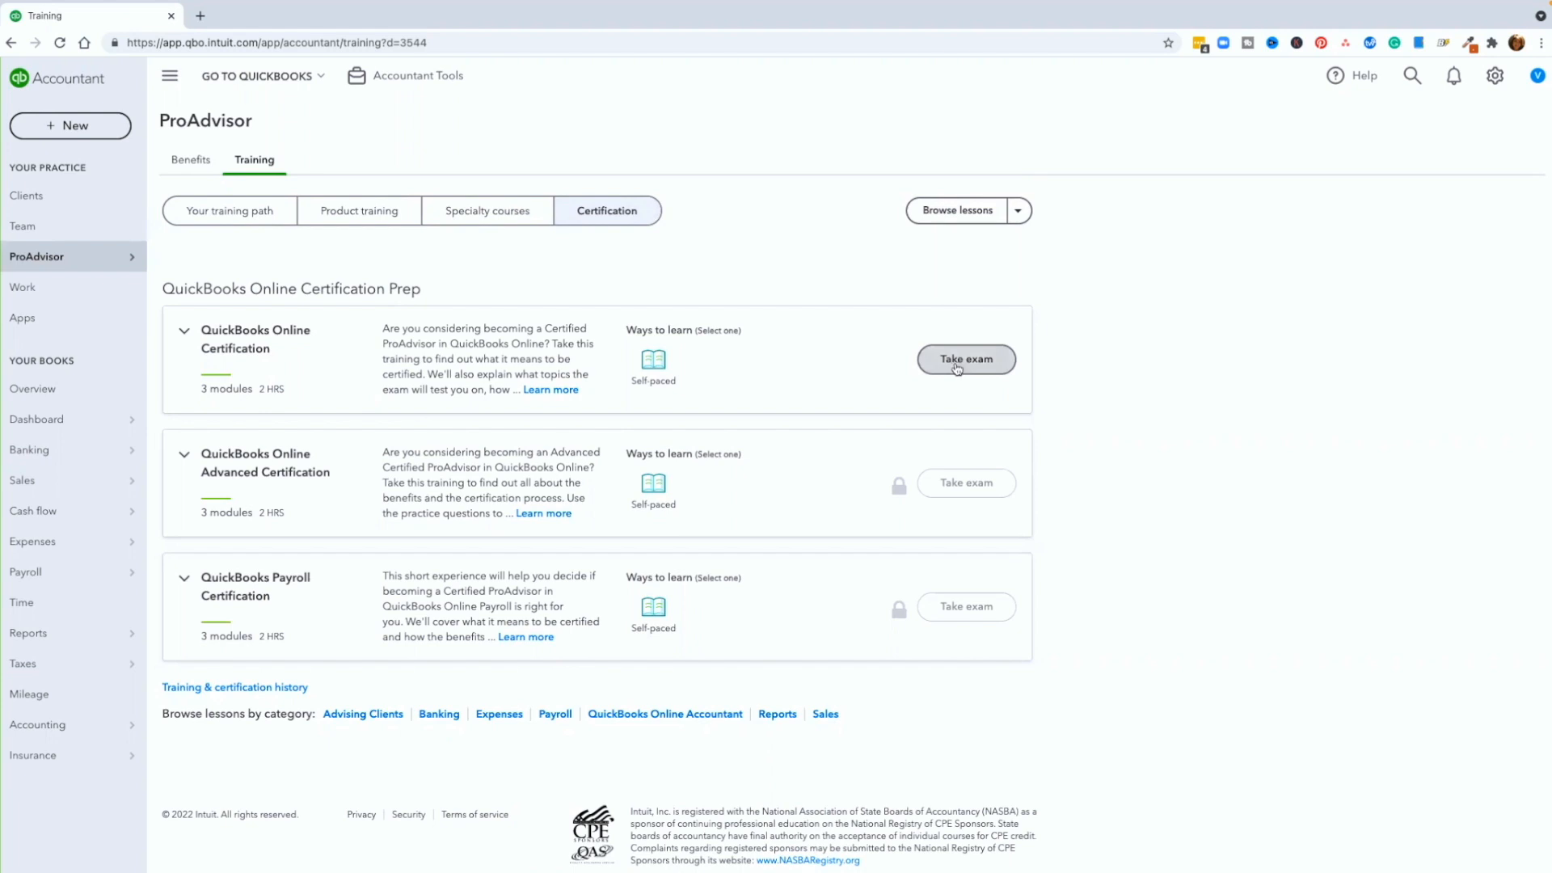
{"action": "left_click", "coordinate": [965, 359]}
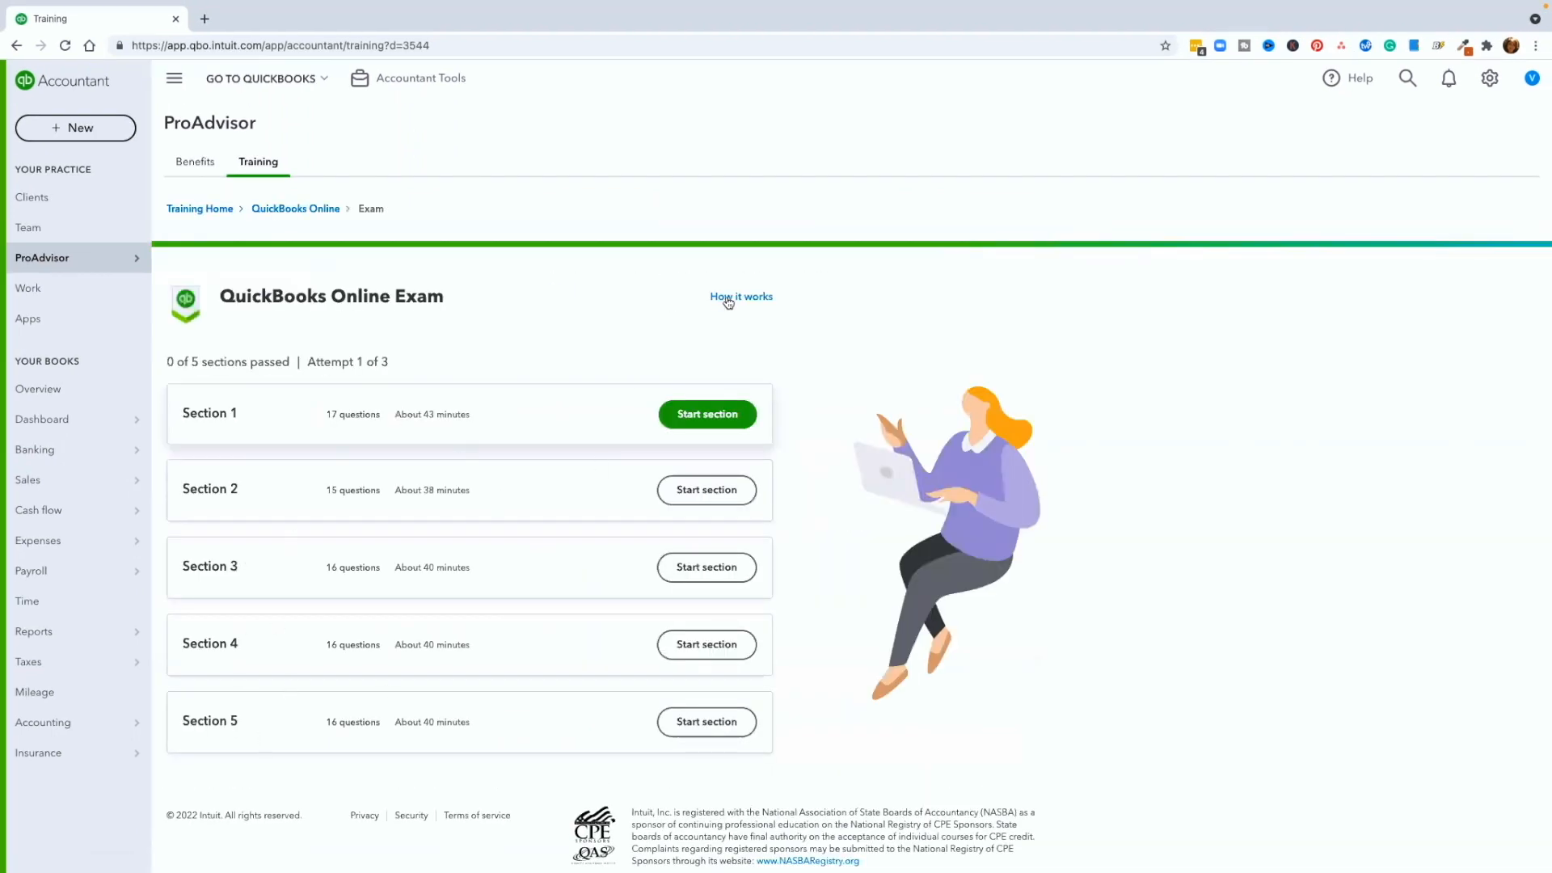
Bring up the Certification Exam Tips overview explaining passing rules and attempts
{"action": "left_click", "coordinate": [741, 296]}
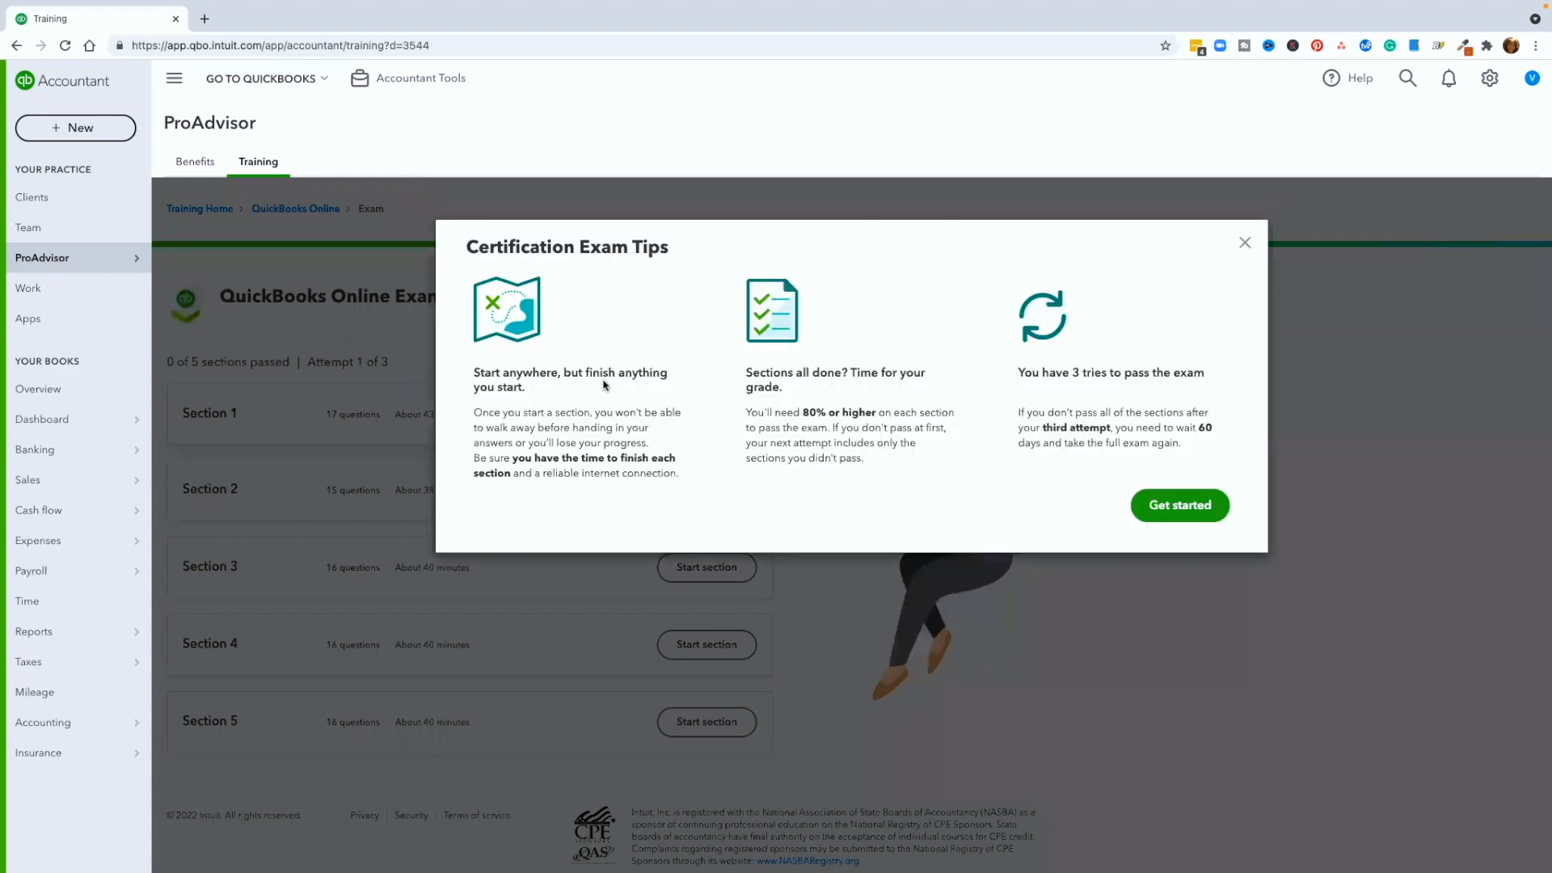
{"action": "mouse_move", "coordinate": [669, 432]}
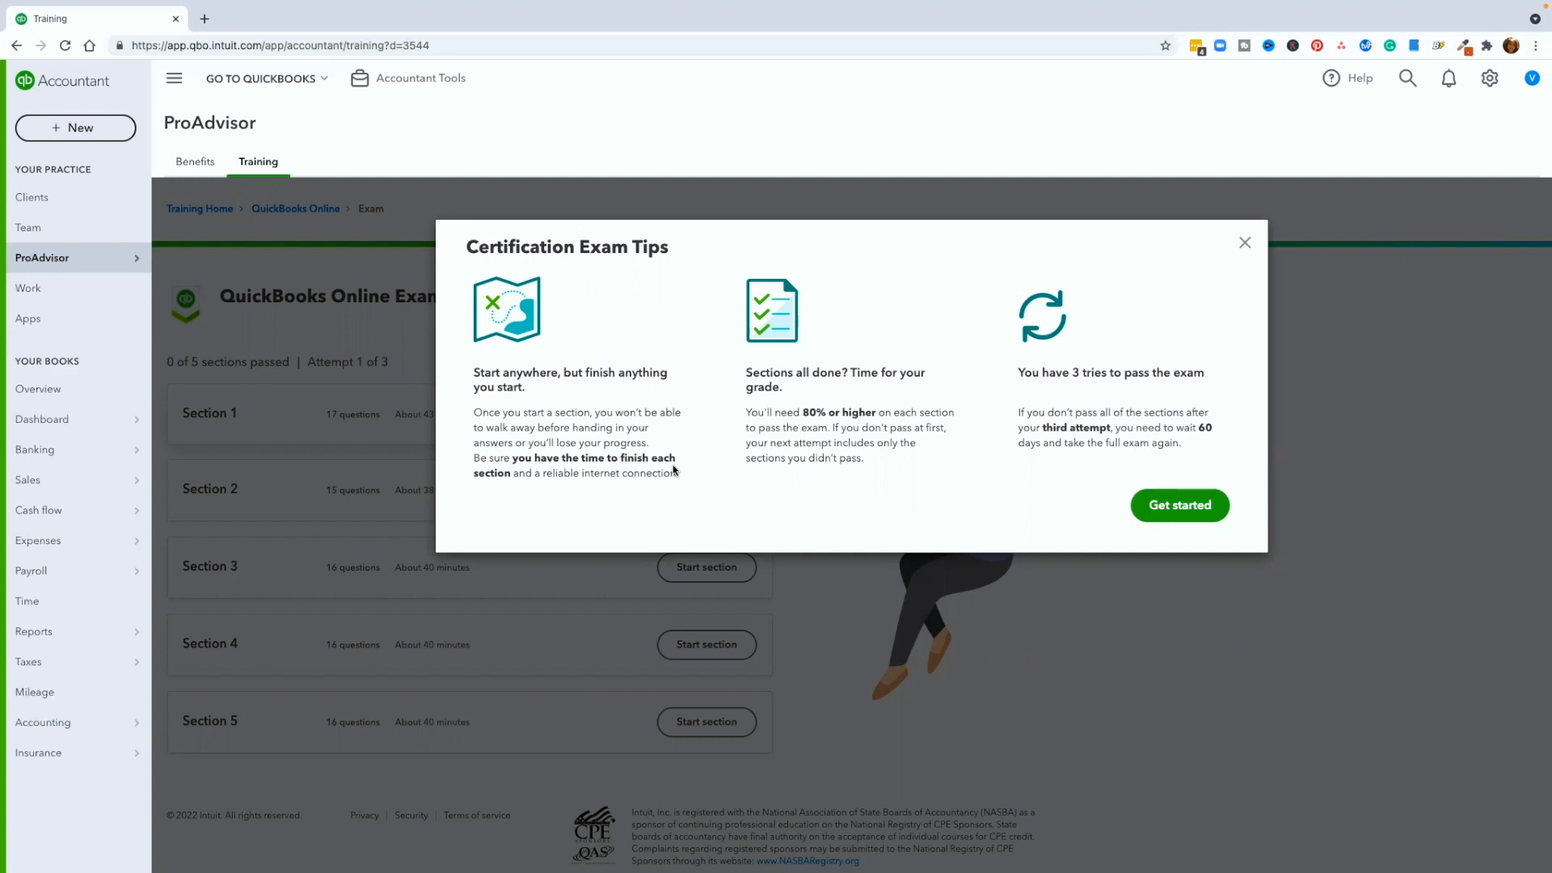
{"action": "mouse_move", "coordinate": [807, 393]}
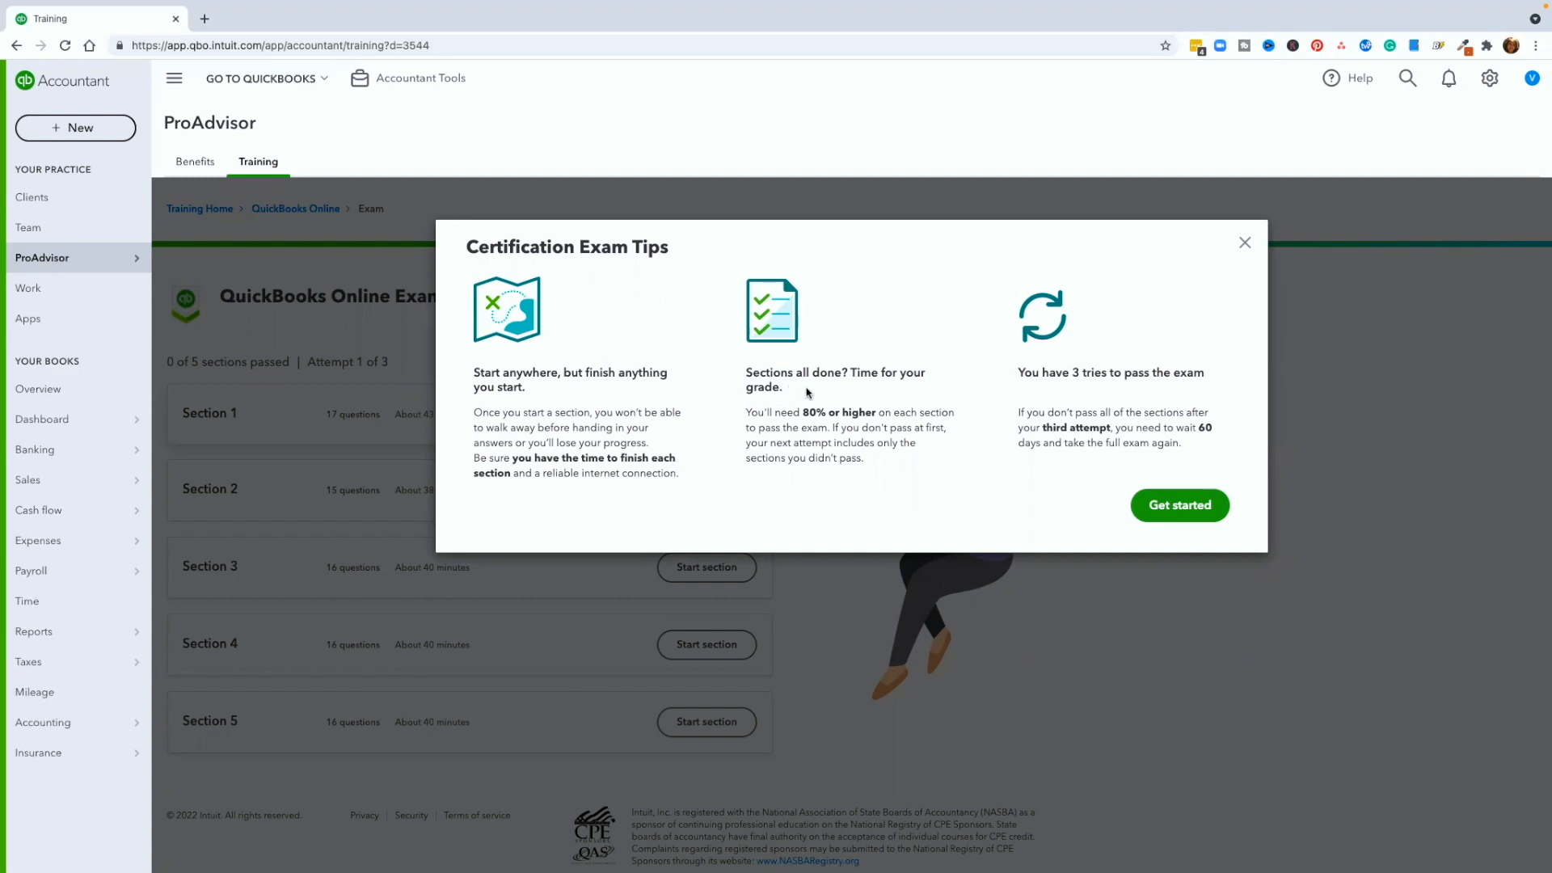
{"action": "mouse_move", "coordinate": [860, 398]}
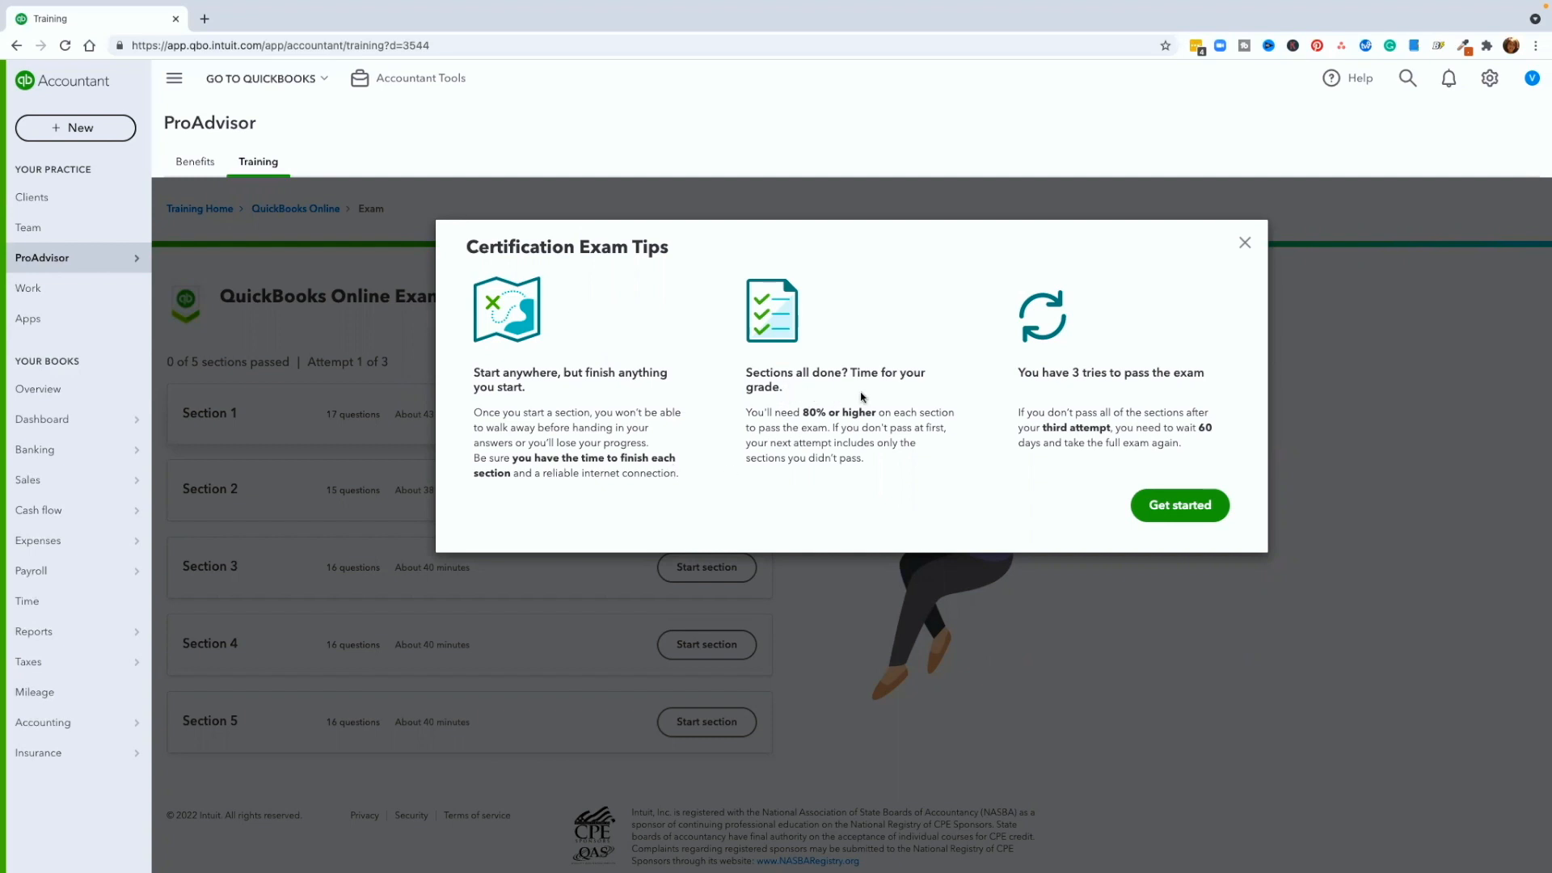
{"action": "mouse_move", "coordinate": [856, 398]}
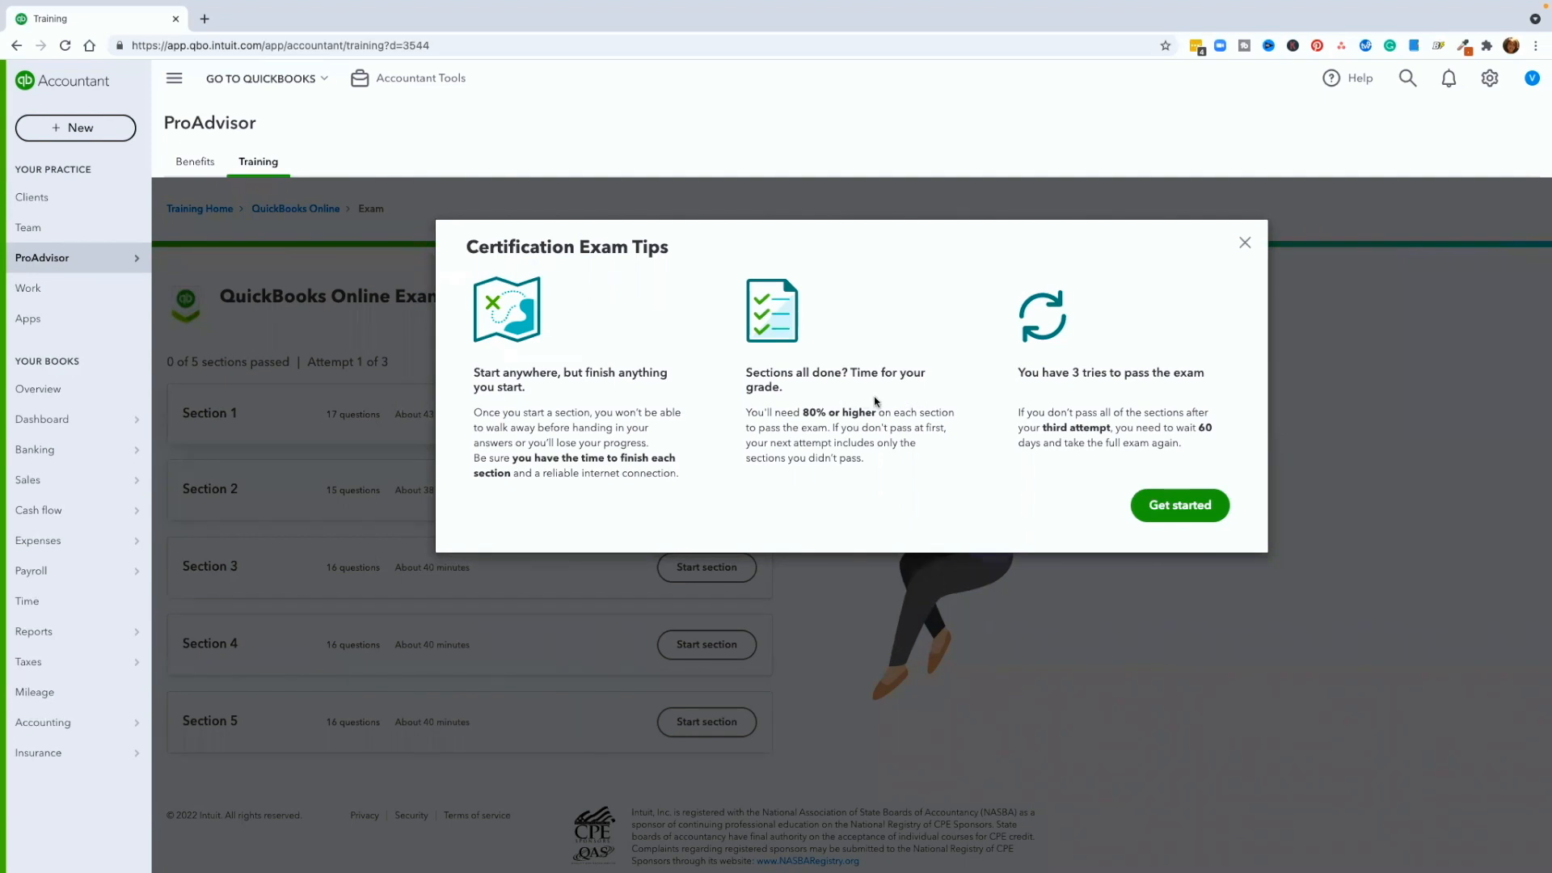
{"action": "mouse_move", "coordinate": [881, 399]}
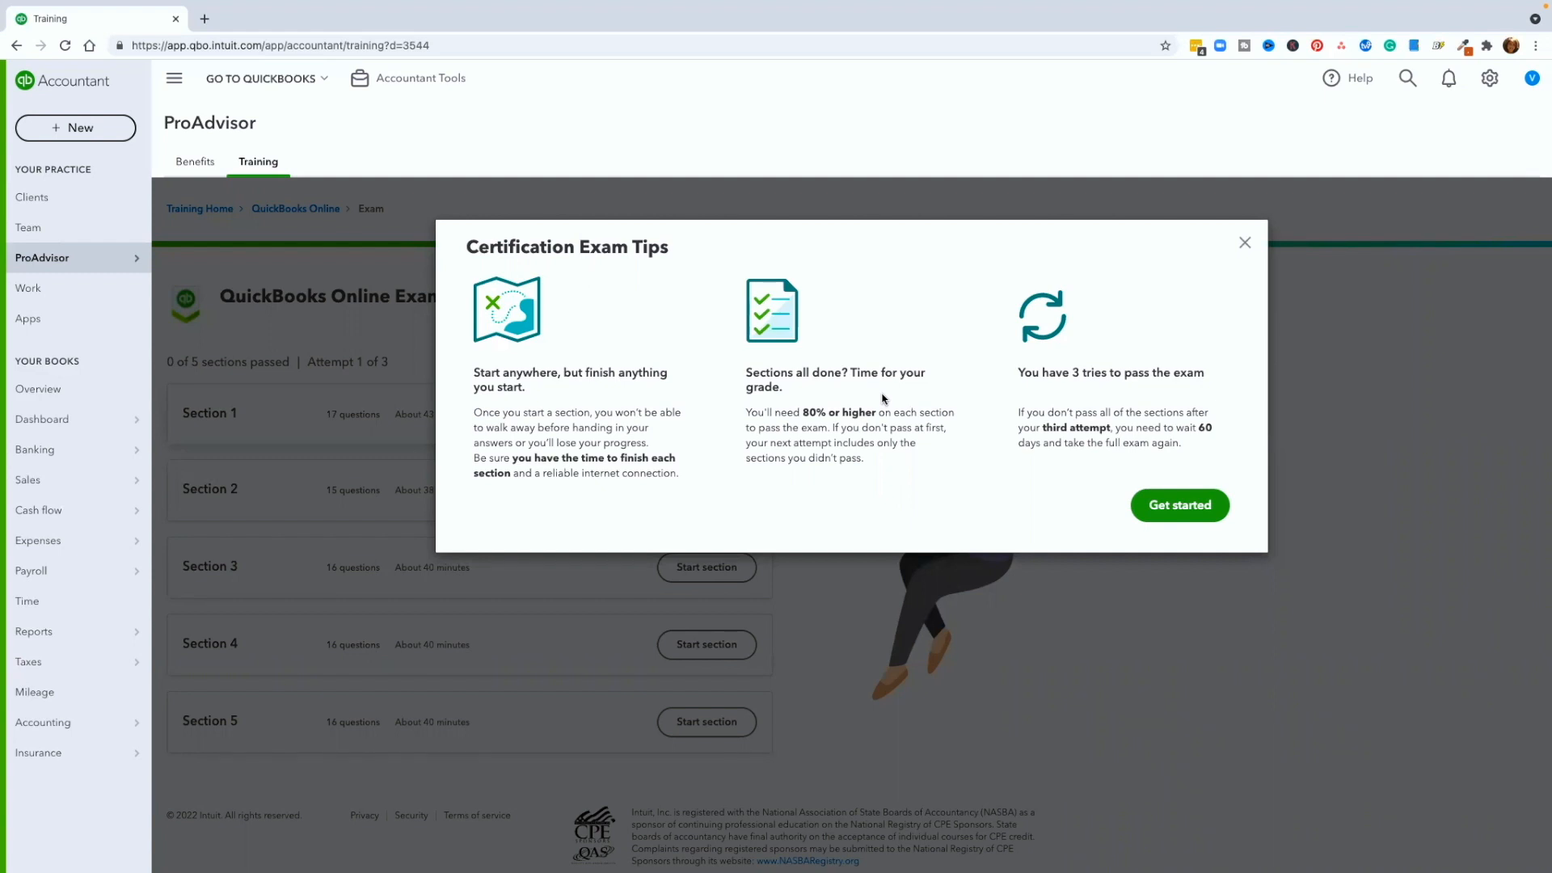
{"action": "mouse_move", "coordinate": [1054, 406]}
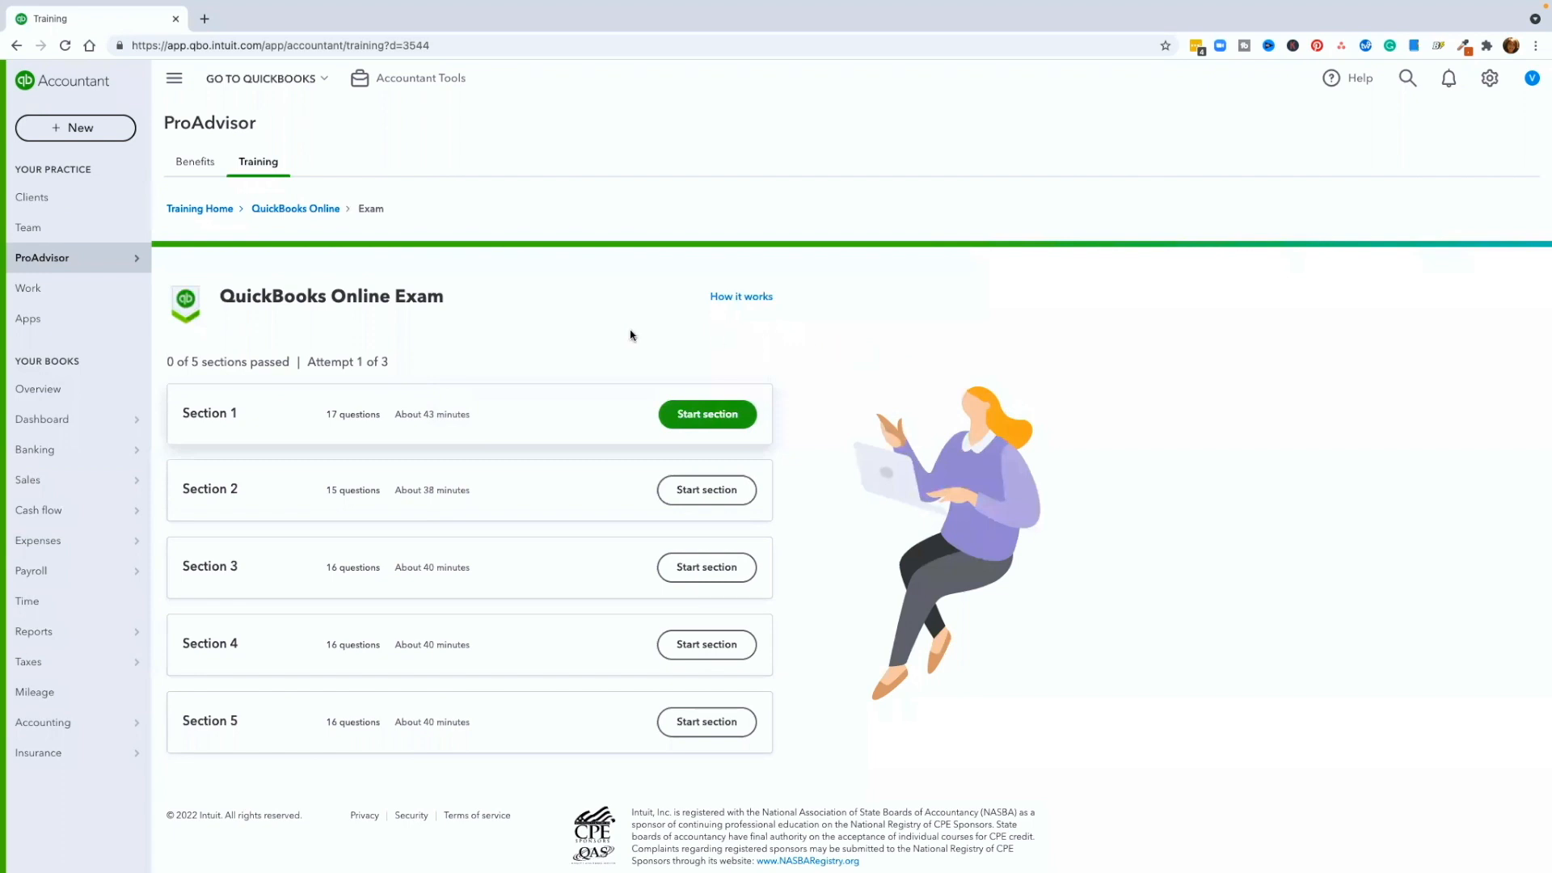
{"action": "mouse_move", "coordinate": [294, 208]}
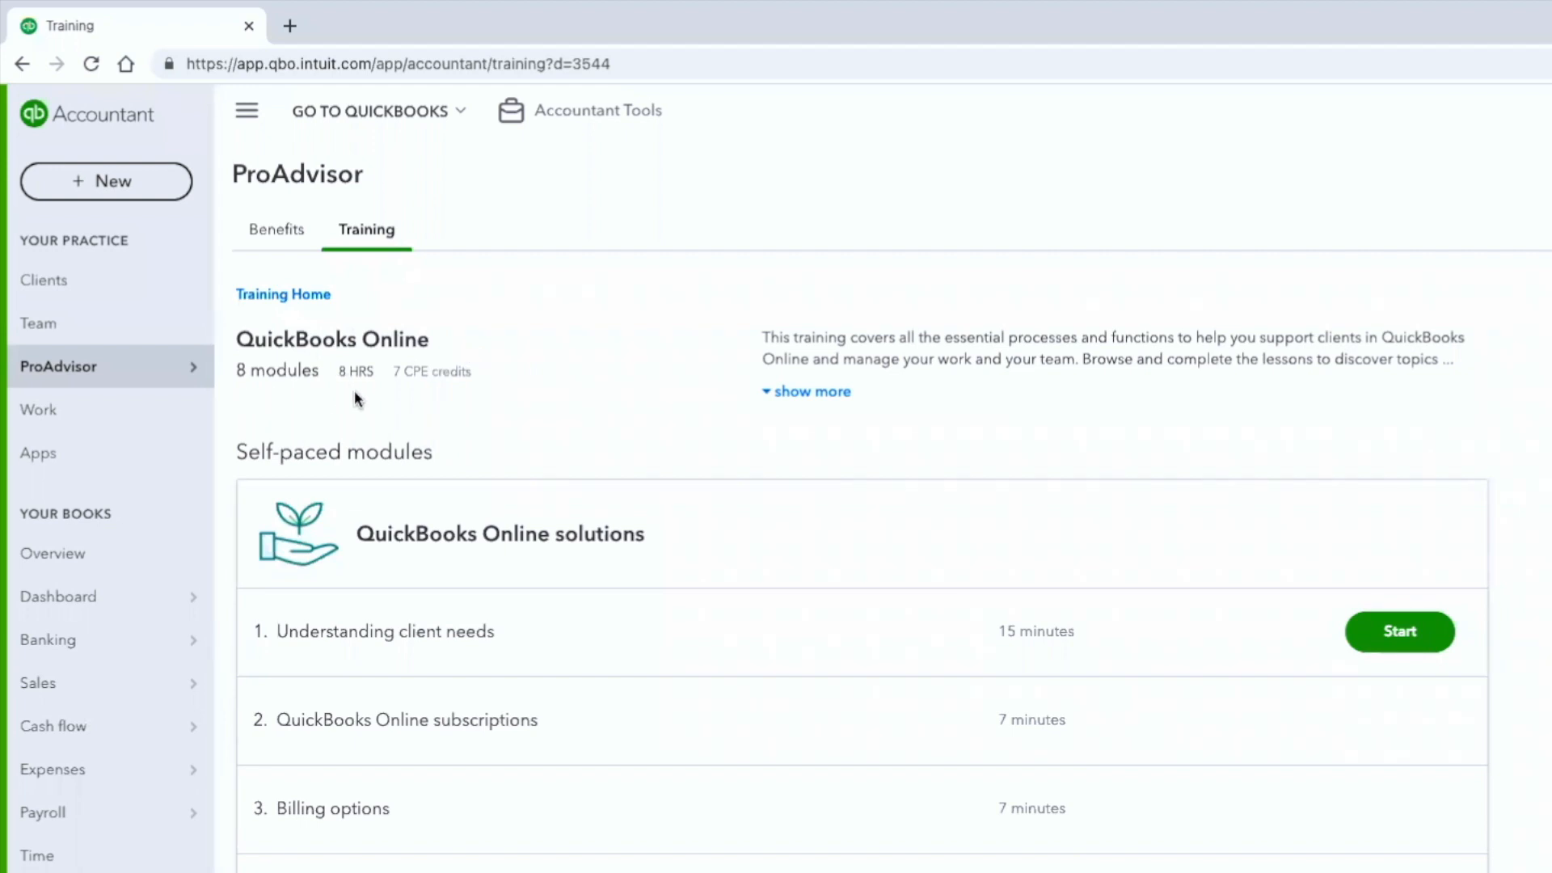
Expand the full course description and review the self-paced modules down to Closing the accounting cycle
{"action": "left_click", "coordinate": [805, 392]}
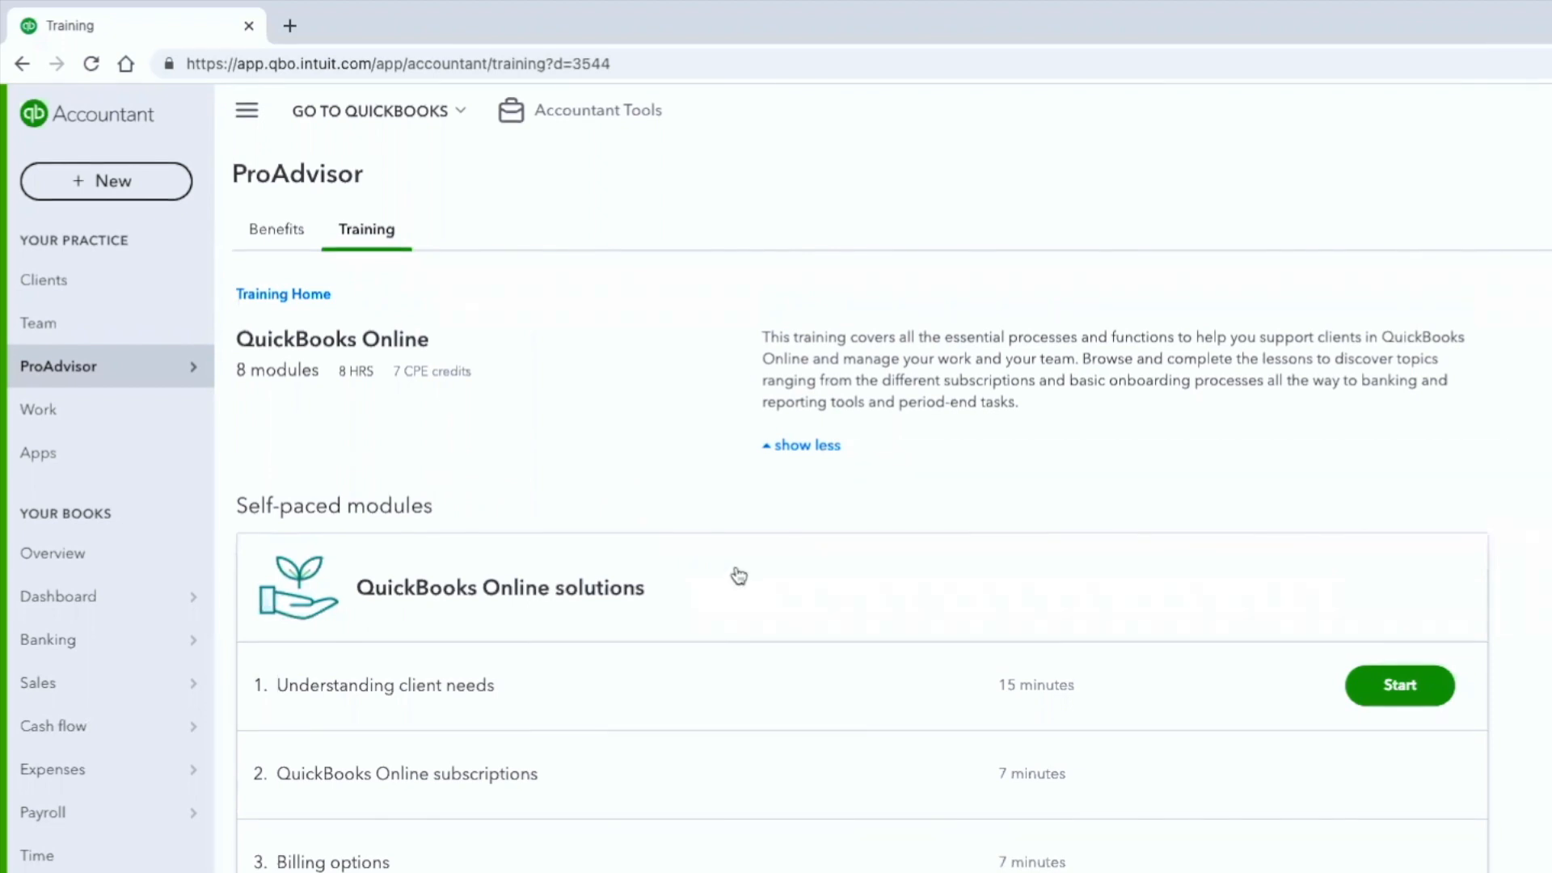
{"action": "scroll", "scroll_direction": "down", "scroll_amount": 3}
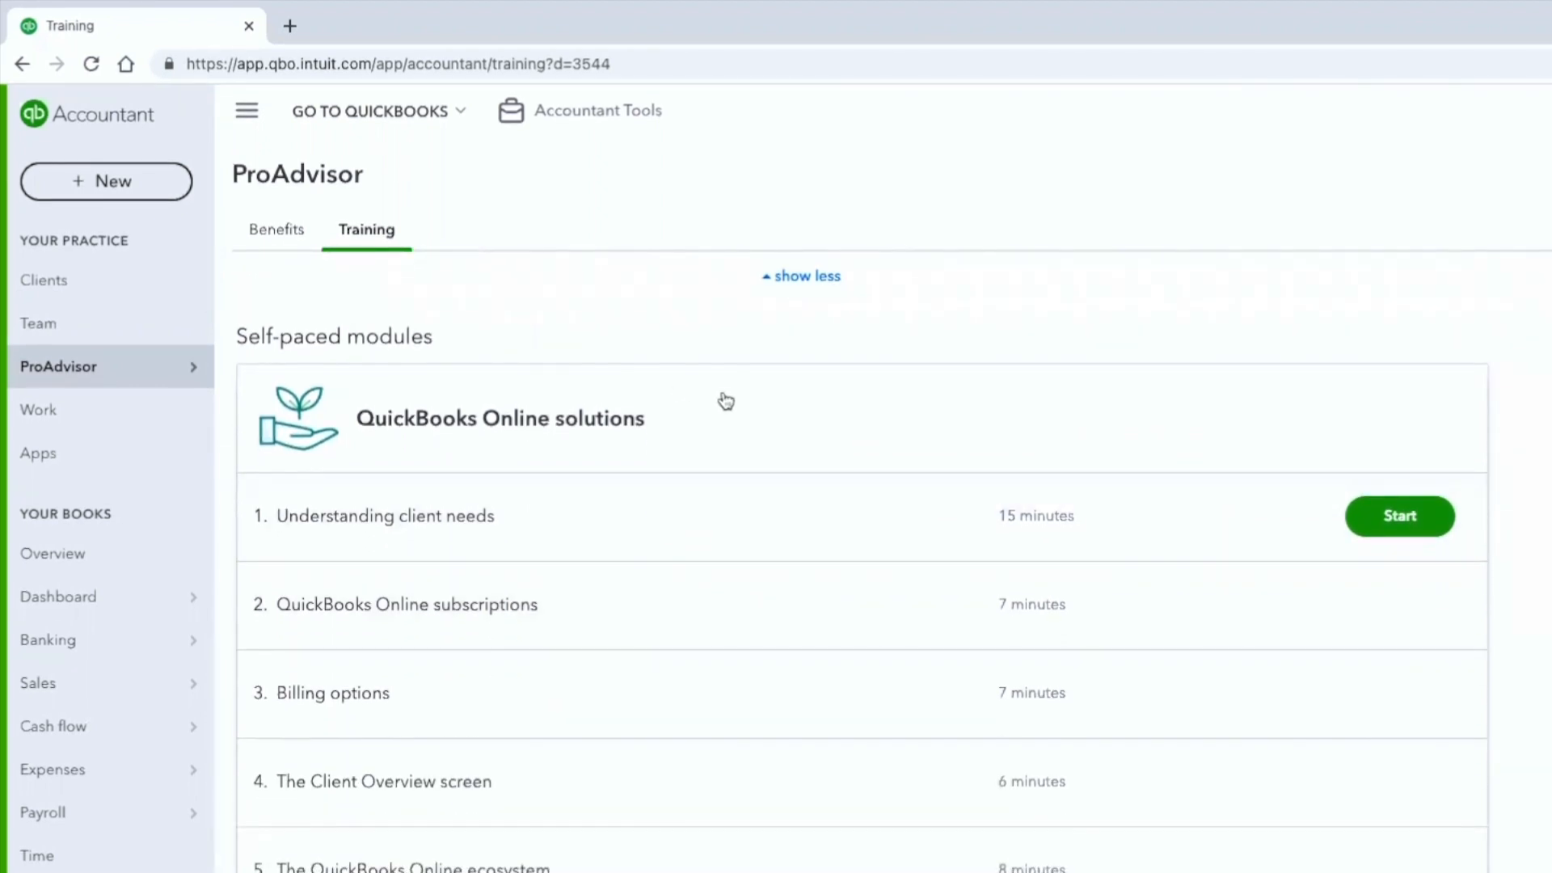
{"action": "scroll", "scroll_direction": "down", "scroll_amount": 3}
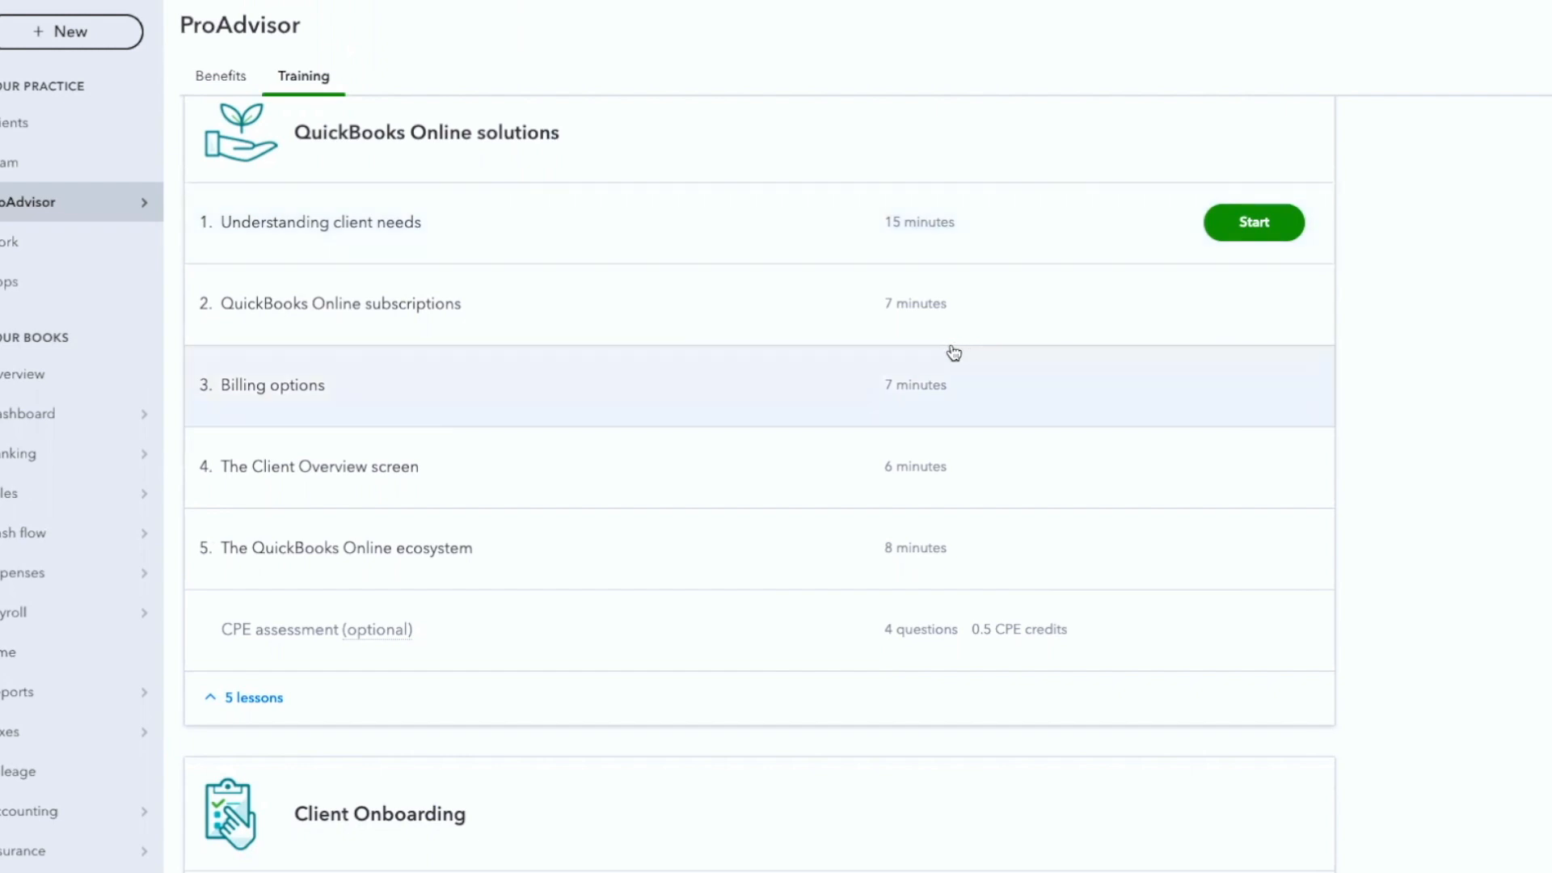
{"action": "scroll", "scroll_direction": "down", "scroll_amount": 3}
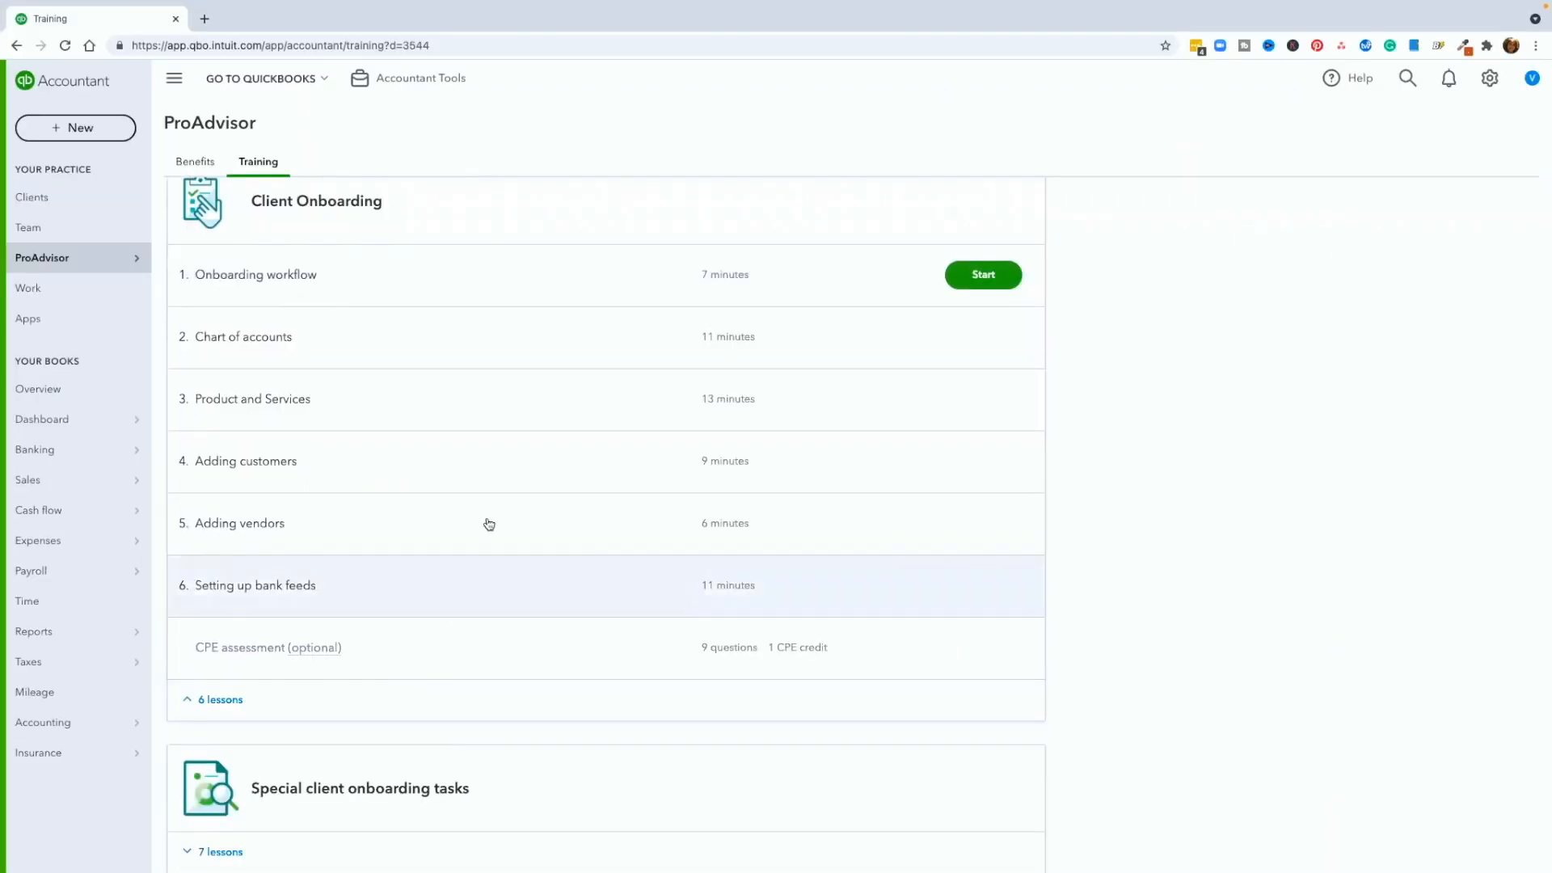
{"action": "mouse_move", "coordinate": [330, 619]}
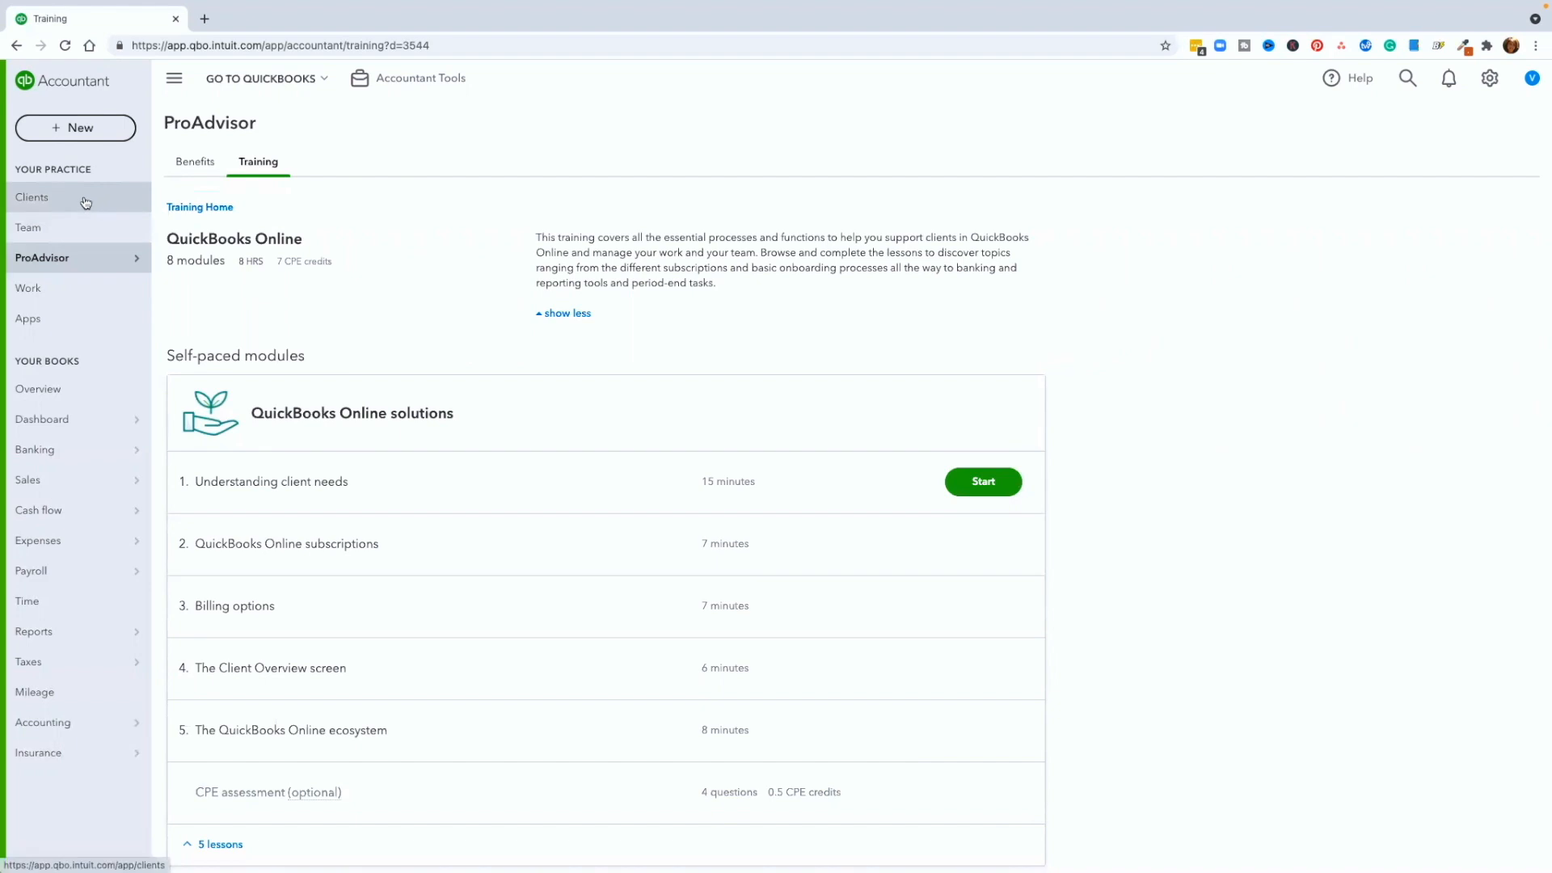
{"action": "mouse_move", "coordinate": [69, 205]}
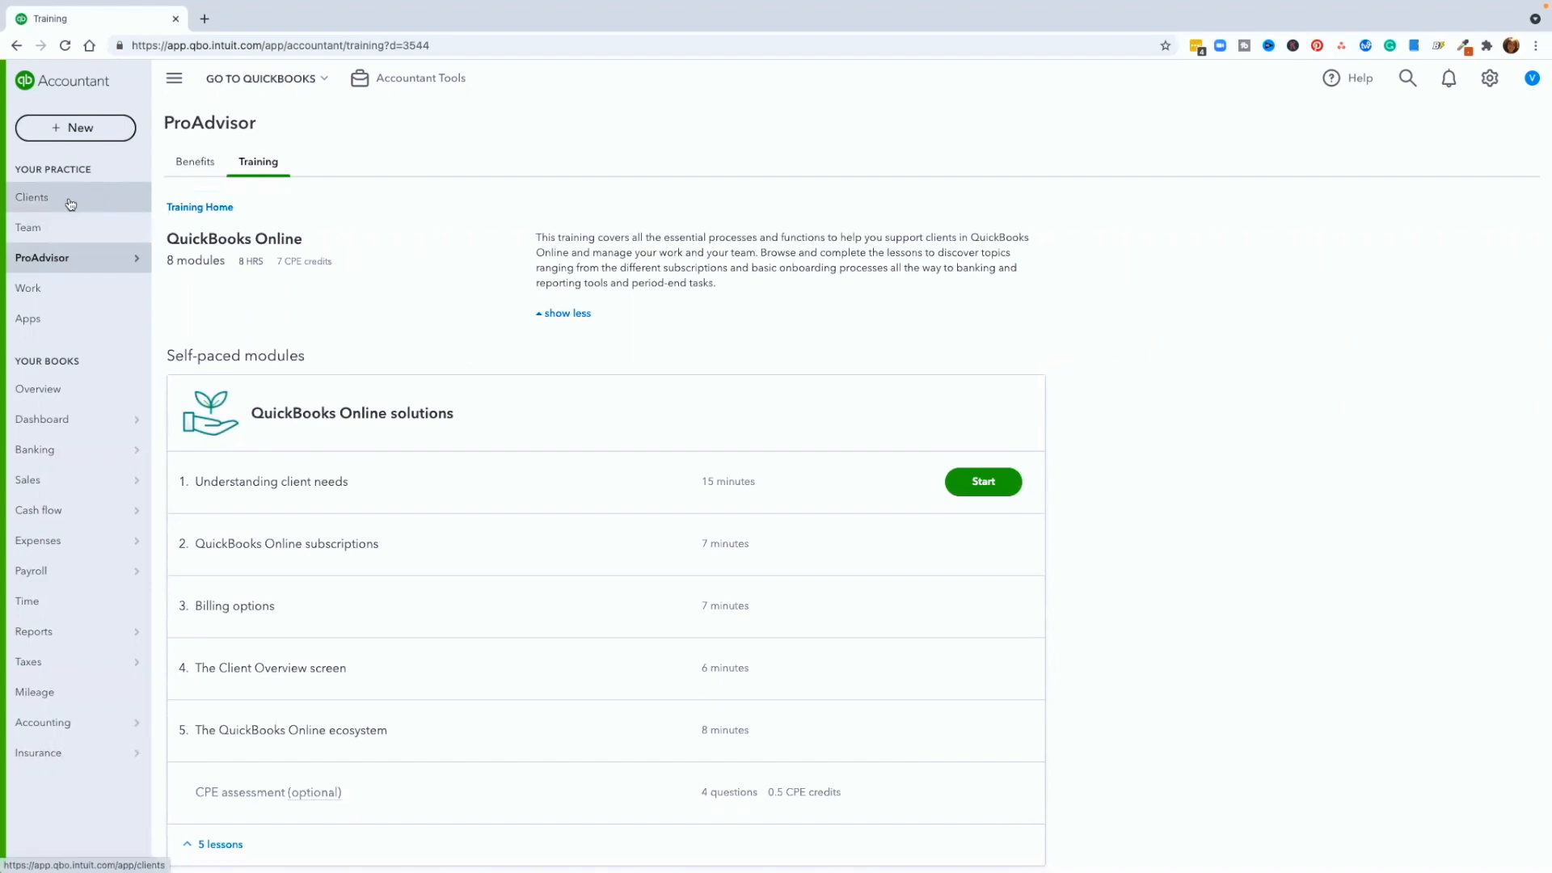
{"action": "scroll", "scroll_direction": "down", "scroll_amount": 3}
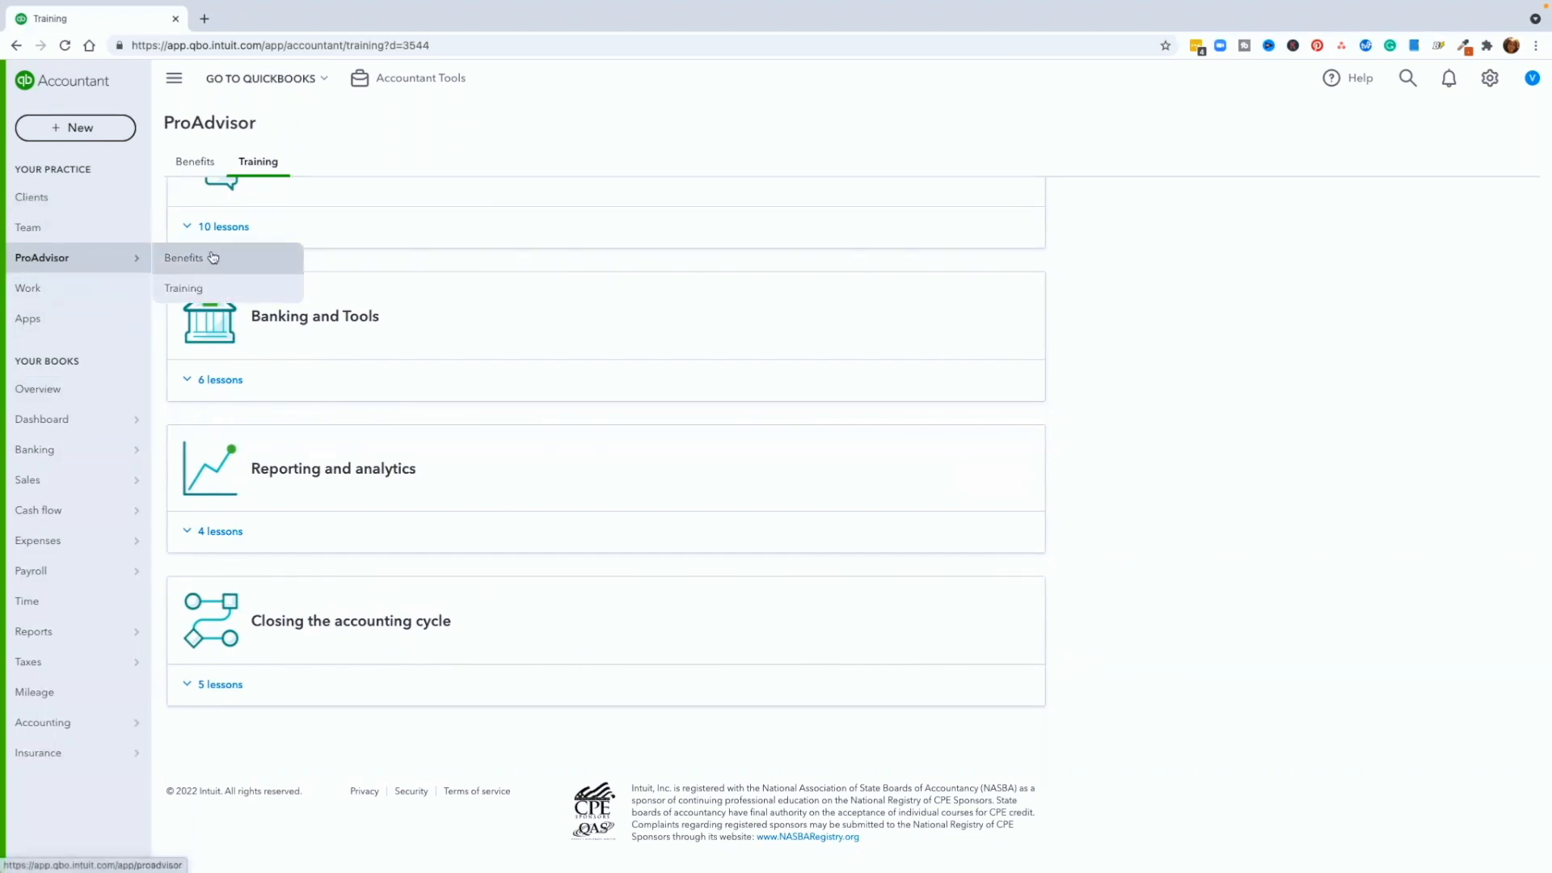
Navigate via ProAdvisor > Training back to the main training home page
{"action": "left_click", "coordinate": [183, 287]}
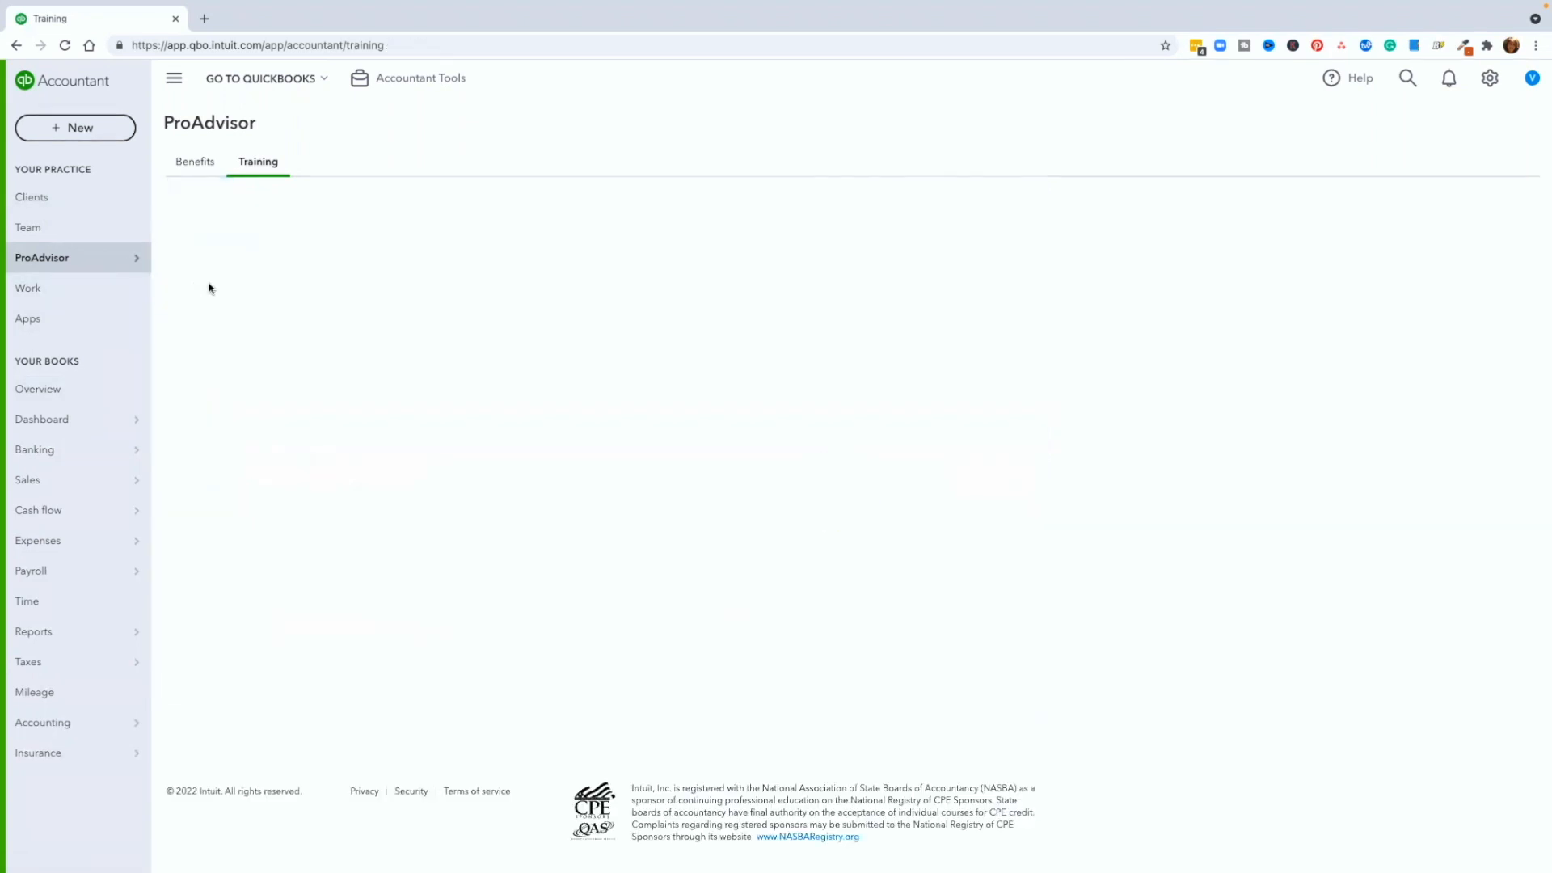
{"action": "left_click", "coordinate": [257, 161]}
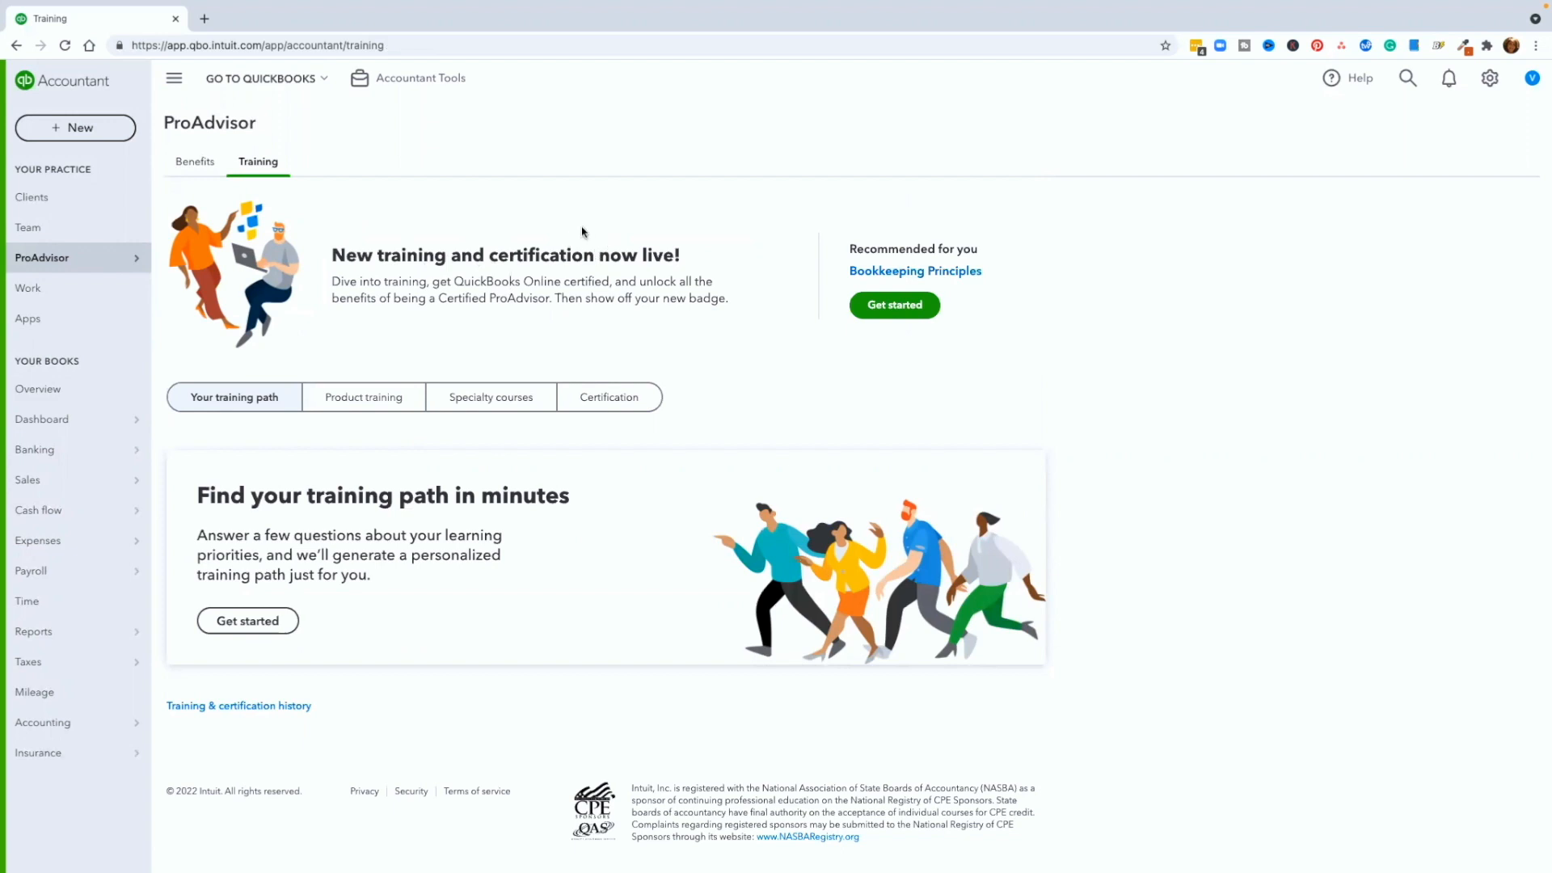
{"action": "mouse_move", "coordinate": [504, 228]}
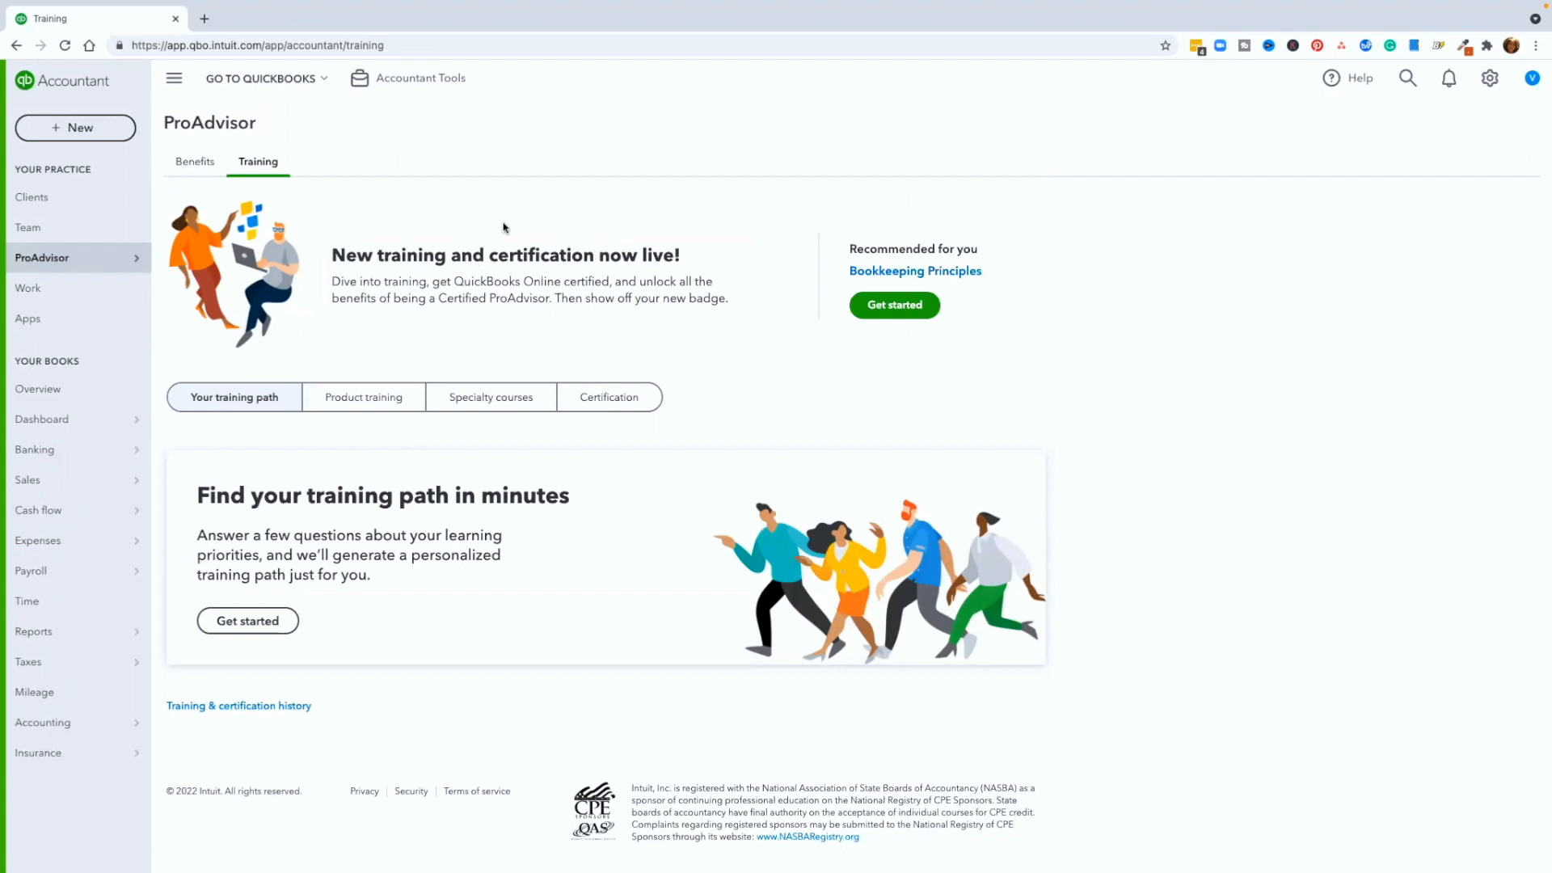